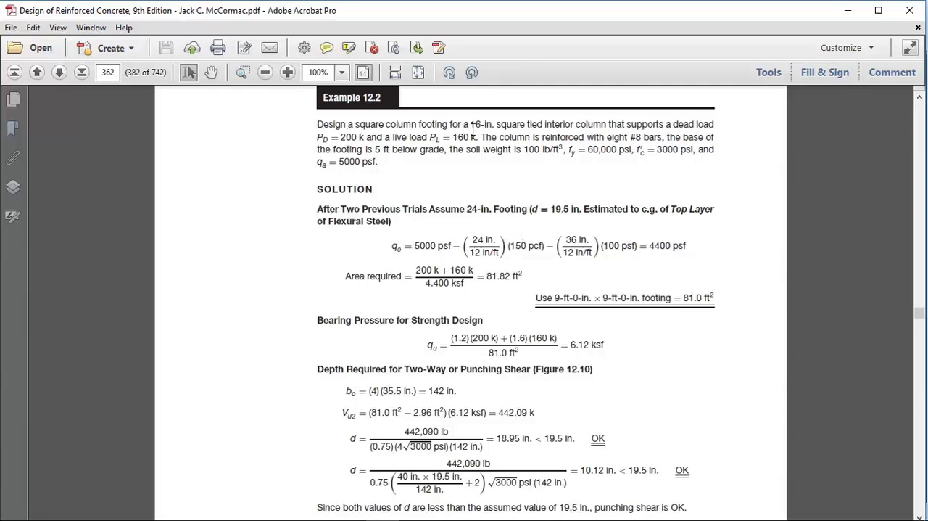
mouse_move(507, 128)
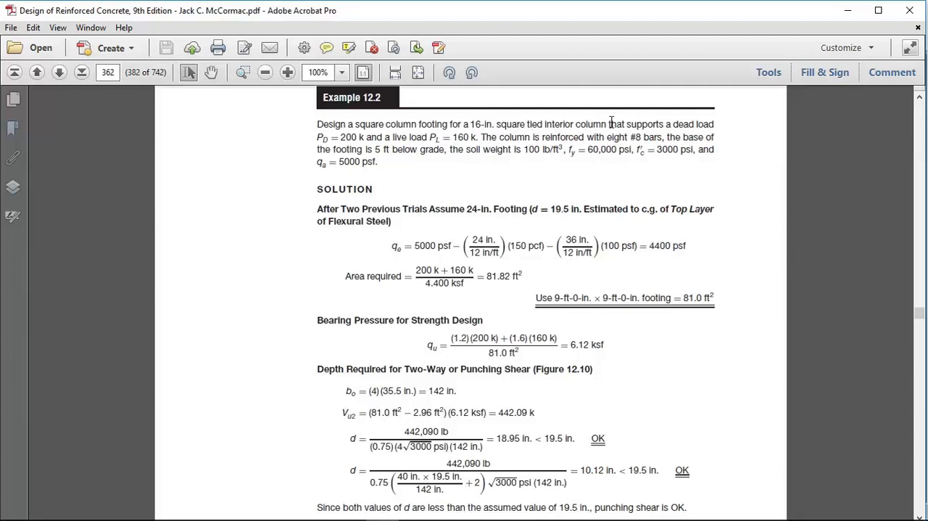
mouse_move(366, 144)
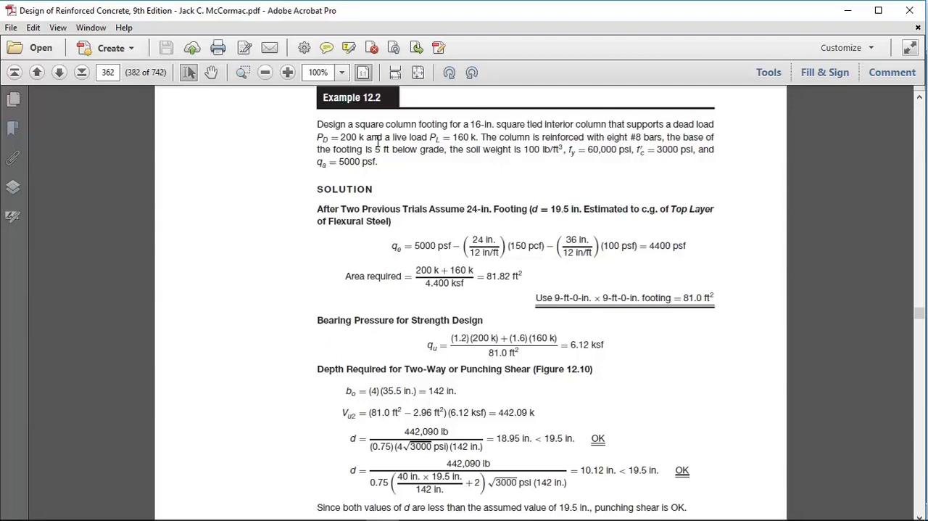
mouse_move(573, 139)
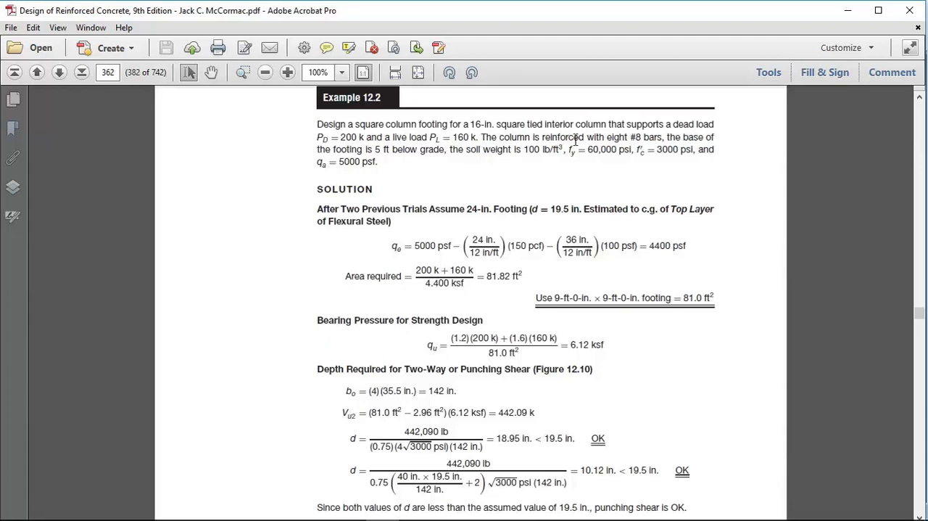
mouse_move(665, 138)
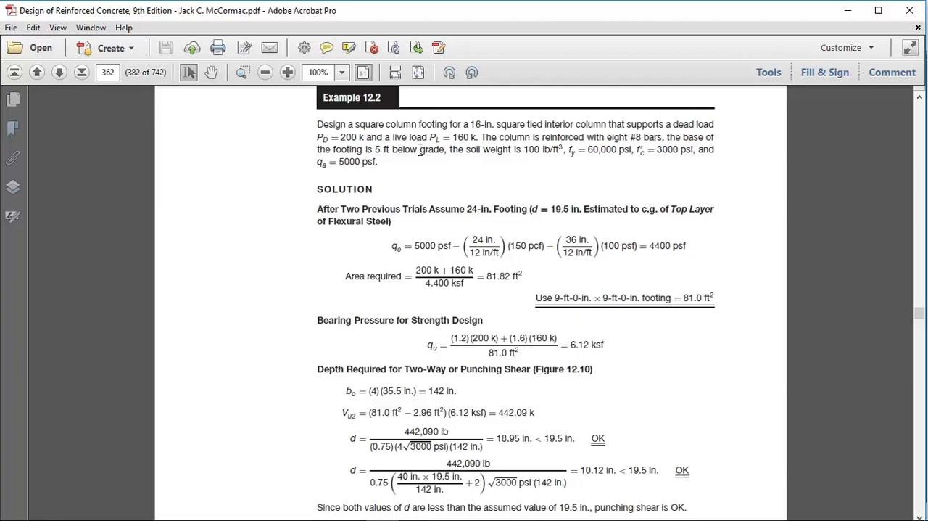
mouse_move(525, 154)
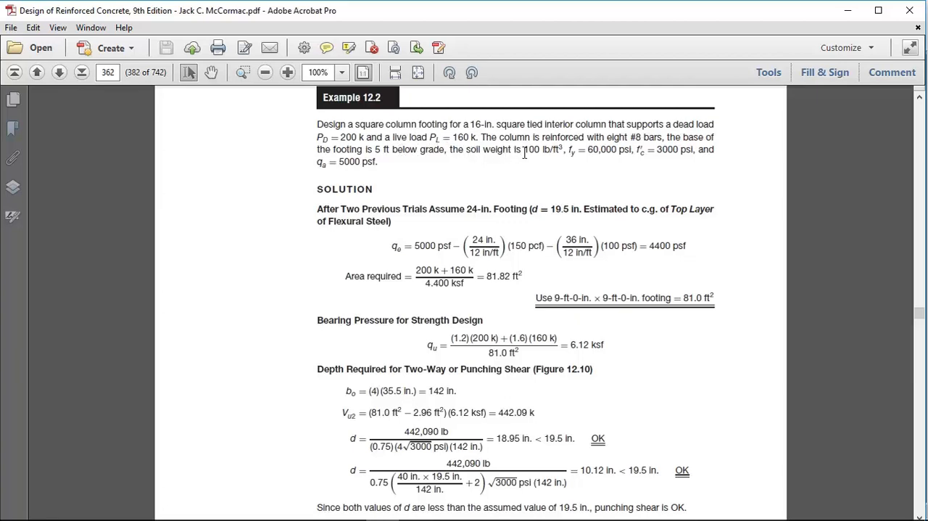
mouse_move(592, 153)
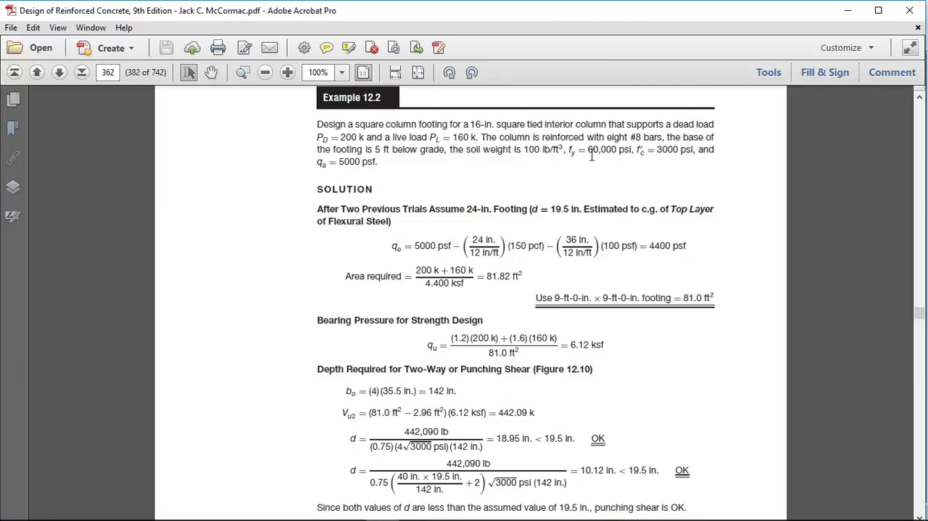
mouse_move(621, 158)
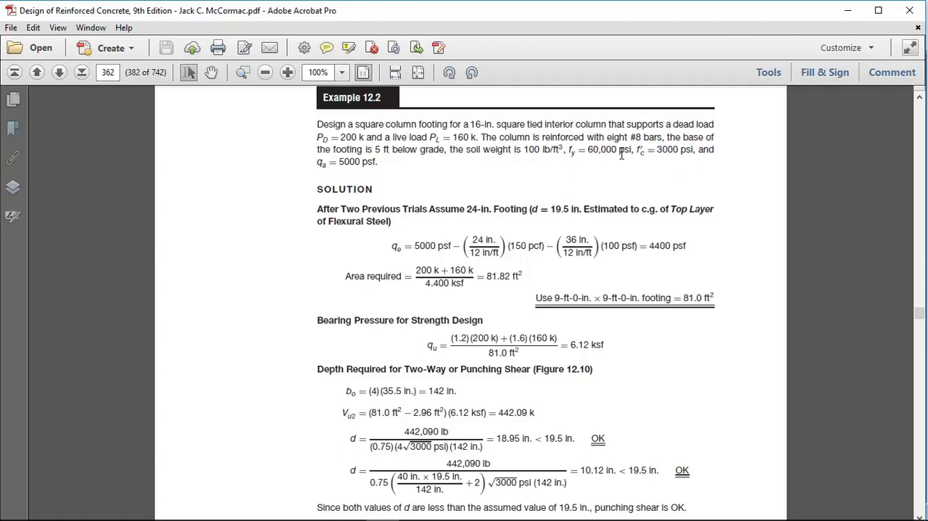
mouse_move(662, 177)
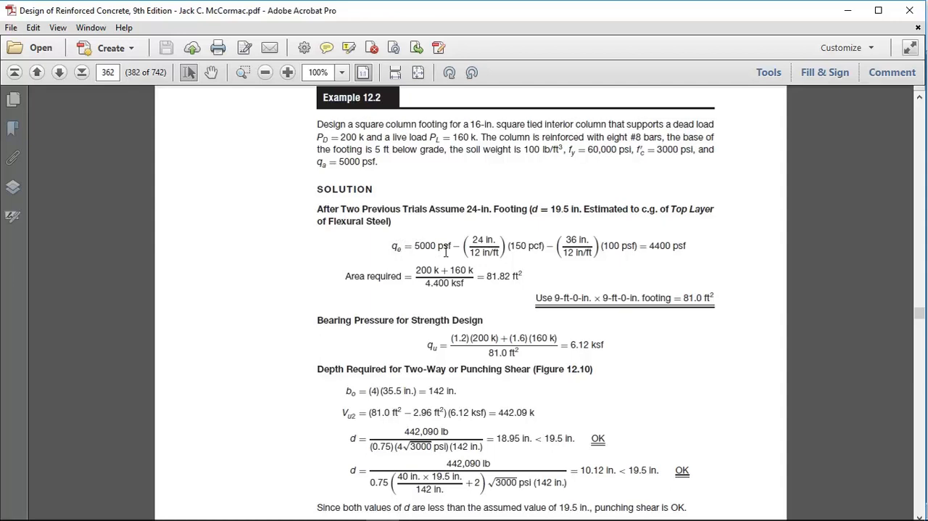
mouse_move(528, 258)
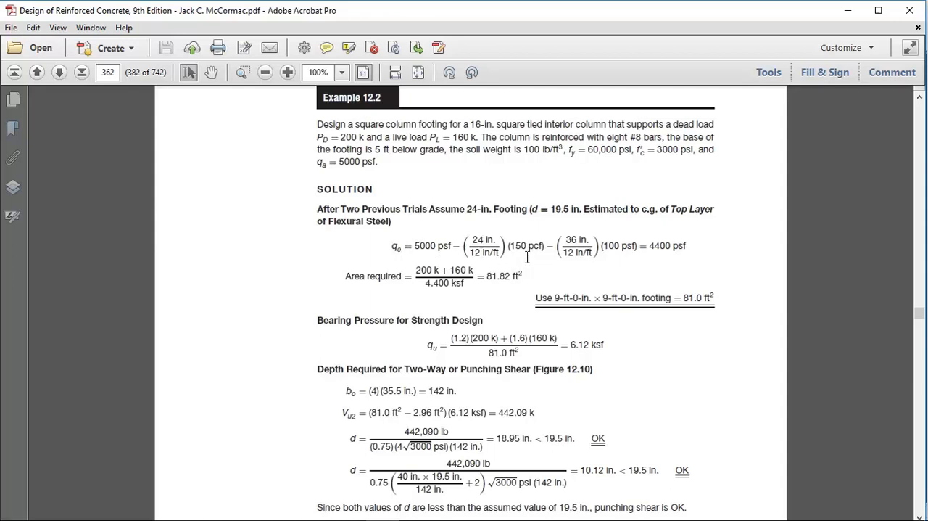
mouse_move(666, 258)
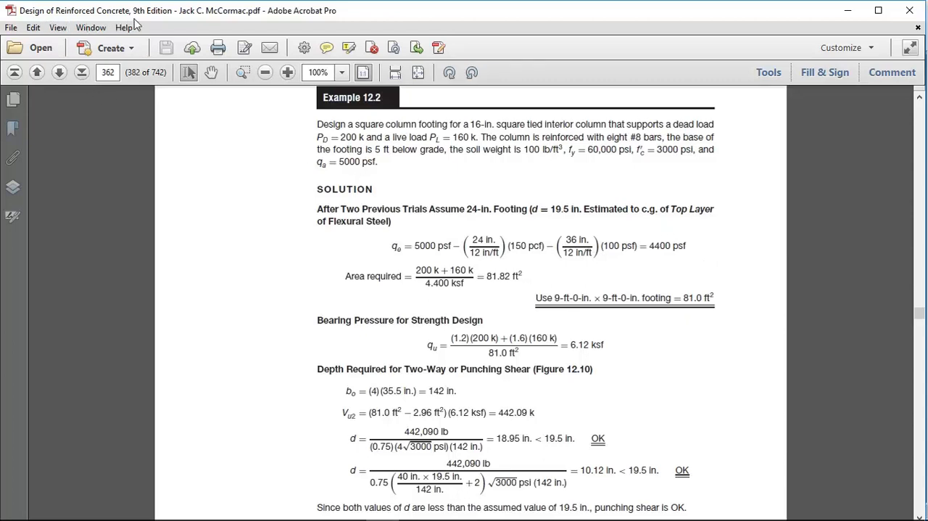
mouse_move(283, 20)
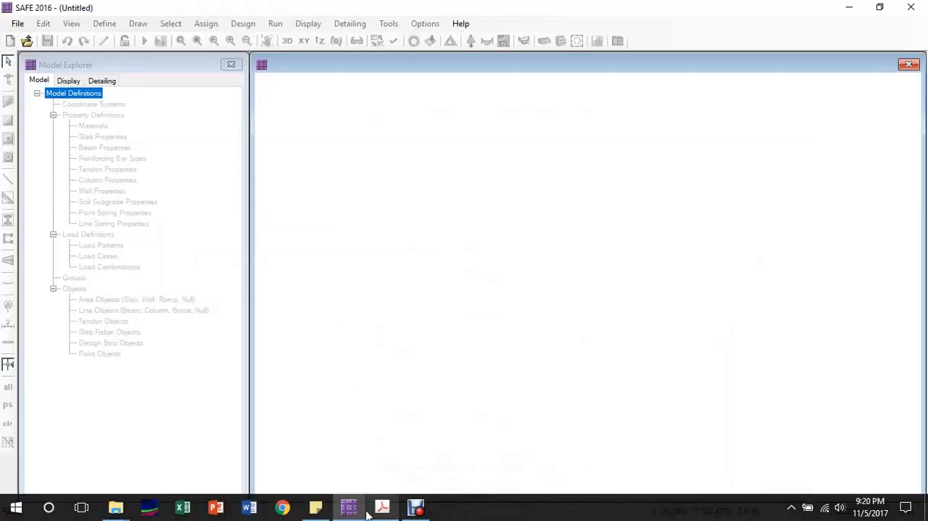
Start a new model from the File menu and apply the U.S. default units
click(17, 23)
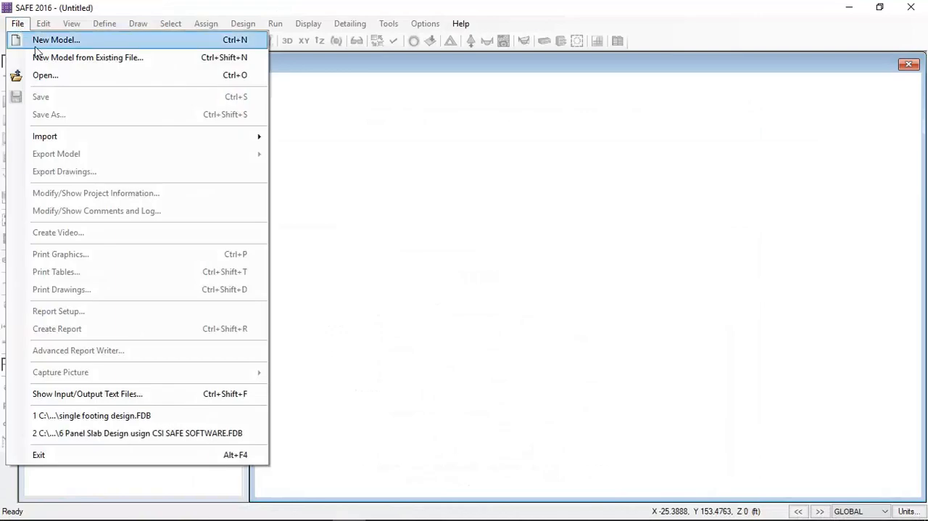
click(58, 30)
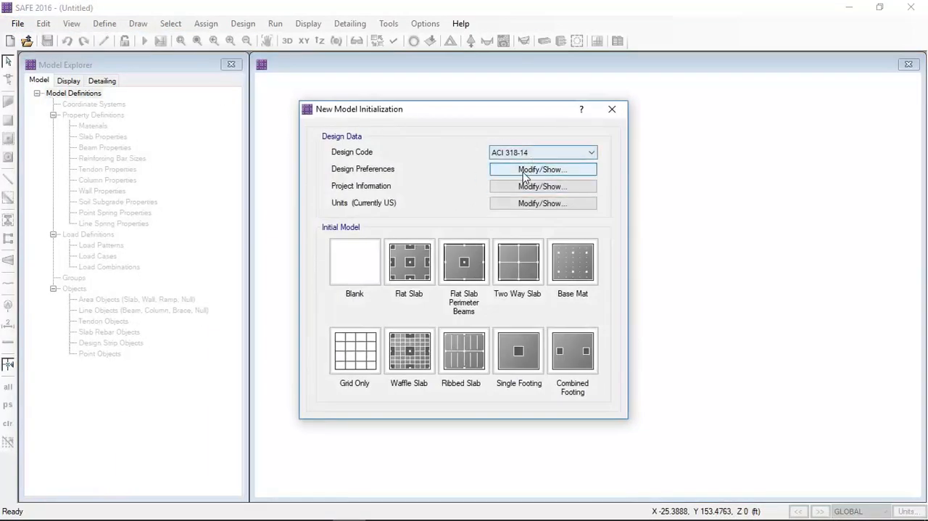
mouse_move(393, 203)
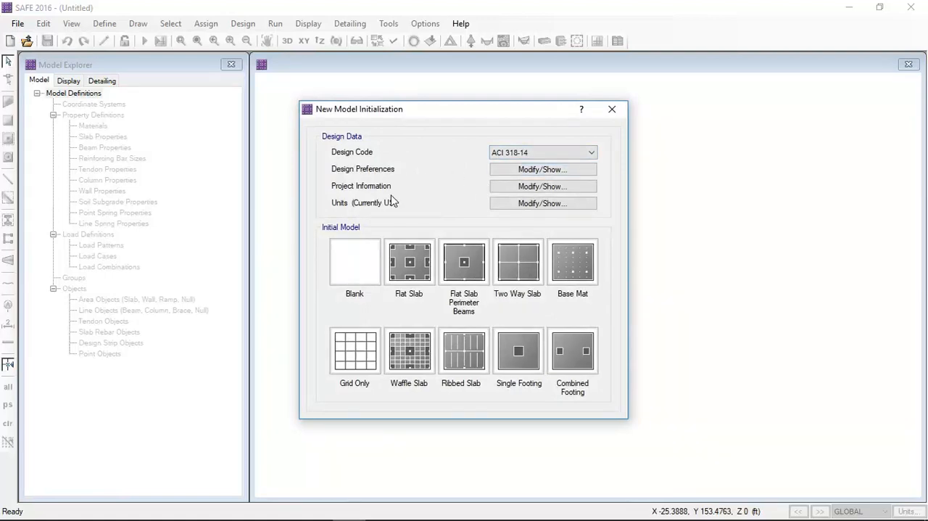
click(543, 203)
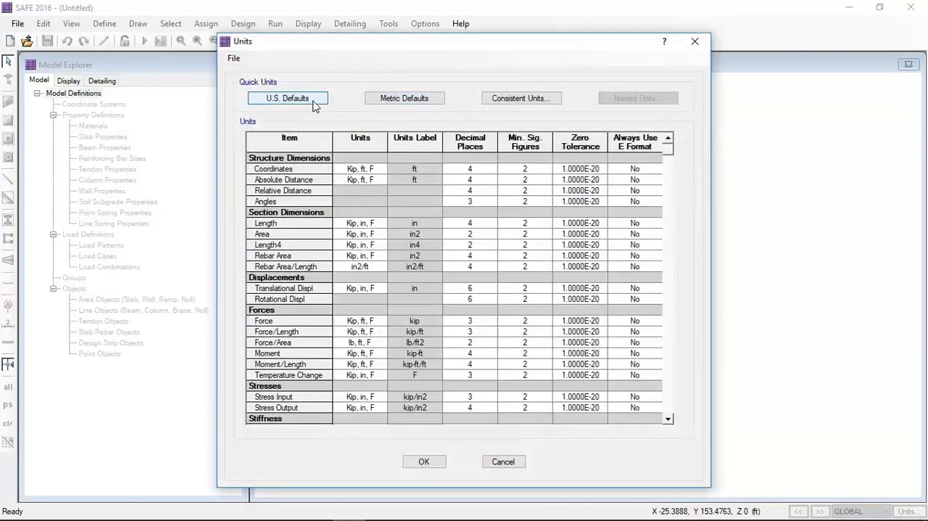
click(423, 462)
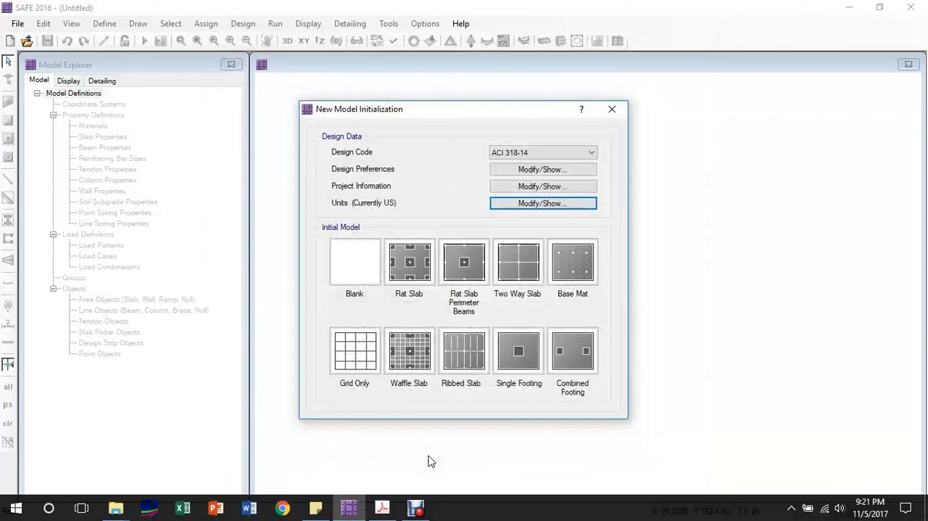
click(354, 351)
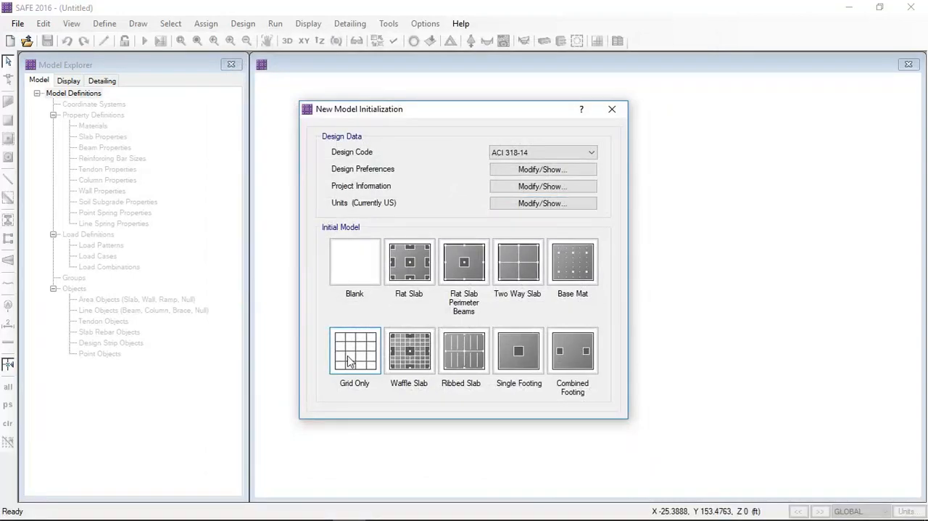
Build a Grid Only model with 2 lines each way spaced 20 ft in X and Y
click(354, 351)
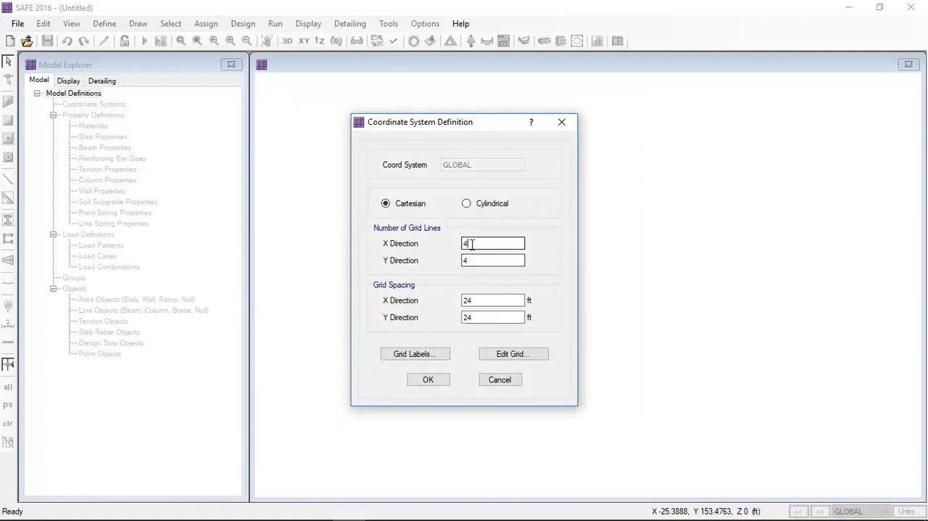
text(1)
click(493, 260)
text(2)
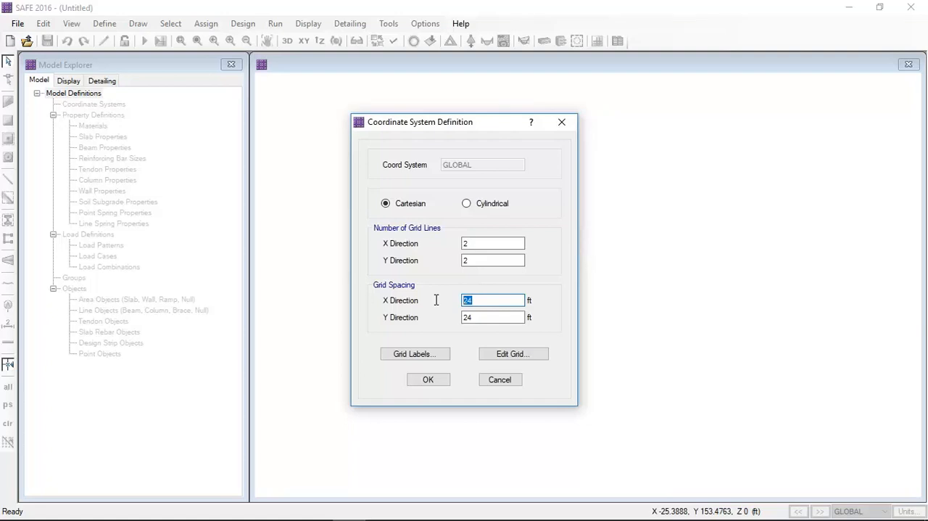
mouse_move(436, 303)
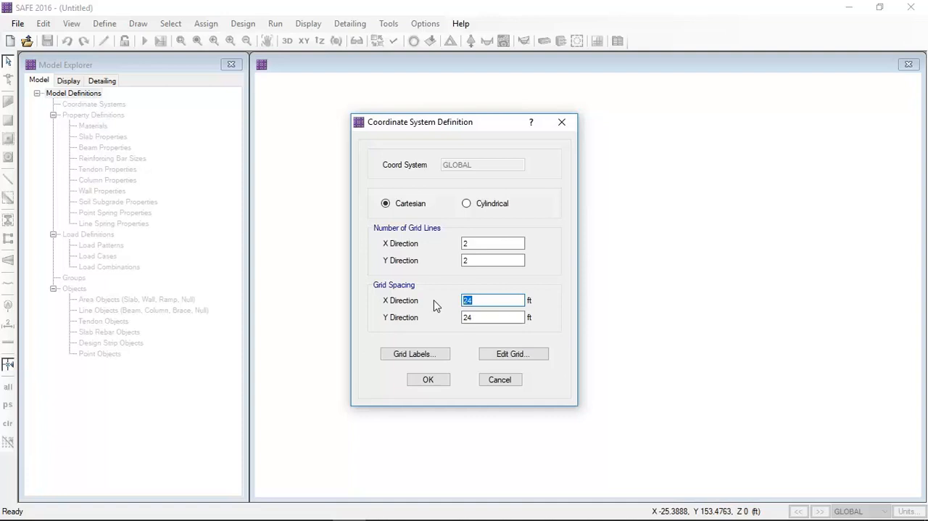
text(20)
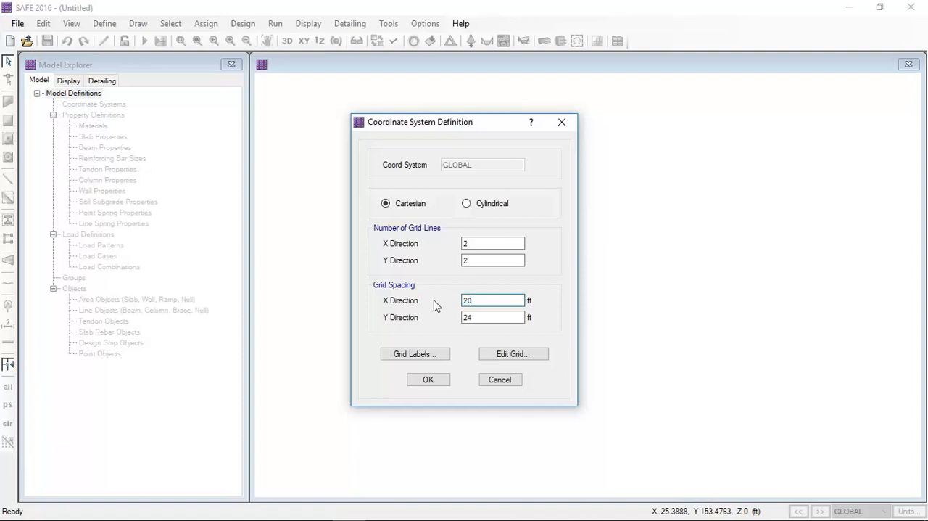
text(20)
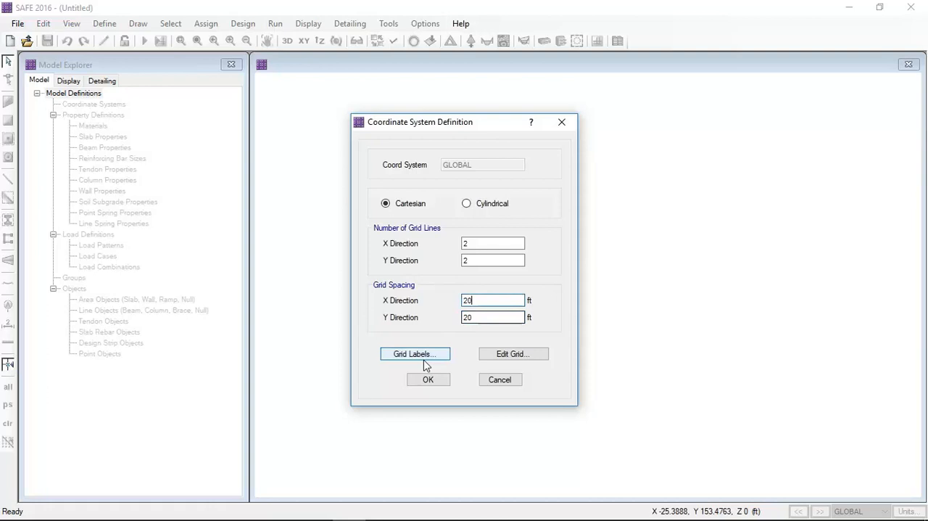
click(428, 380)
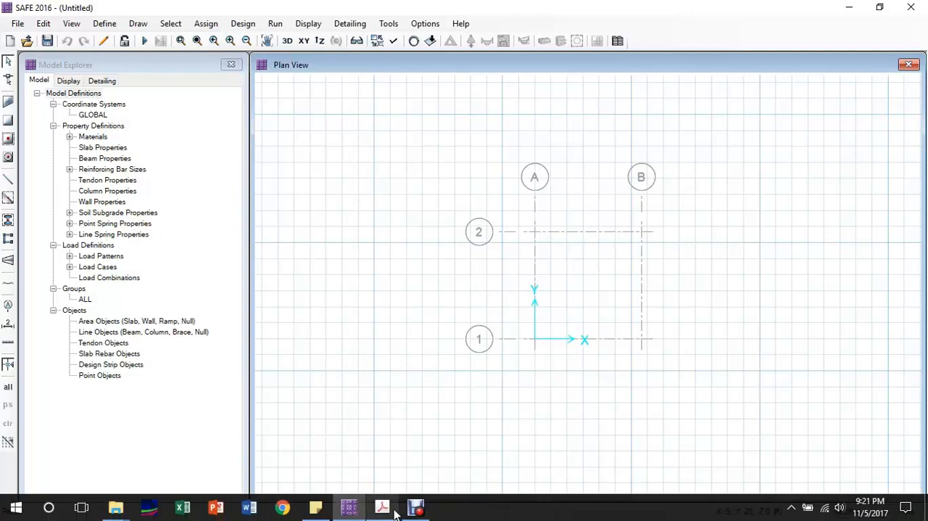
Open the Define menu listing materials and section properties
click(383, 507)
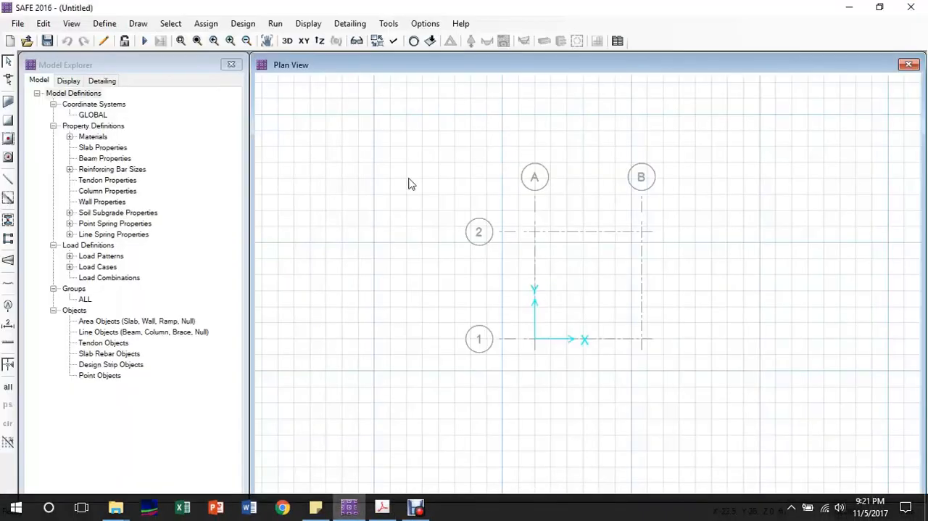
click(104, 23)
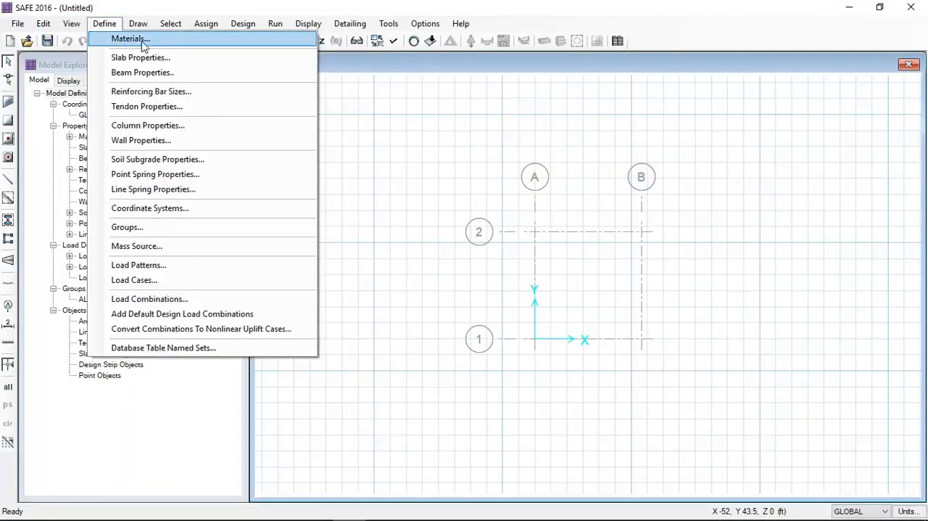
Add a Conc 3000 Psi concrete material with 3 ksi compressive strength
click(137, 38)
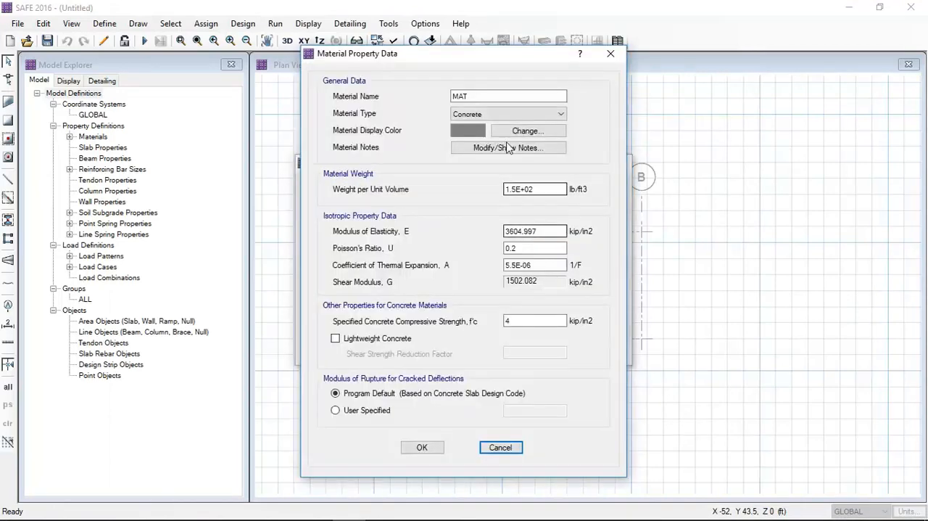
text(Conc 3000 P)
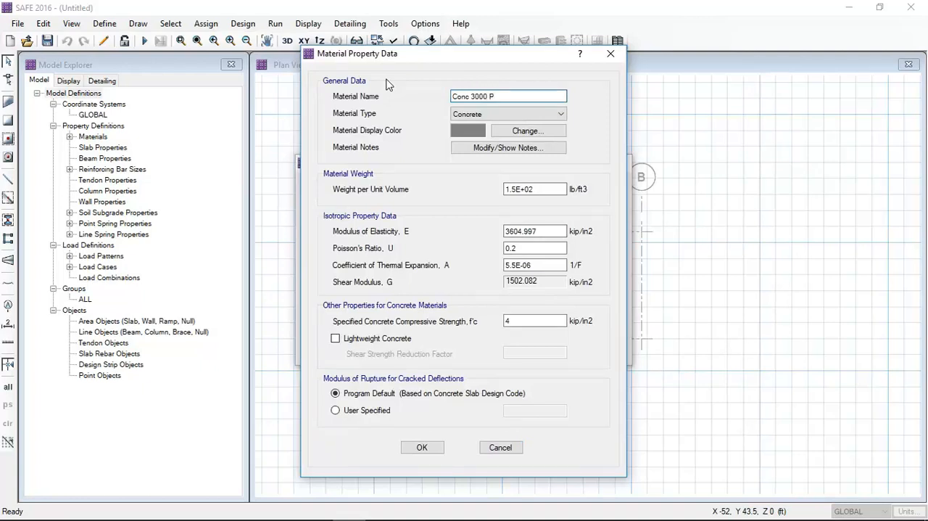
text(si)
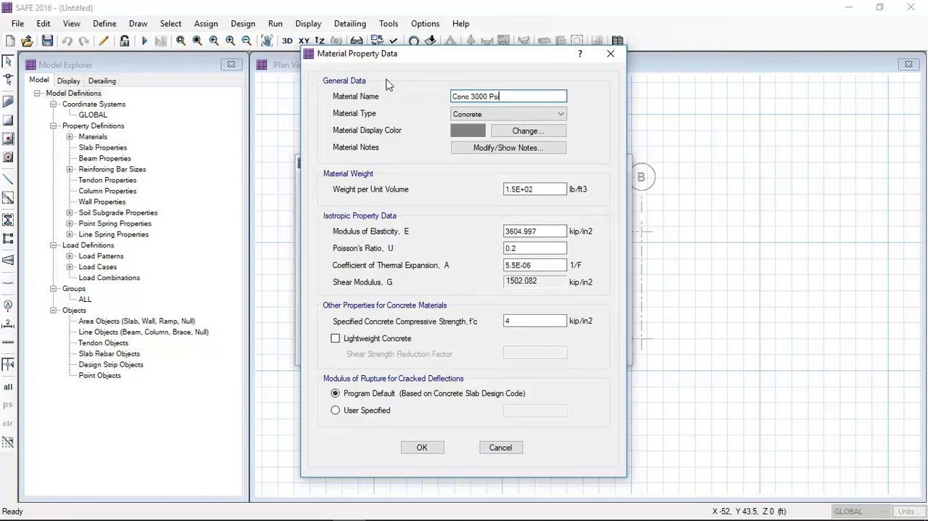
click(533, 246)
text(3)
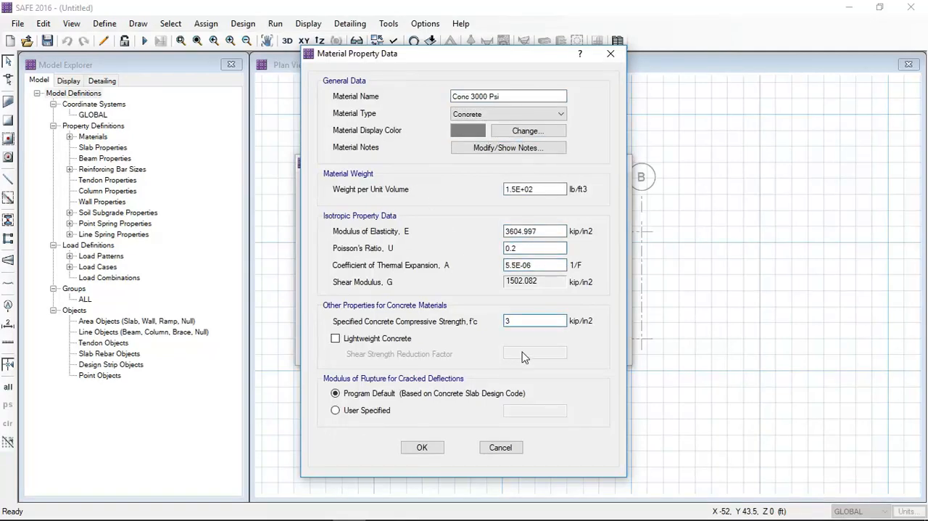
click(422, 447)
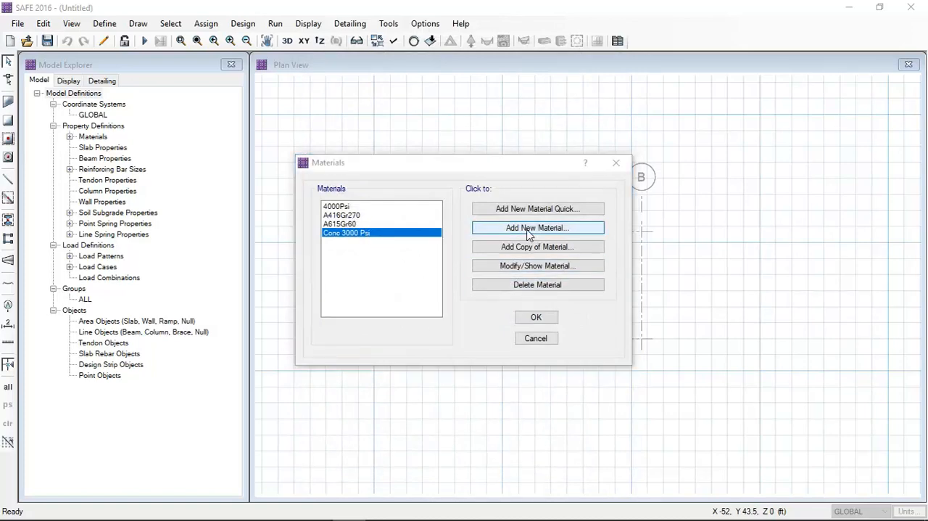
Review the concrete material's properties and cancel without keeping edits
click(536, 226)
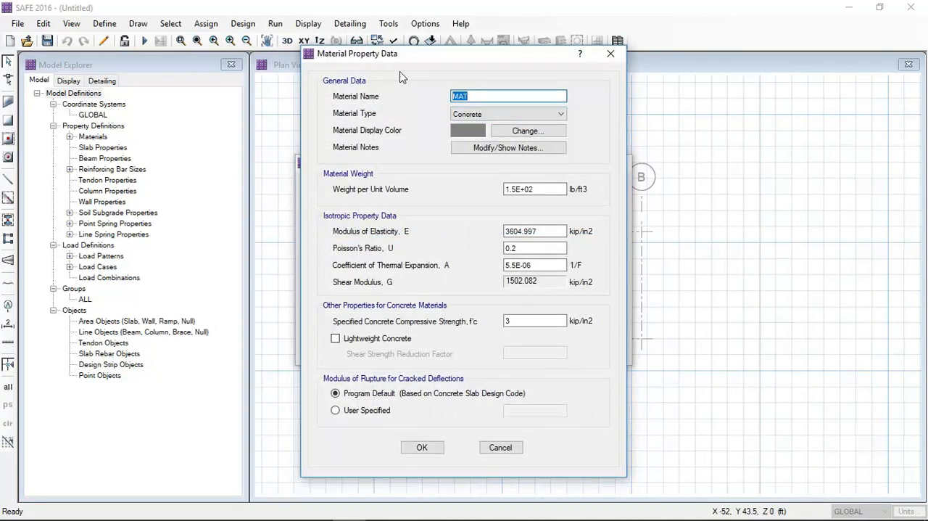
mouse_move(514, 438)
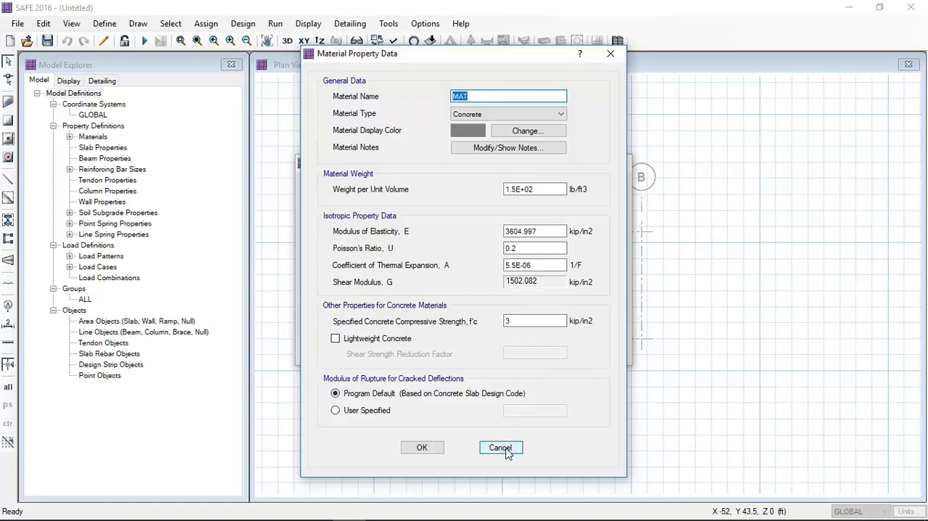
click(499, 447)
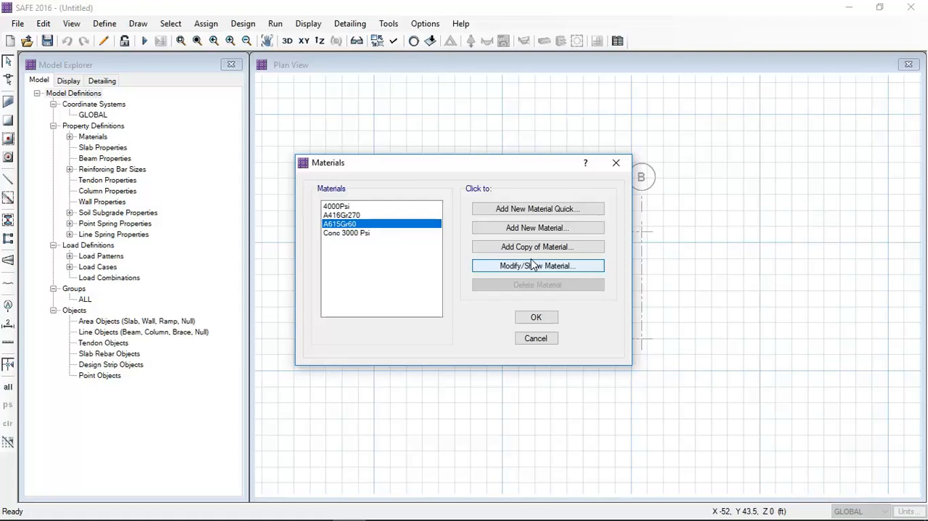
Rename the A615Gr60 rebar material to 'fy 60000 psi' and close the materials list
click(539, 266)
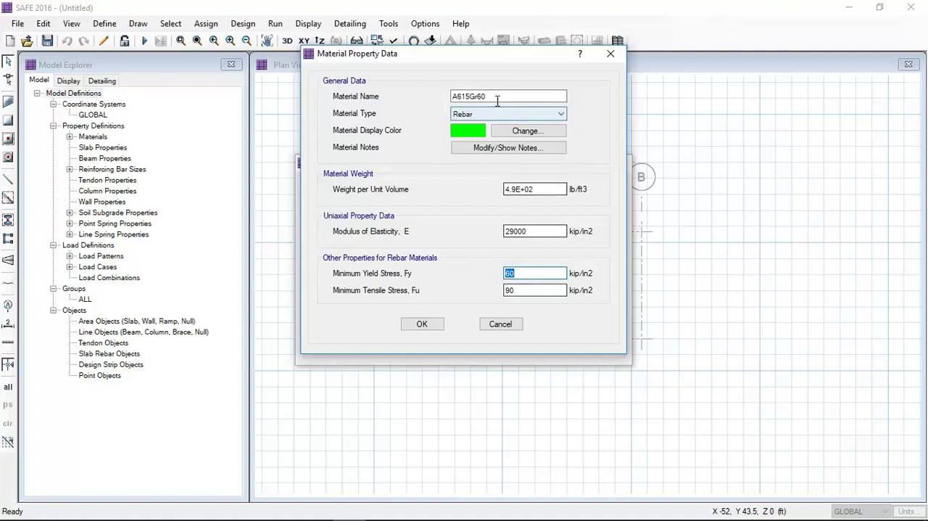
text(fy 60000)
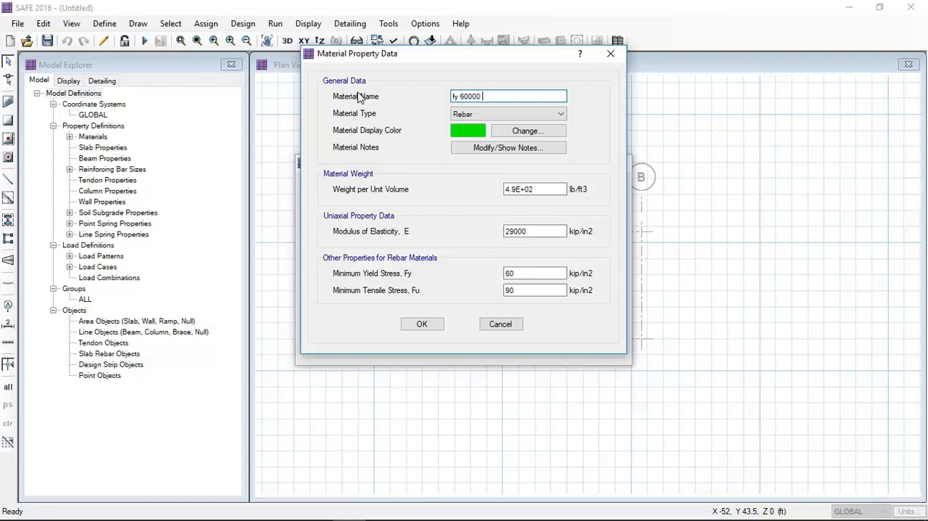
text(psi)
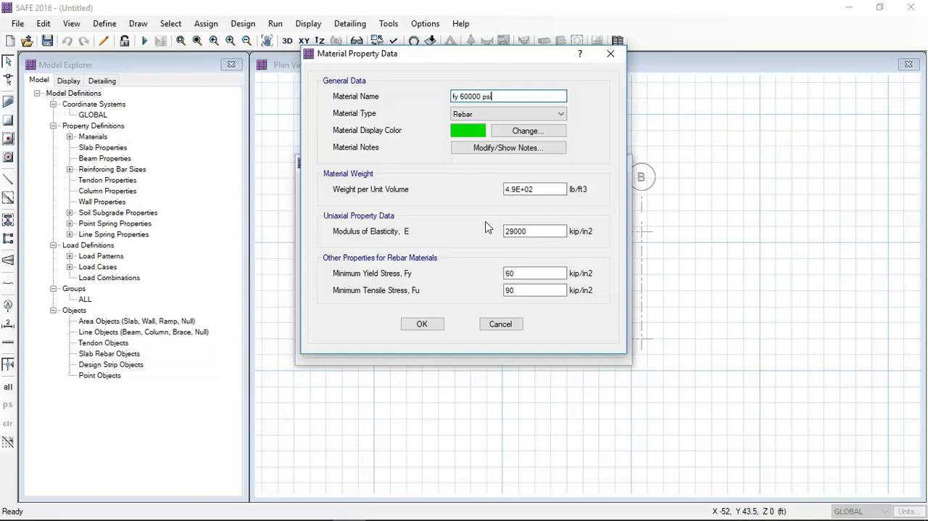
click(422, 324)
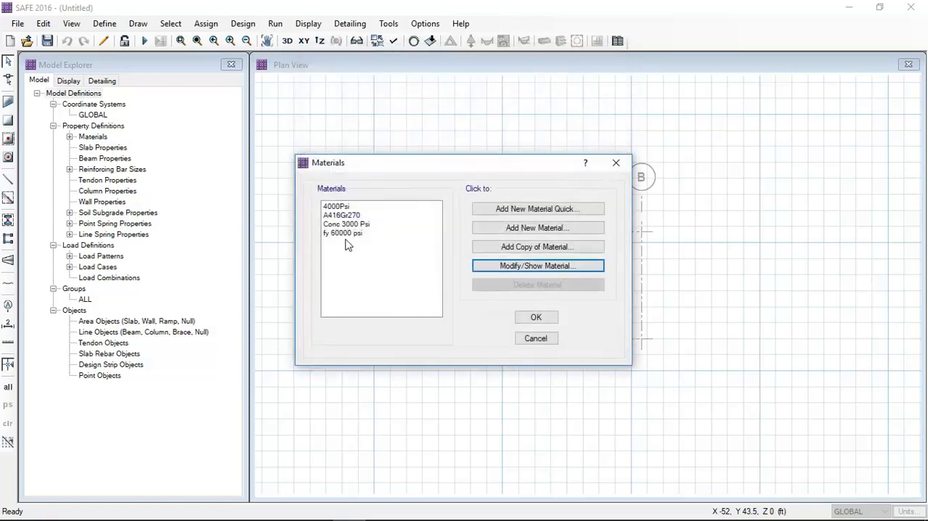
click(345, 224)
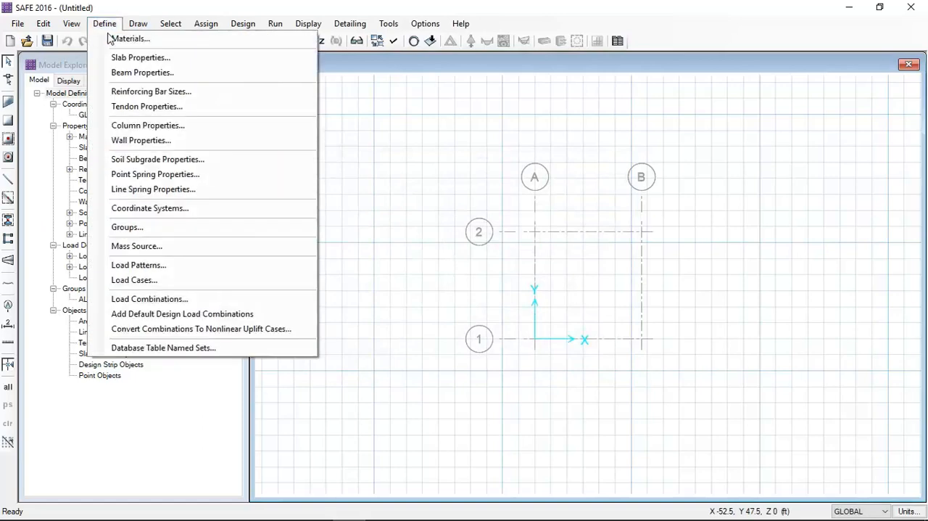
Add a slab property named Footing, 24 in thick, made of Conc 3000 Psi
click(140, 58)
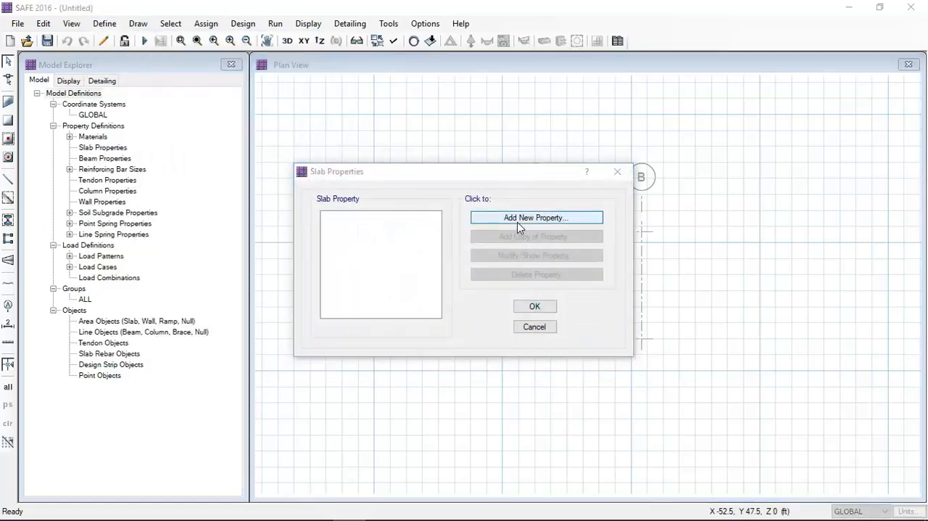
click(536, 218)
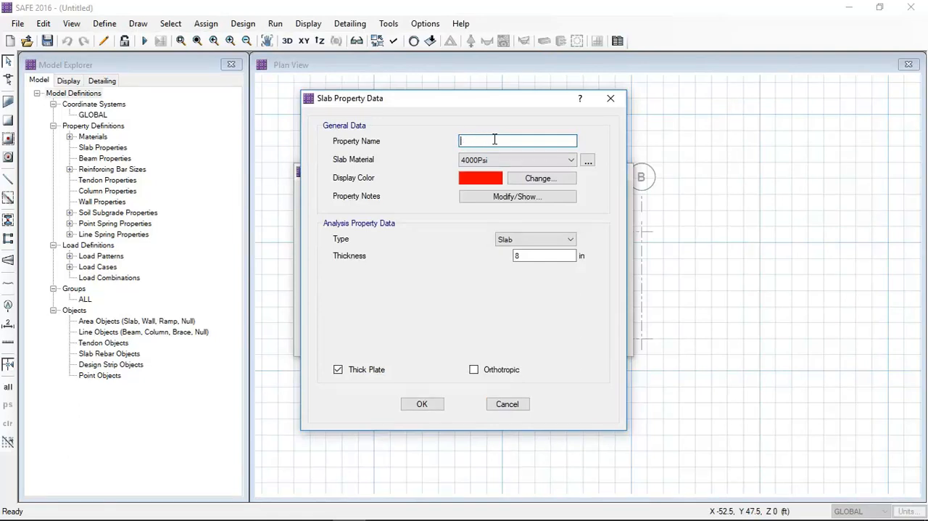
text(Footin)
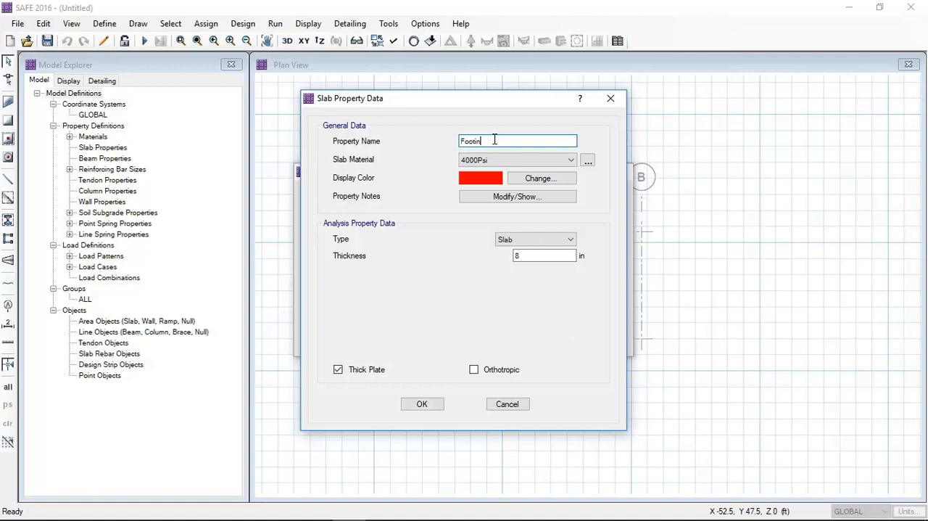
text(g)
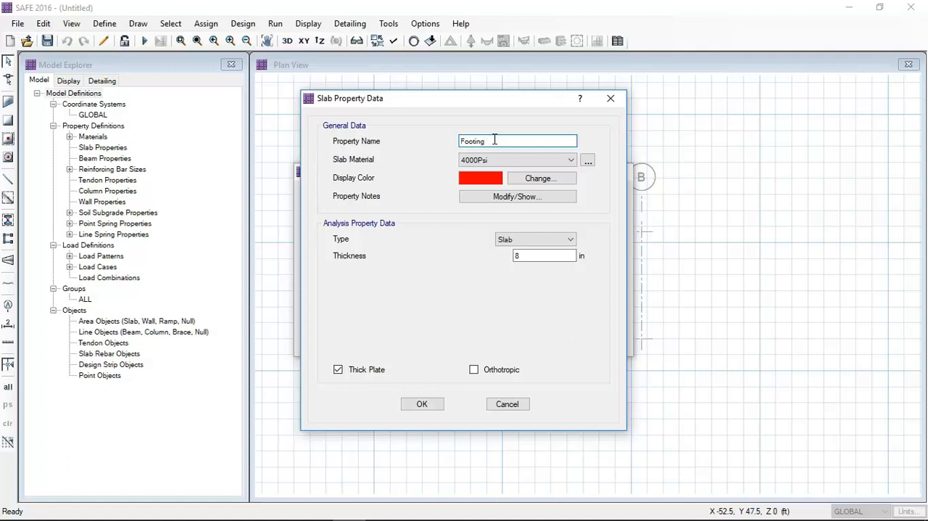
click(570, 160)
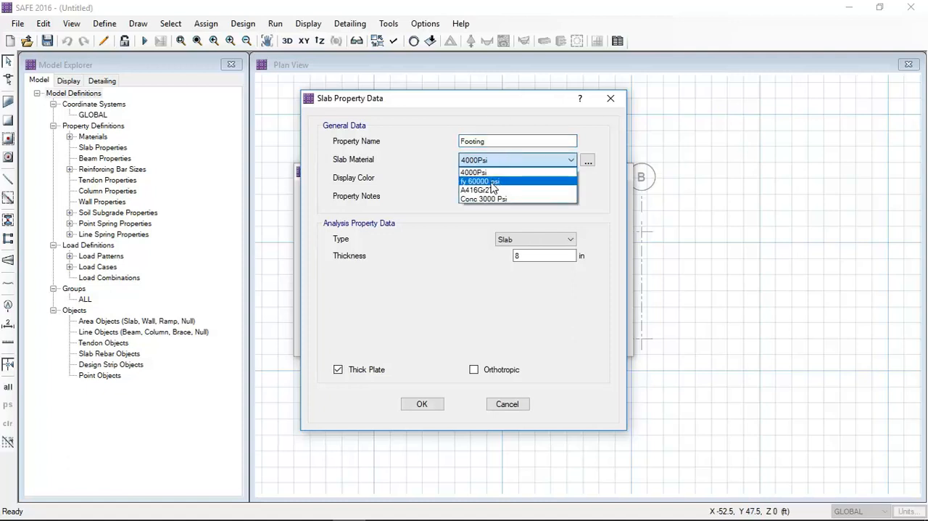
click(484, 198)
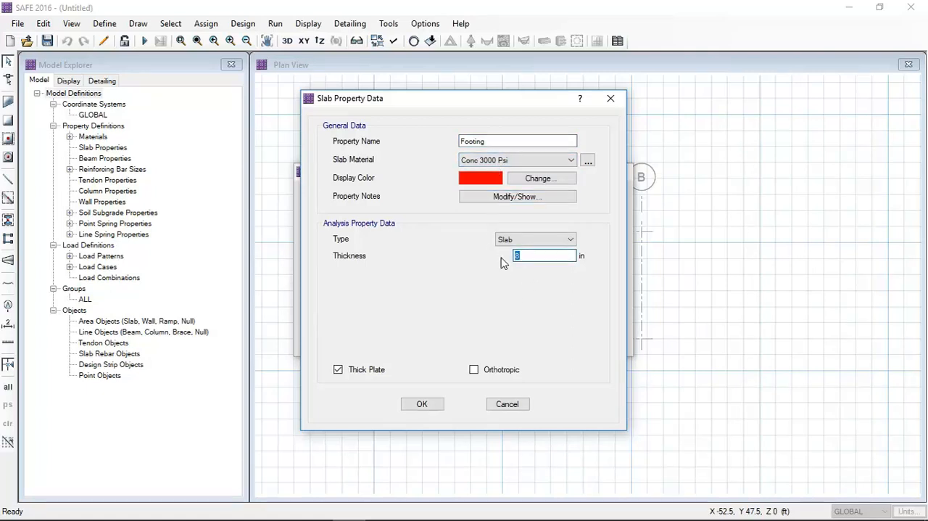
text(24)
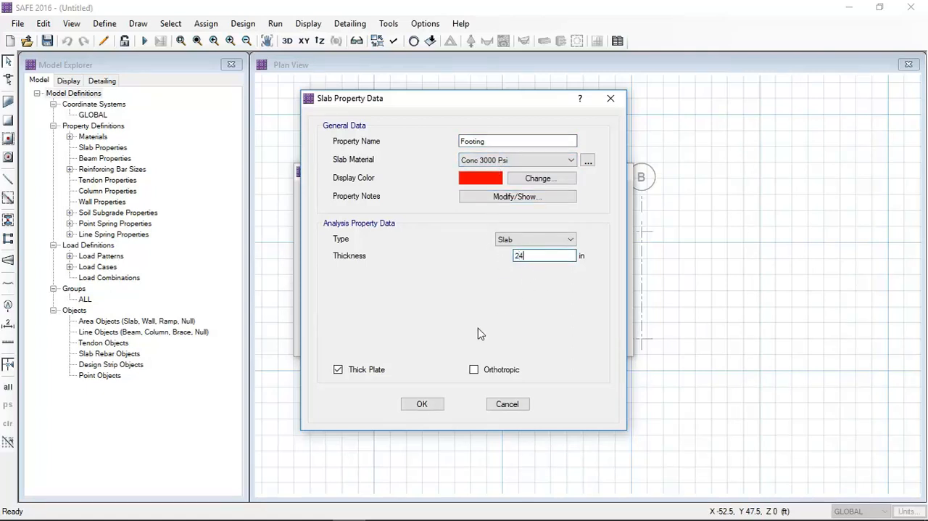
click(422, 403)
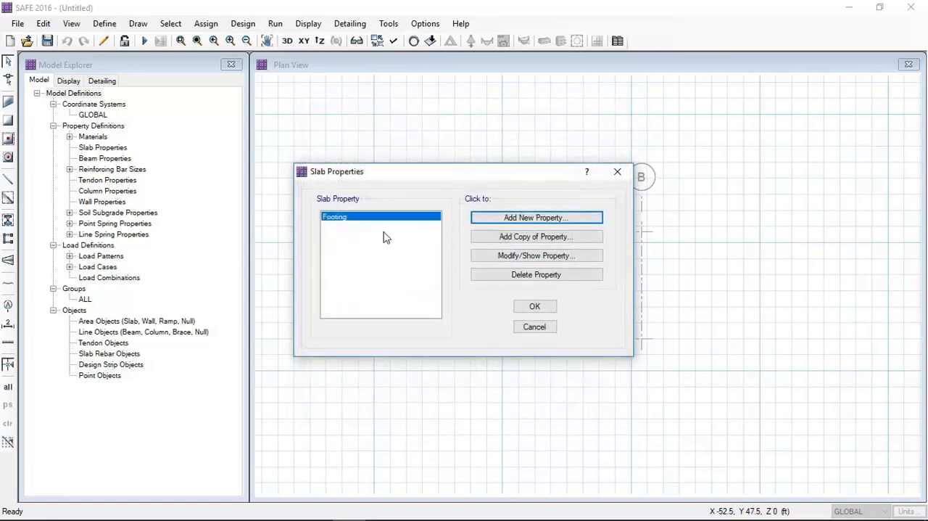
mouse_move(522, 218)
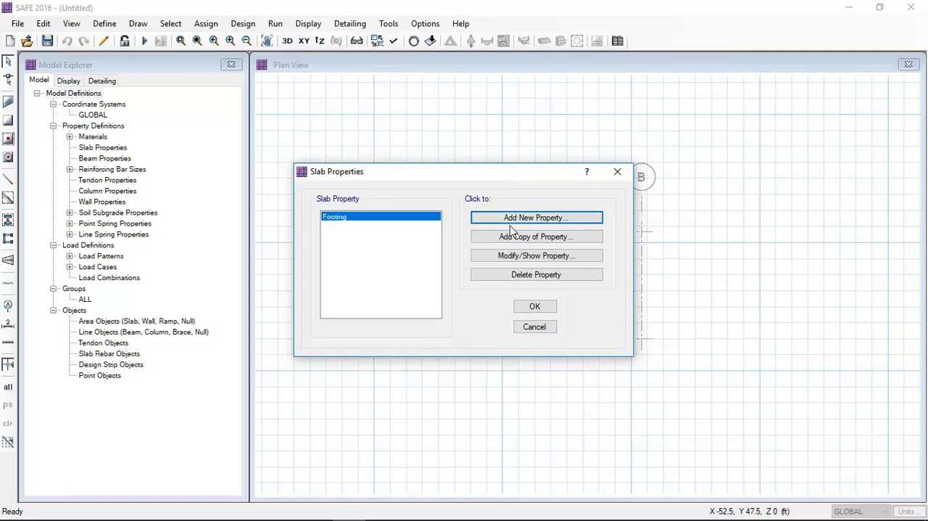
mouse_move(513, 256)
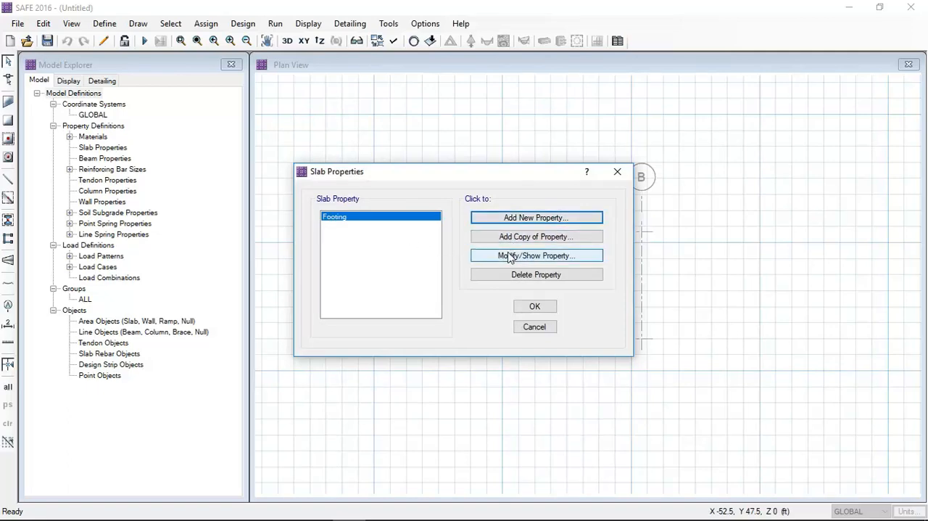
Reopen the Footing property and set its type to Footing
click(537, 256)
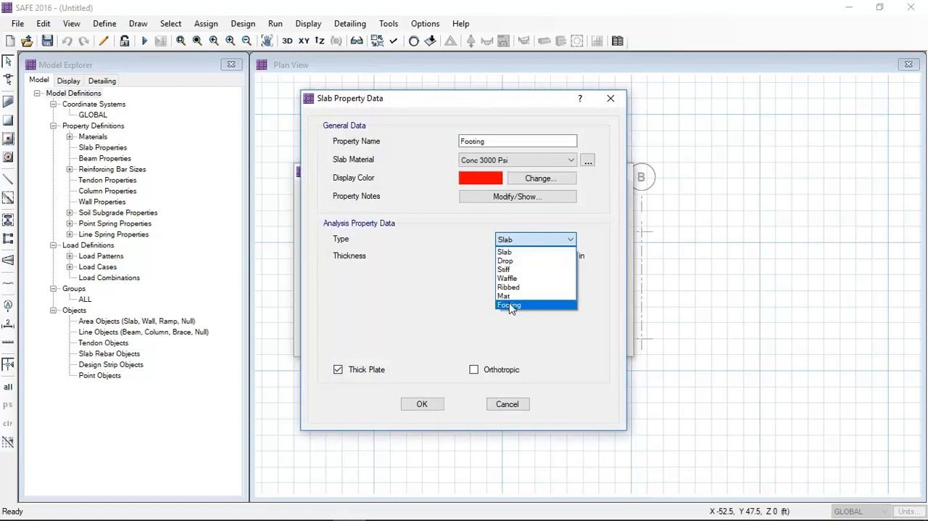
click(507, 305)
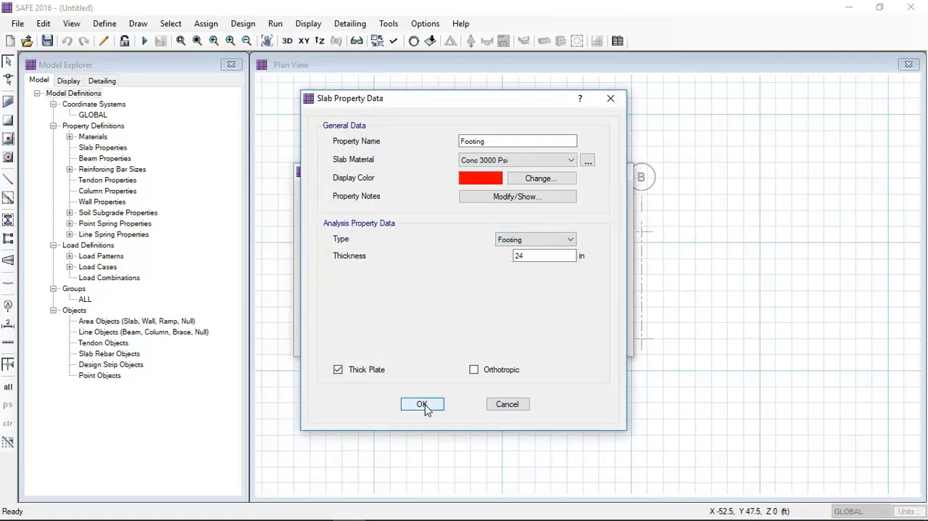
click(422, 403)
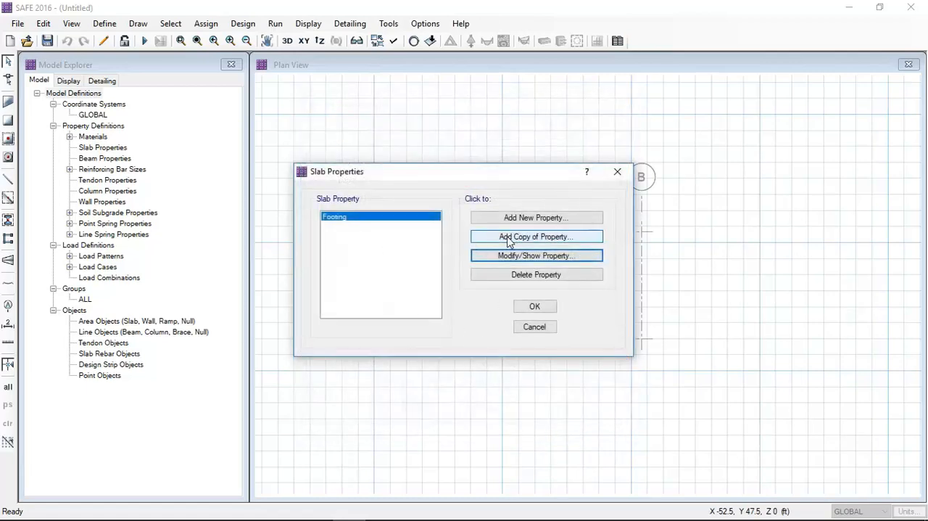
Copy Footing as 'Stiff portion of slab for column' with type Stiff and close slab properties
click(536, 237)
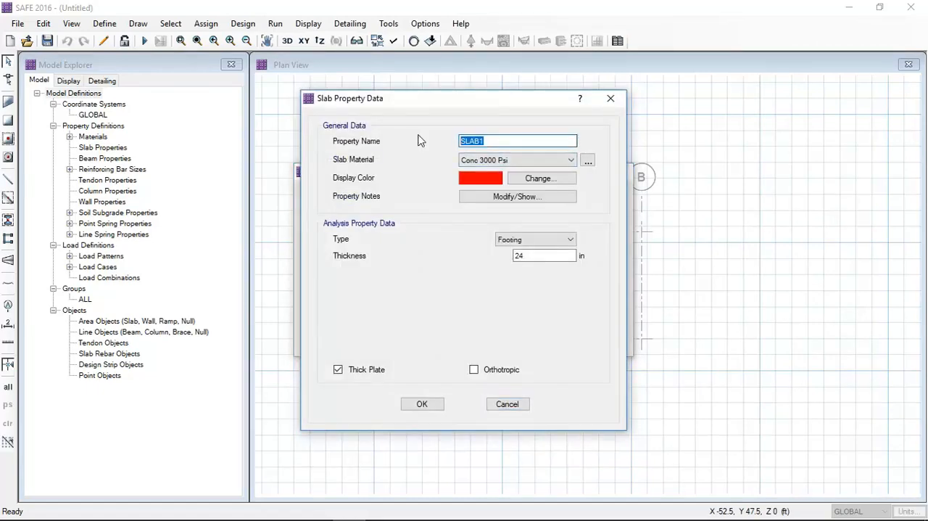
text(Stif)
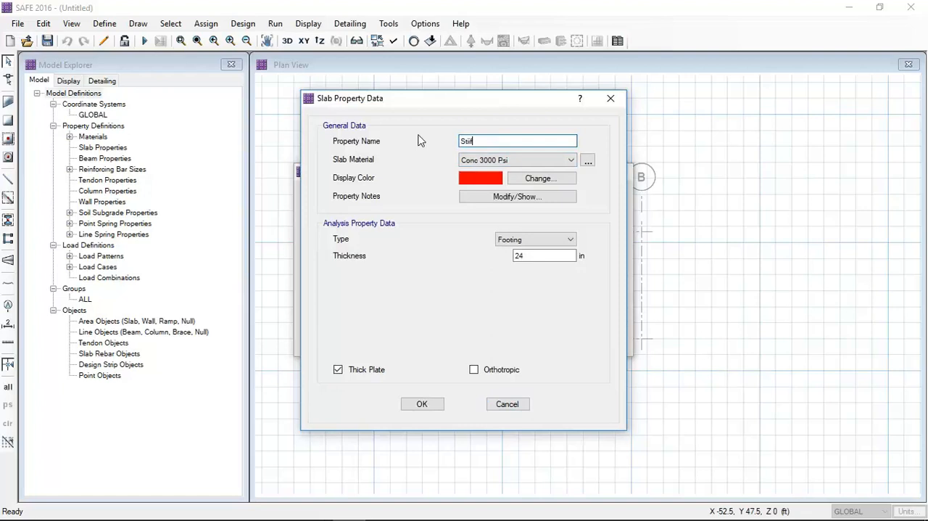
key(Backspace)
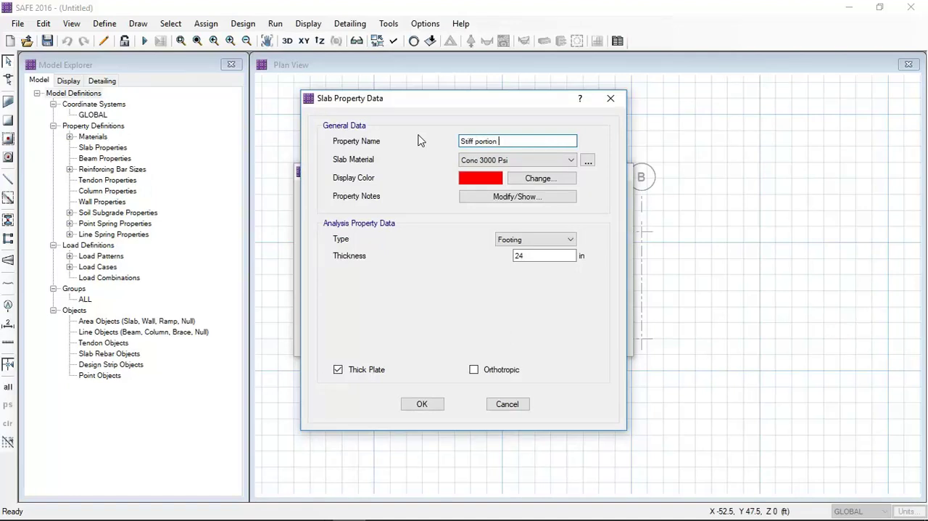
text(of slab)
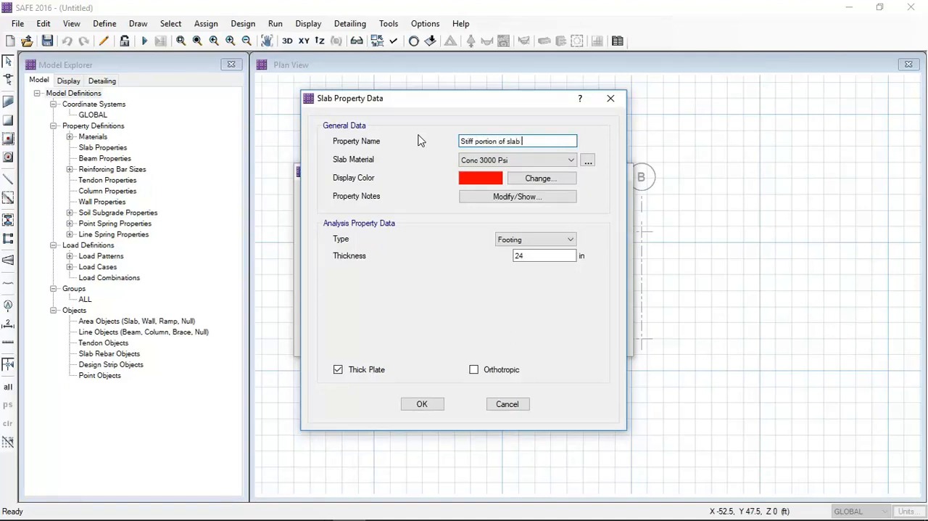
text(for column)
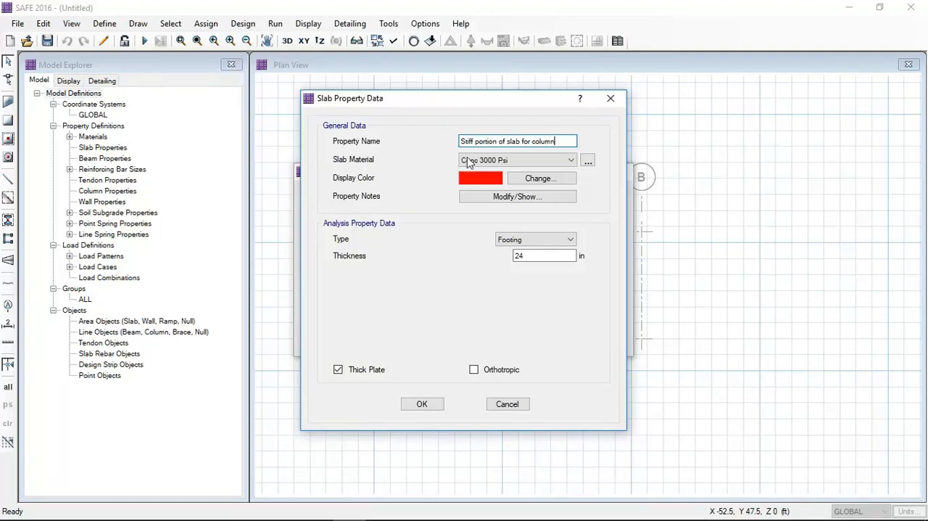
click(569, 239)
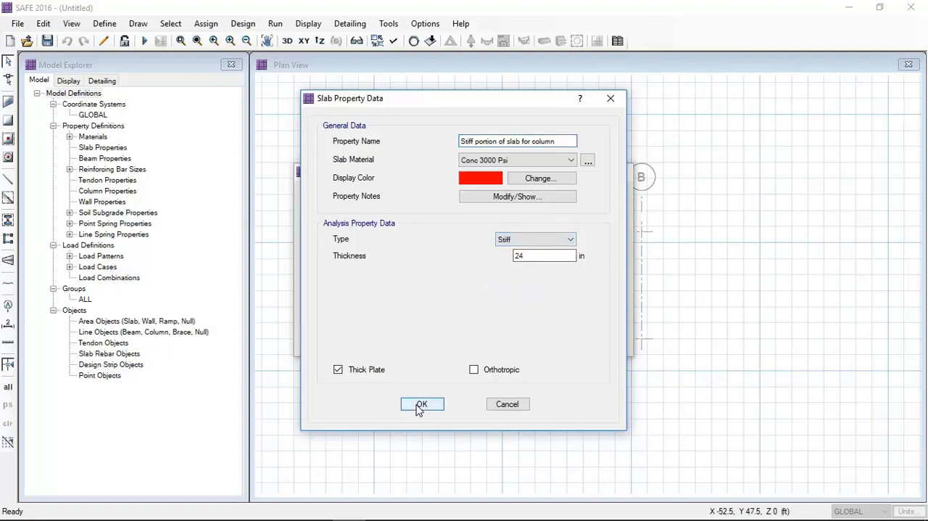
click(421, 403)
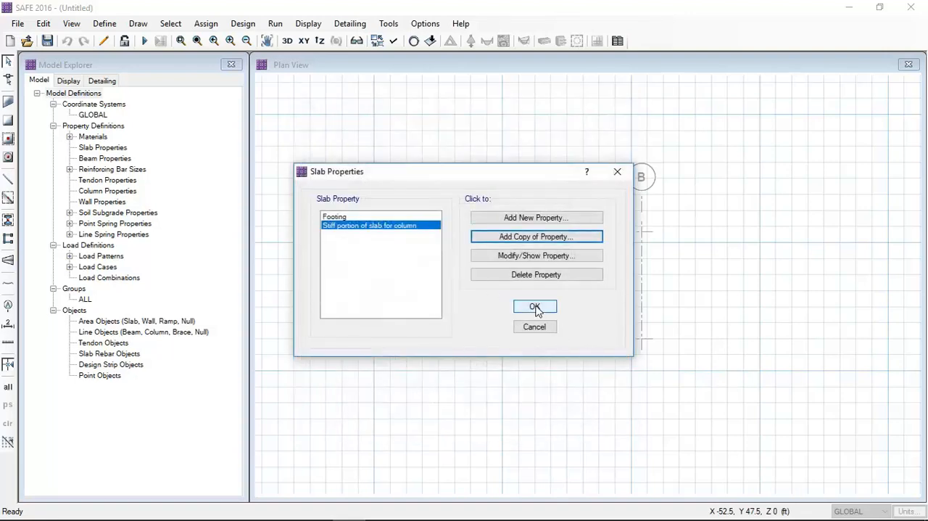
click(535, 307)
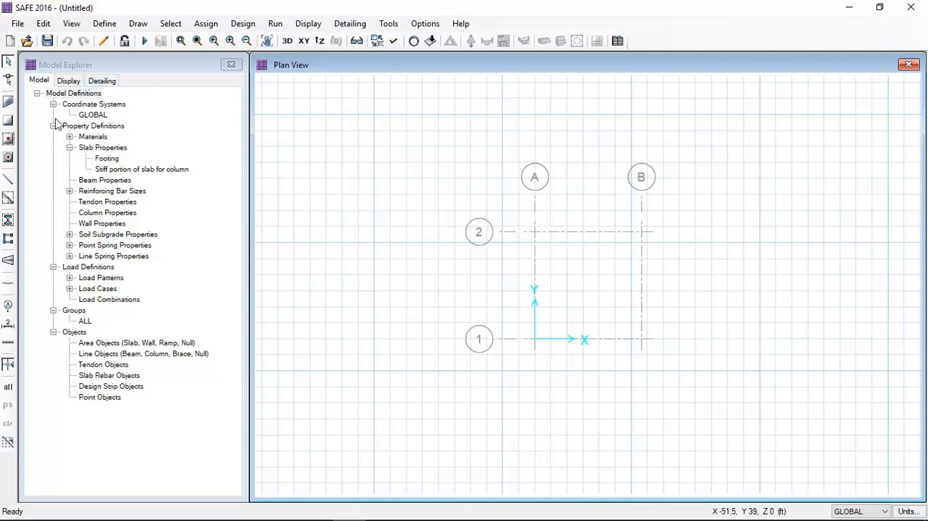
mouse_move(9, 138)
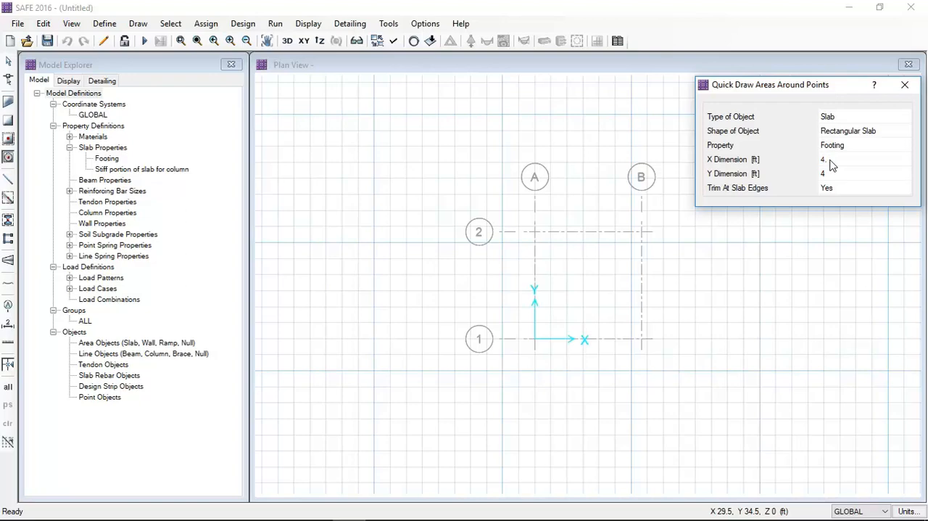
Quick-draw a 9 ft by 9 ft rectangular Footing slab at grid point A-1
text(4.5)
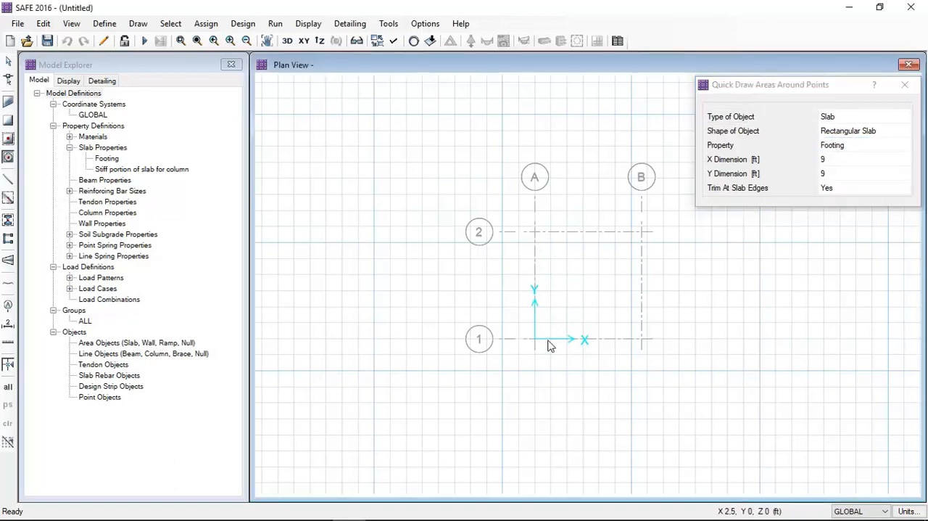
click(534, 338)
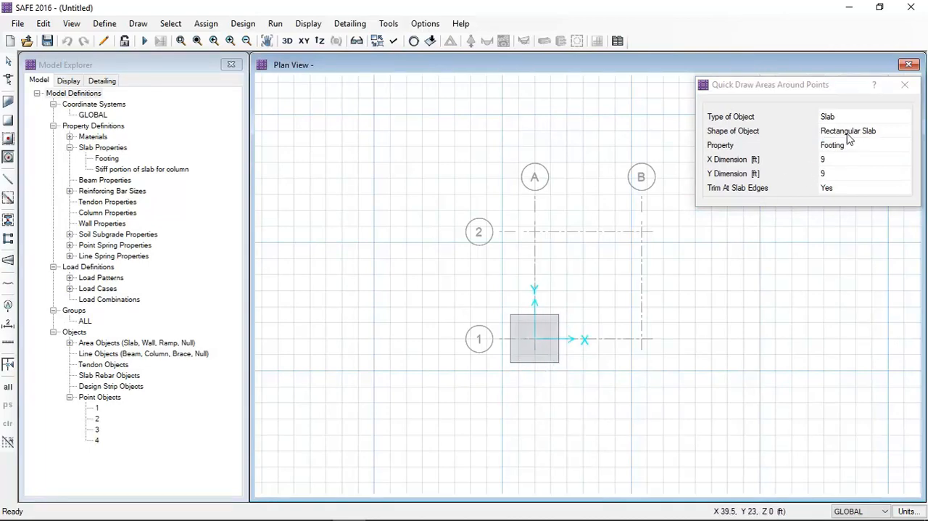
click(863, 116)
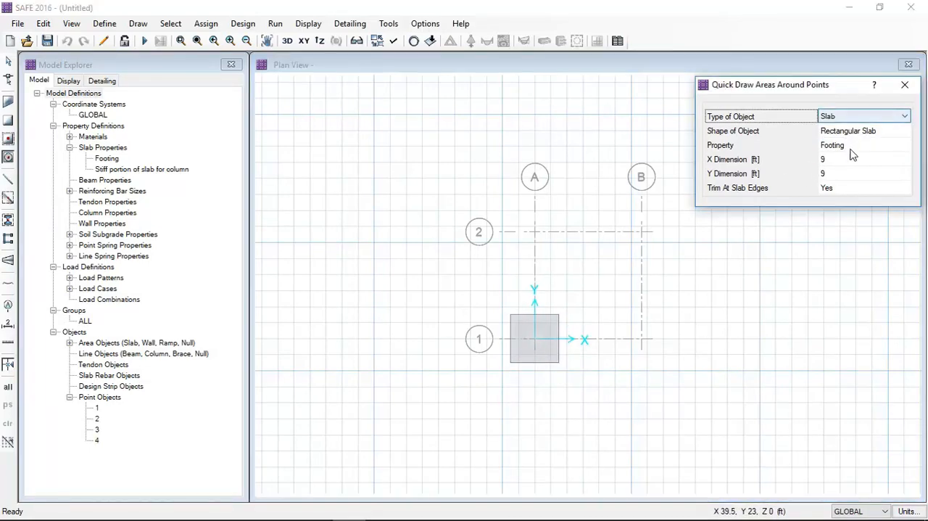
Quick-draw a 16 in by 16 in 'Stiff portion of slab for column' area at the footing centre
click(863, 145)
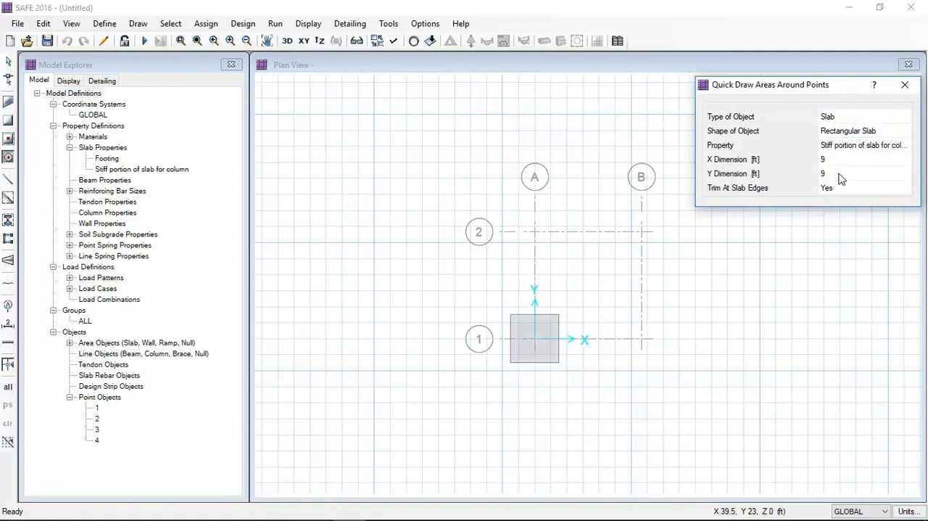
click(848, 160)
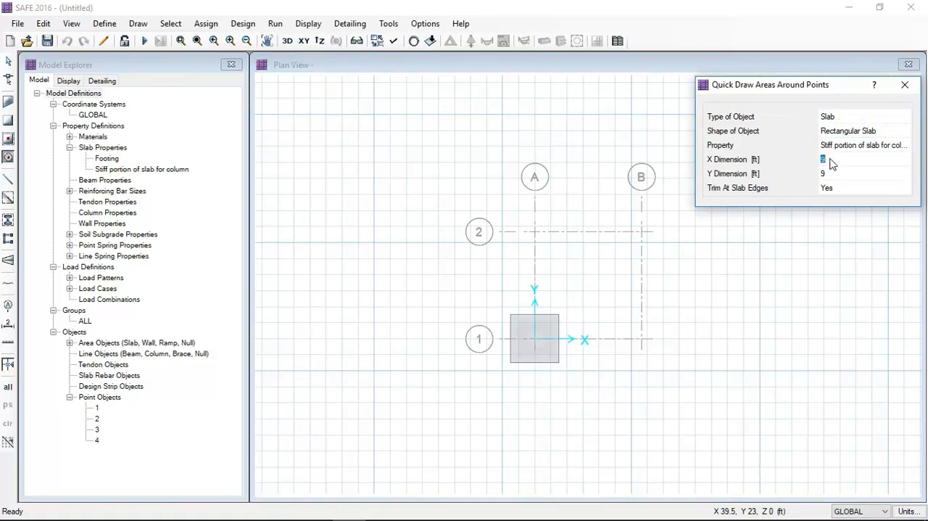
click(374, 507)
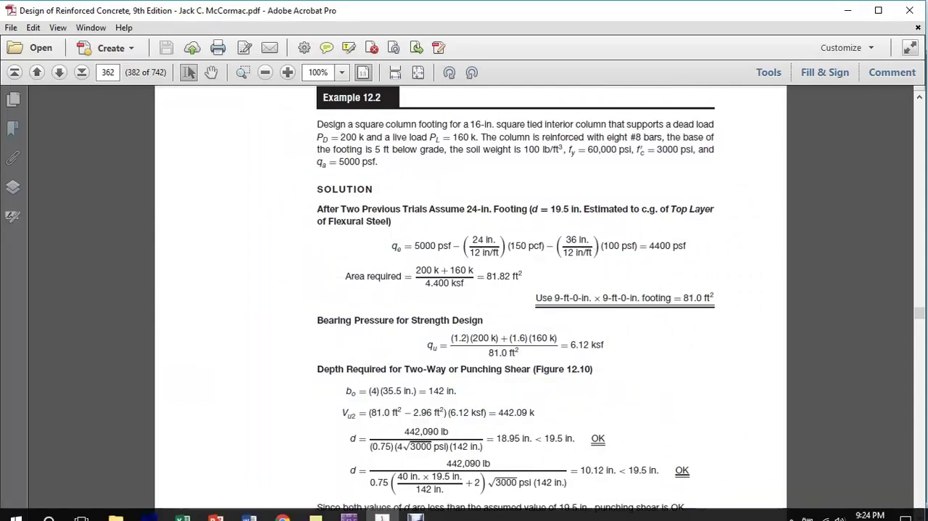
click(350, 506)
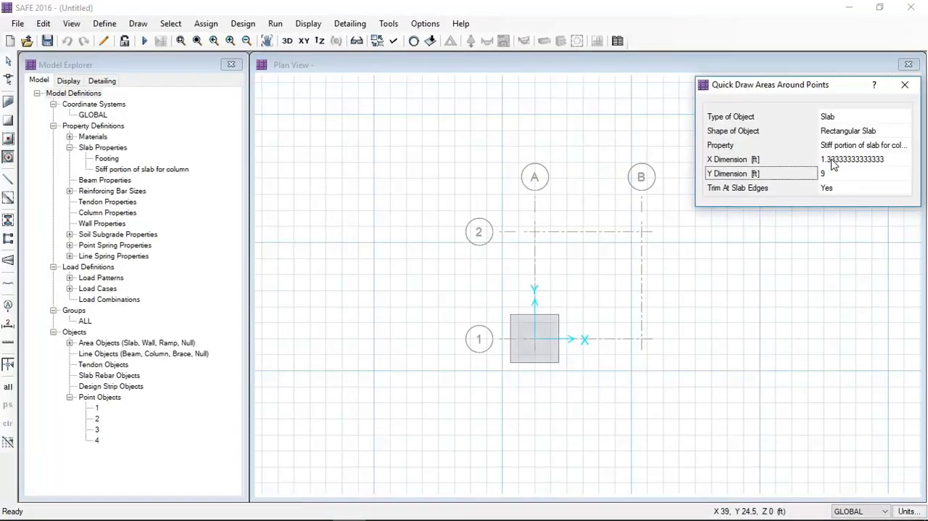
text(1)
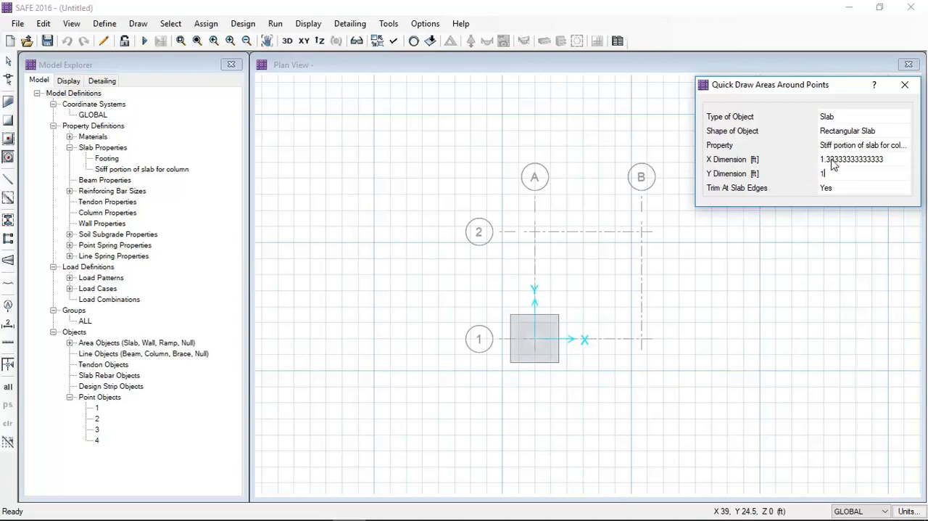
text(16in)
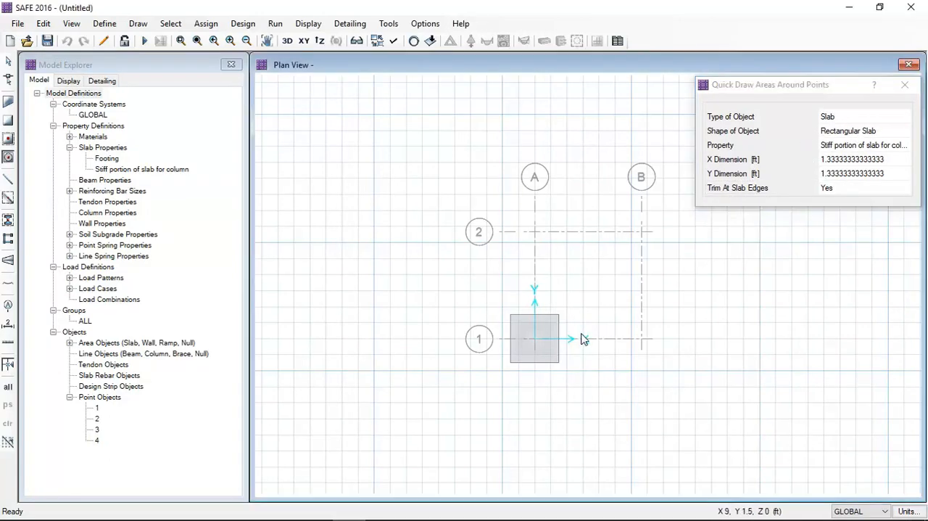
click(534, 338)
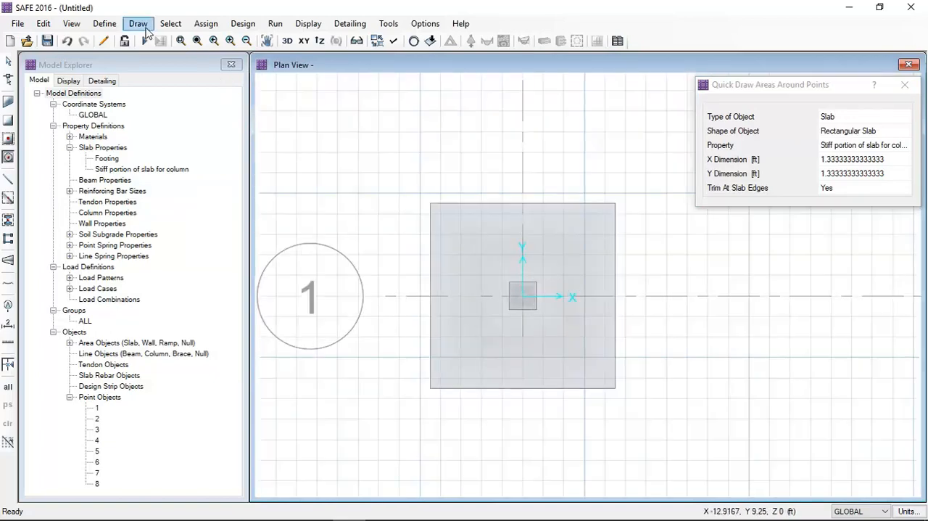
Switch to Draw Points mode over the footing, then return to the Define menu
click(138, 23)
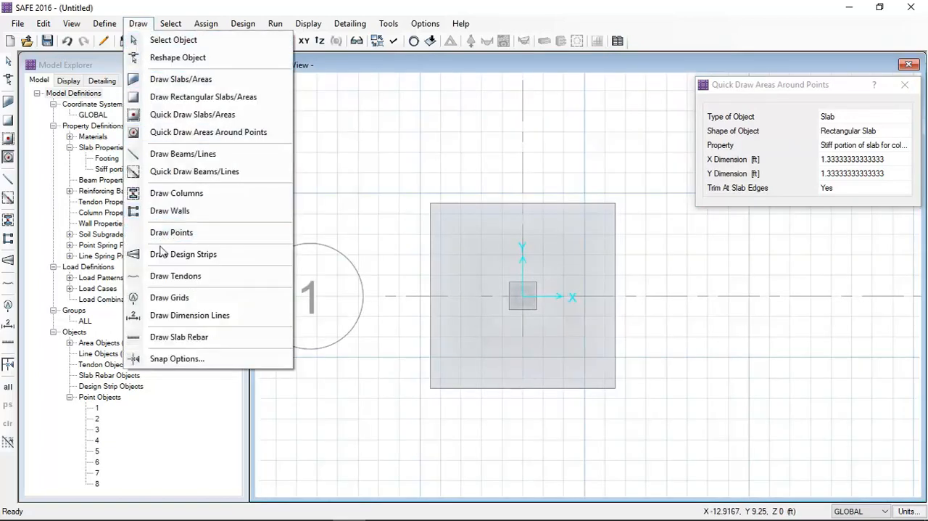
mouse_move(180, 297)
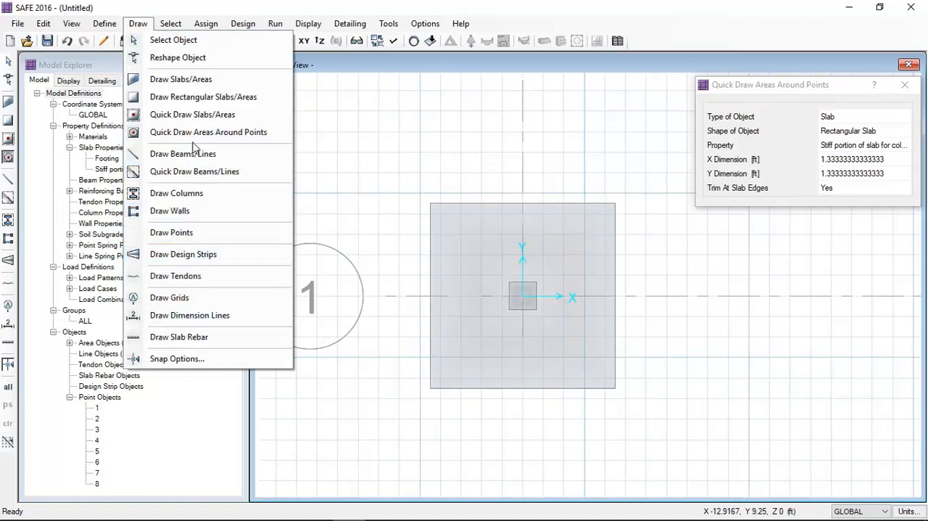
click(171, 232)
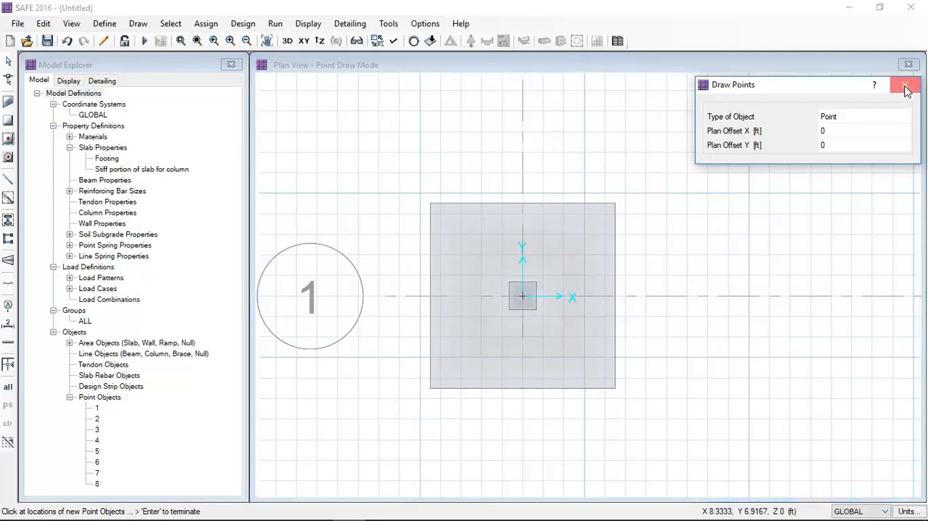
click(105, 23)
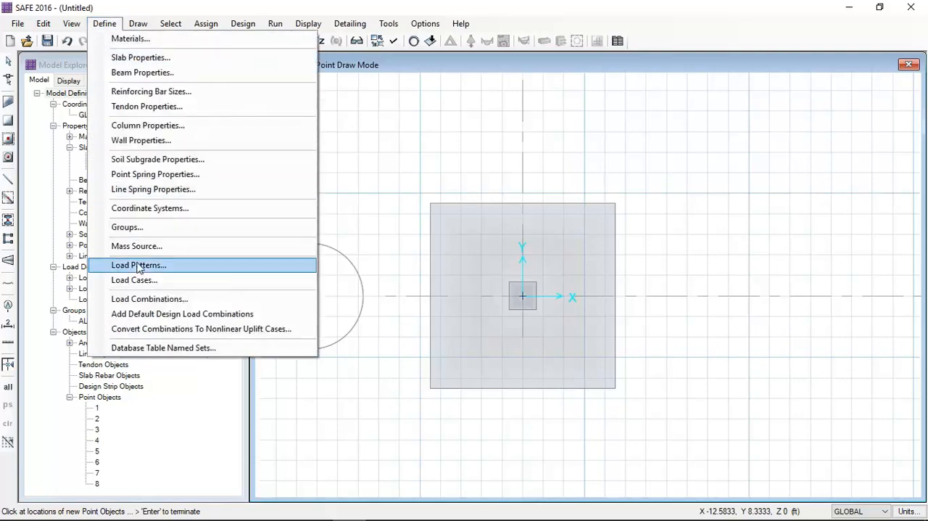
Add the default strength design load combinations via Define > Load Combinations
click(140, 264)
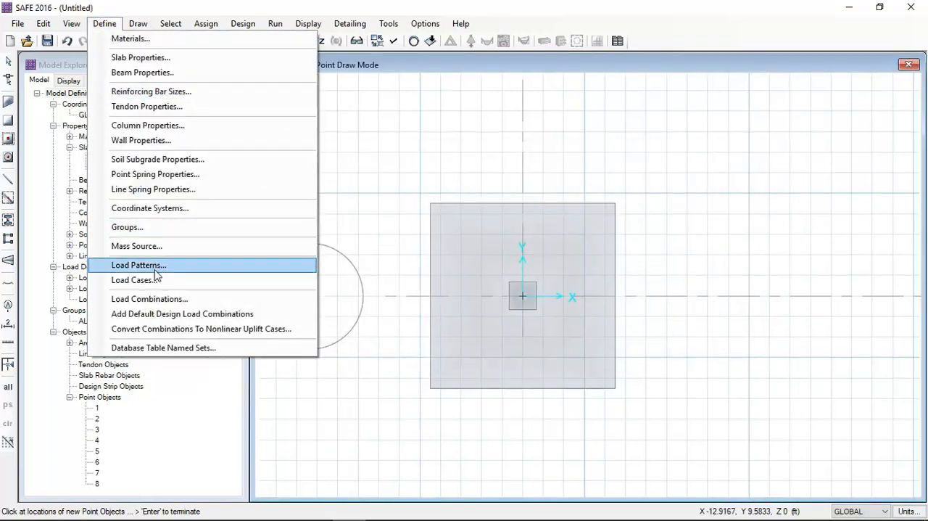
click(148, 298)
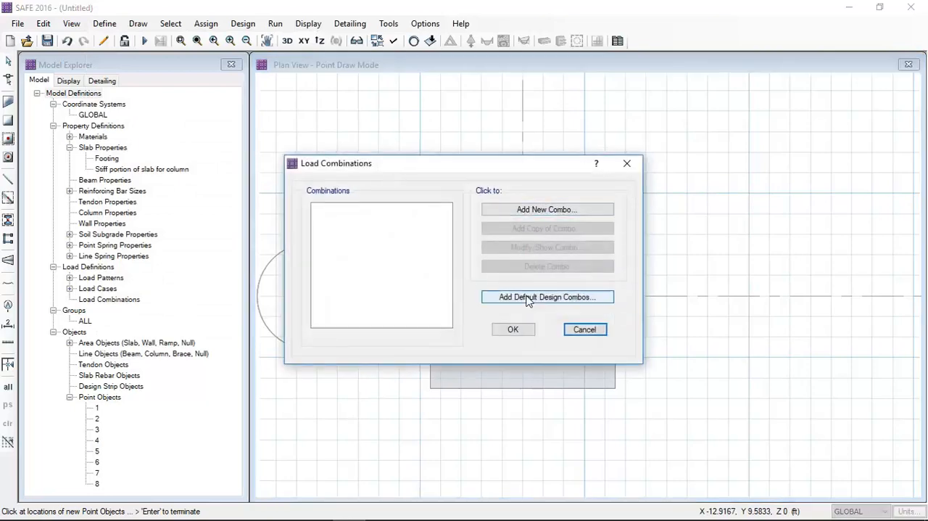
click(547, 295)
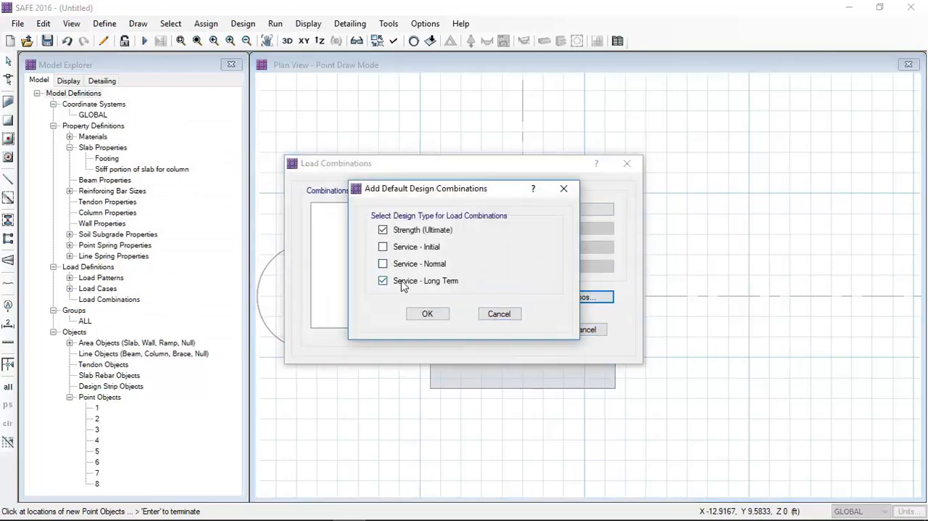
click(427, 313)
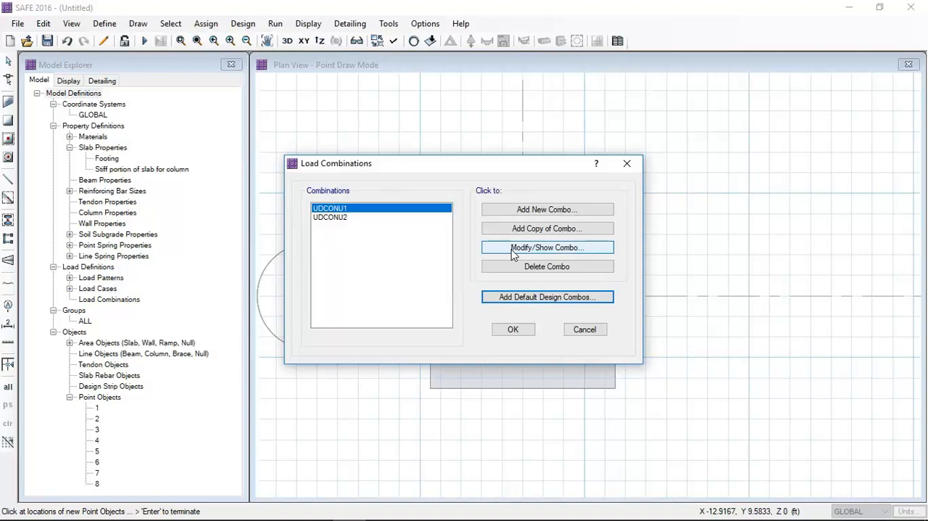
Rename the combinations to 1.4 D and 1.2 D+1.6 L (DEAD 1.2, LIVE 1.6)
click(547, 246)
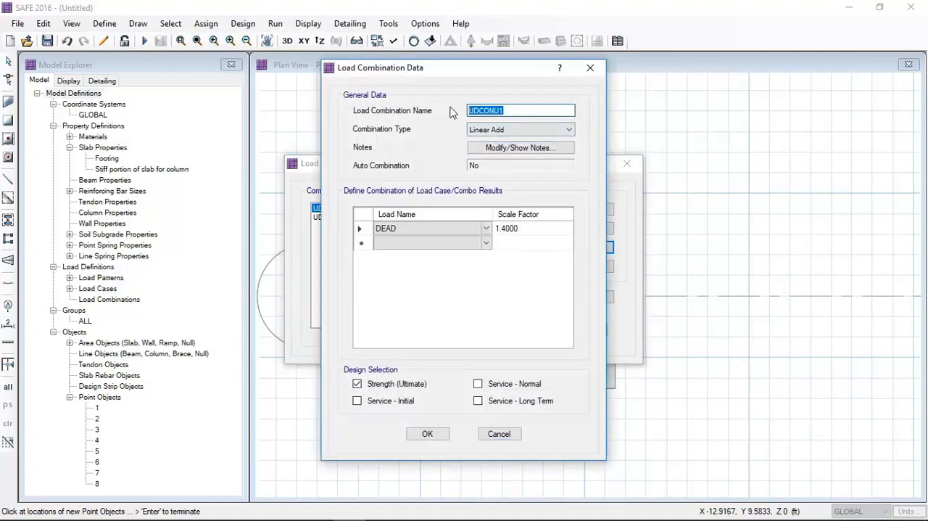
text(1.4)
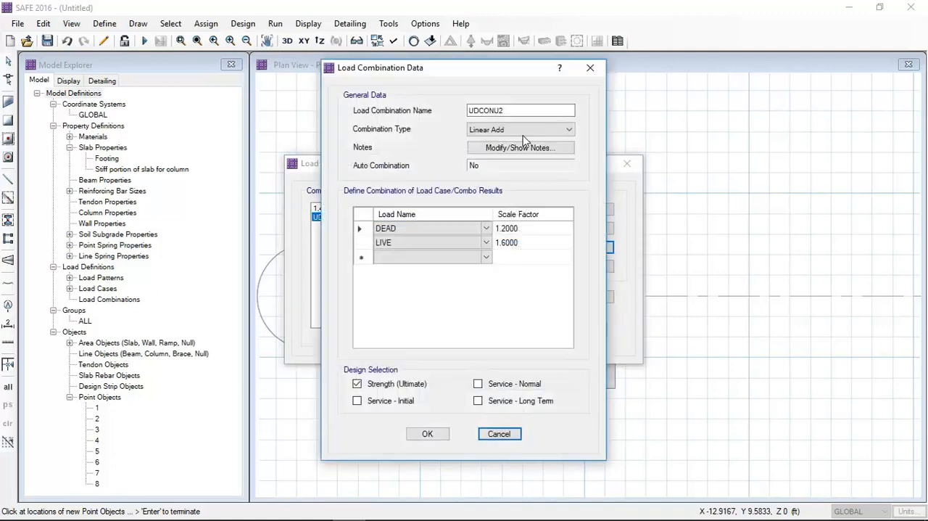
text(1.2 D+)
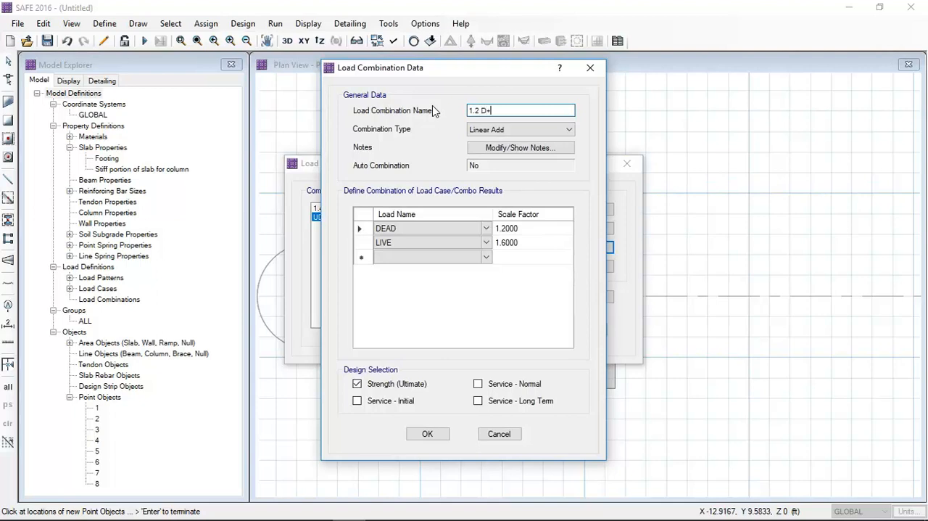
text(1.6)
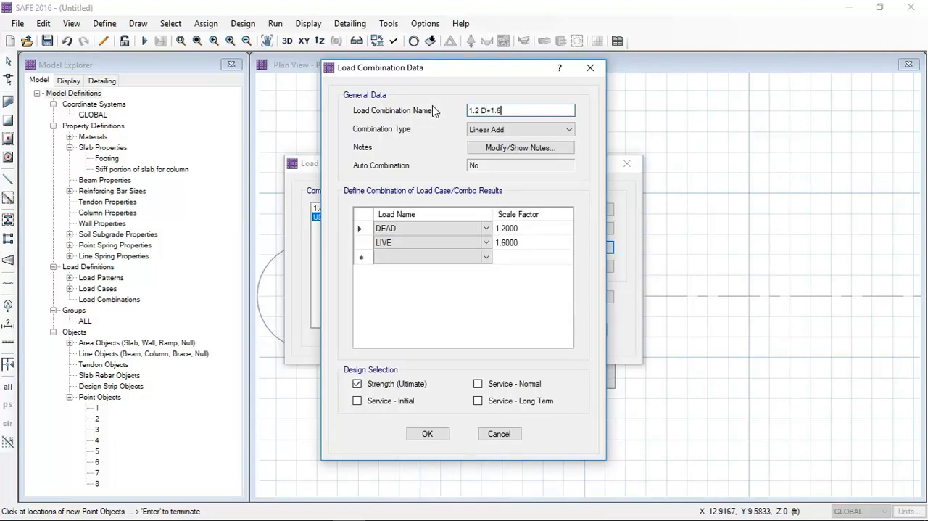
text(L)
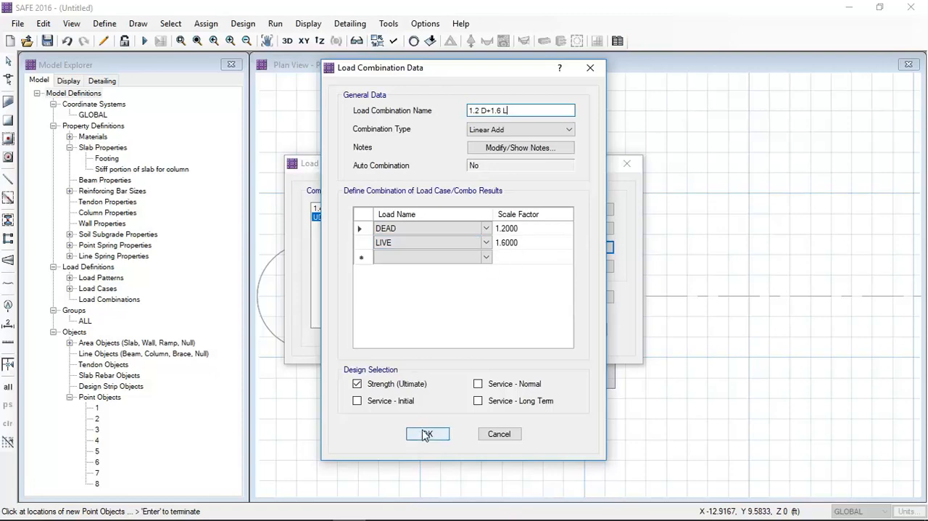
click(426, 434)
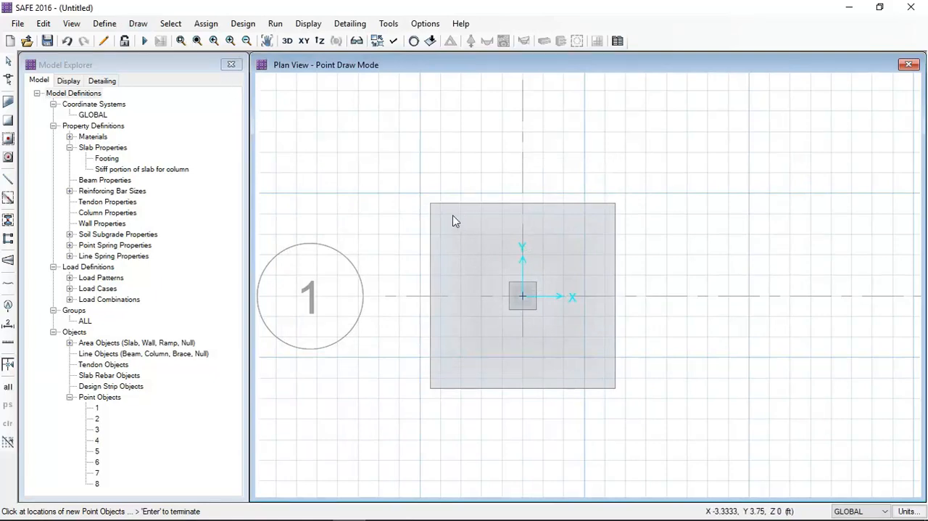
Start a new soil subgrade property from Define > Soil Subgrade Properties
click(104, 23)
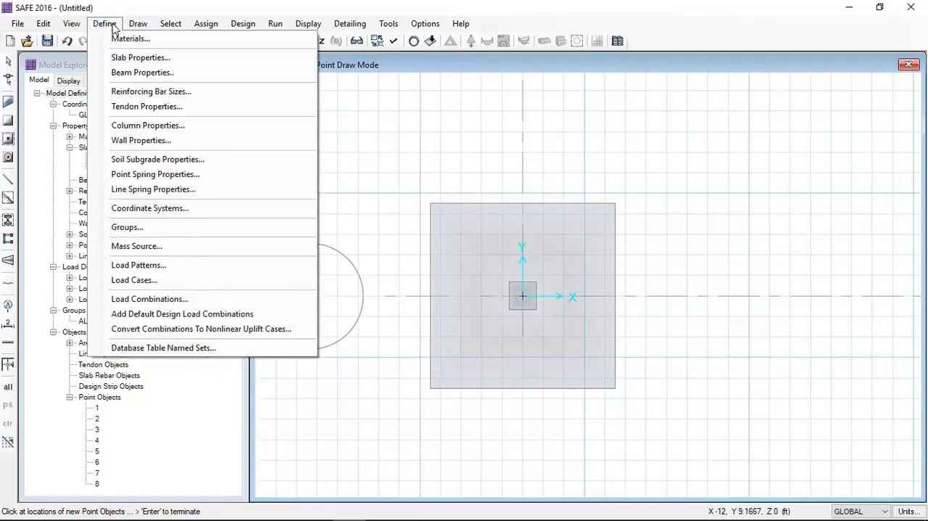
mouse_move(166, 209)
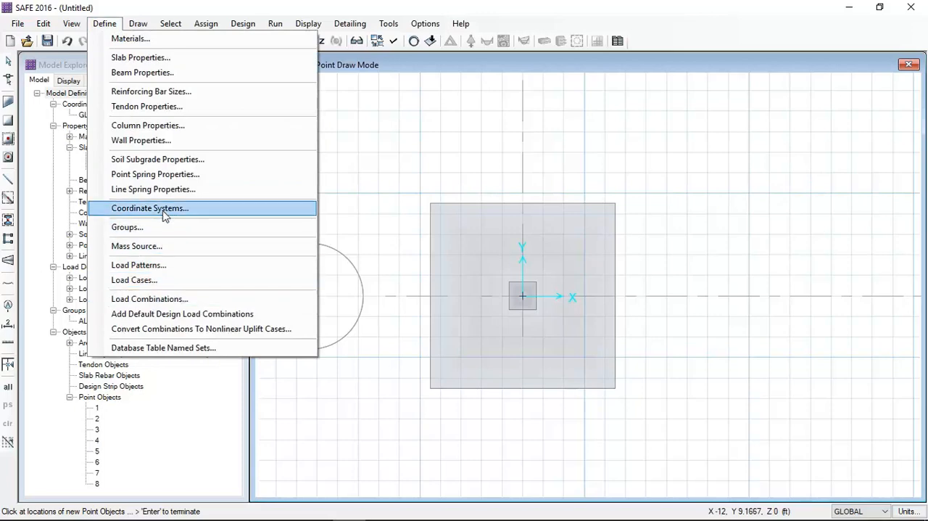
click(157, 160)
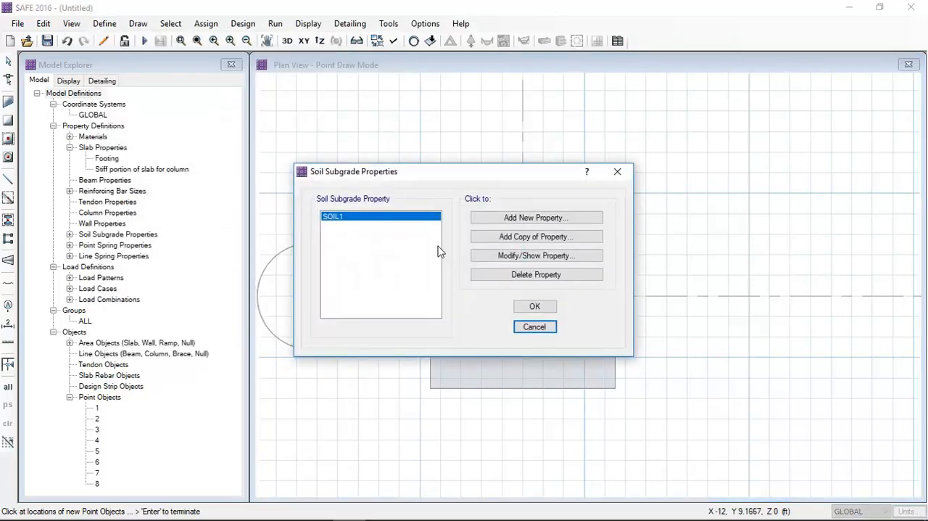
mouse_move(537, 218)
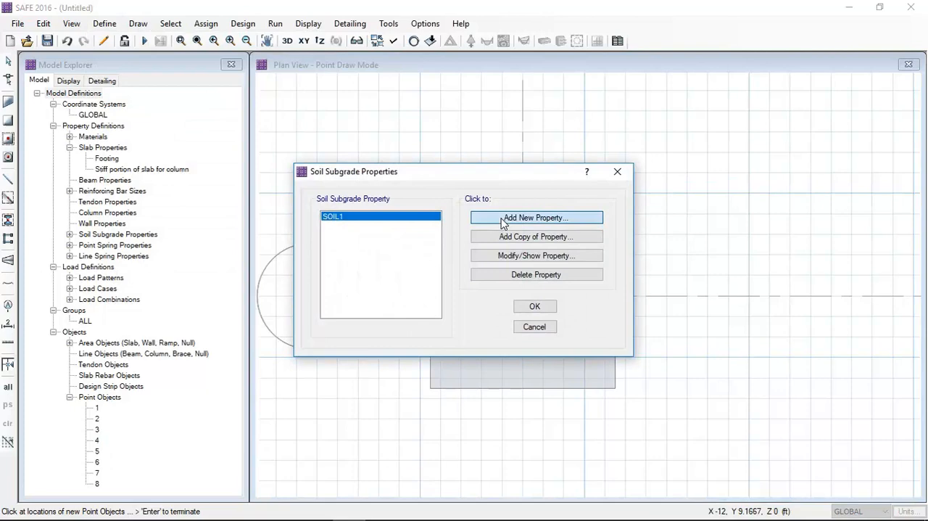
click(536, 218)
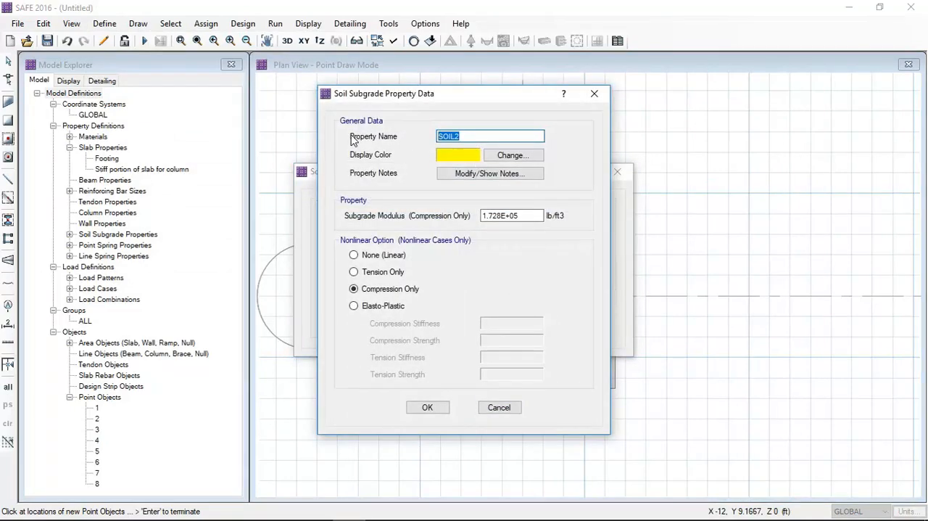
Name the property 'Soil Bearing Capacity / settlement' and select its subgrade modulus for replacement
text(b)
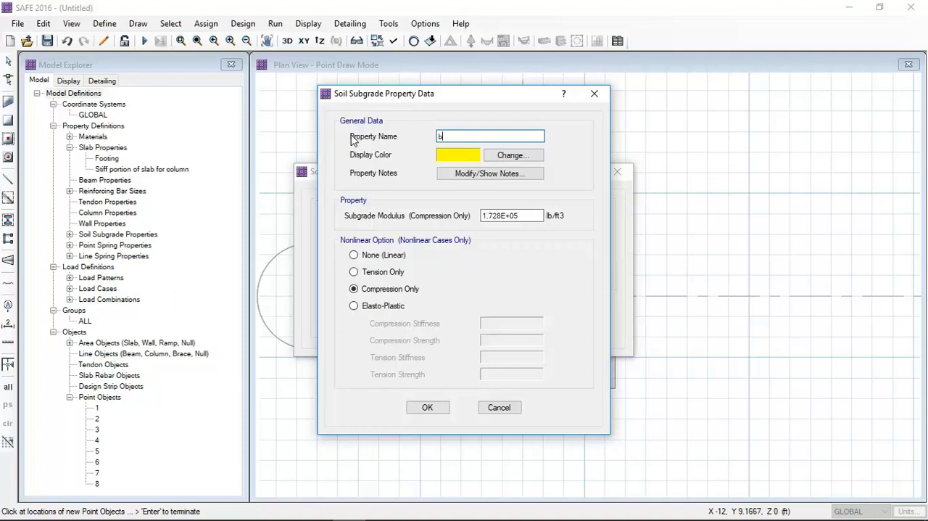
text(B)
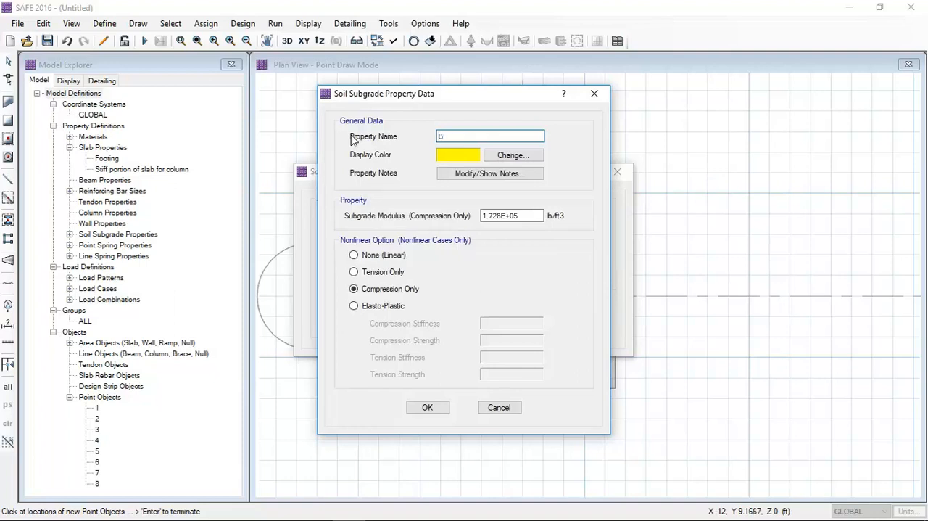
text(Sol)
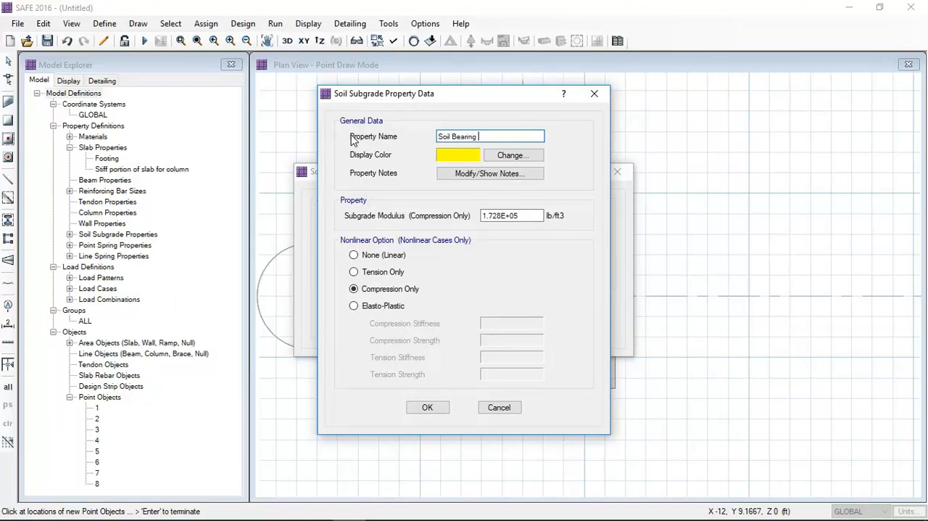
text(Capcity)
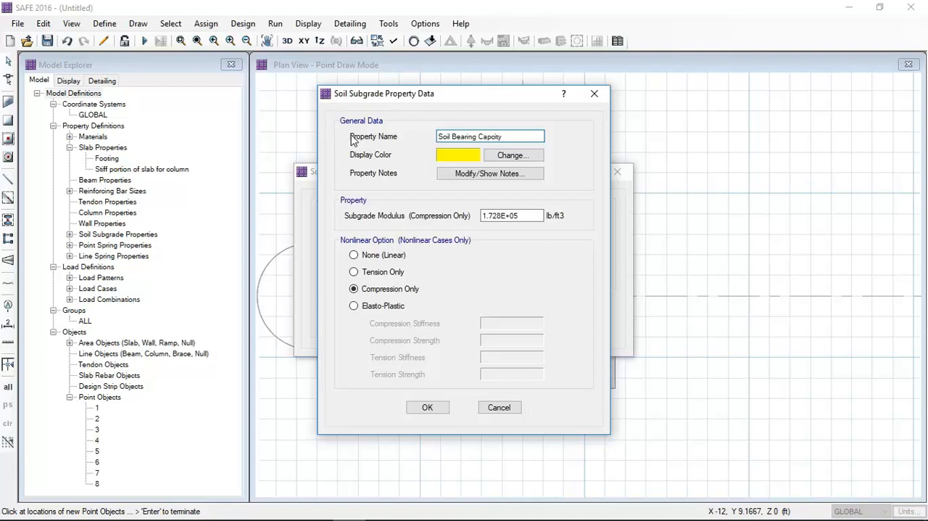
text(/)
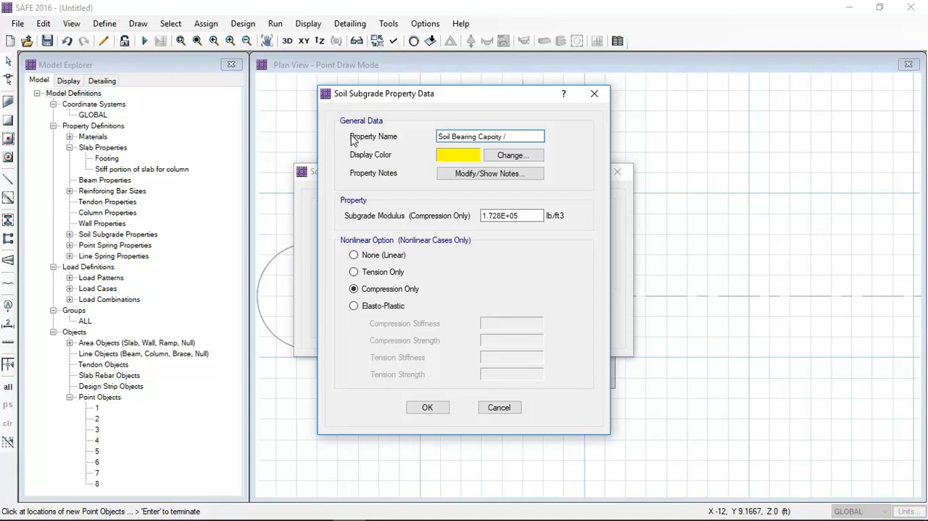
text(settlement)
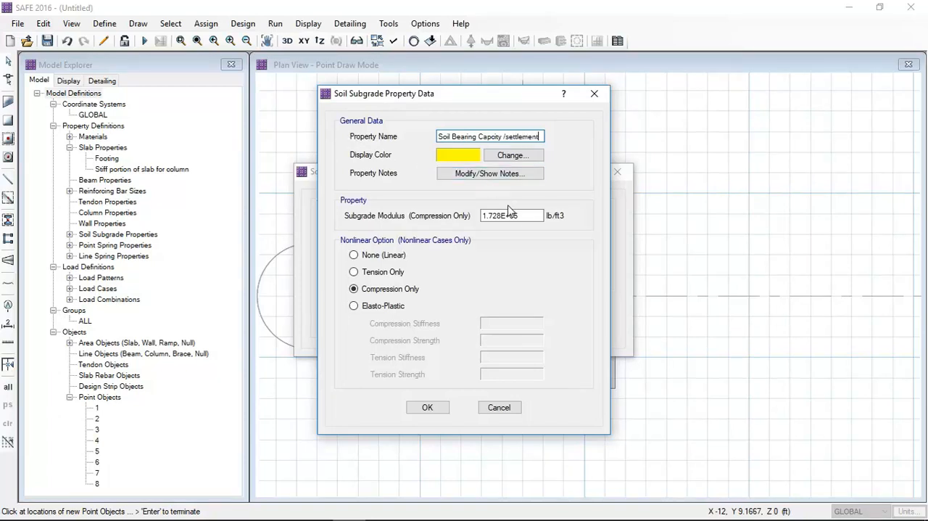
triple_click(512, 215)
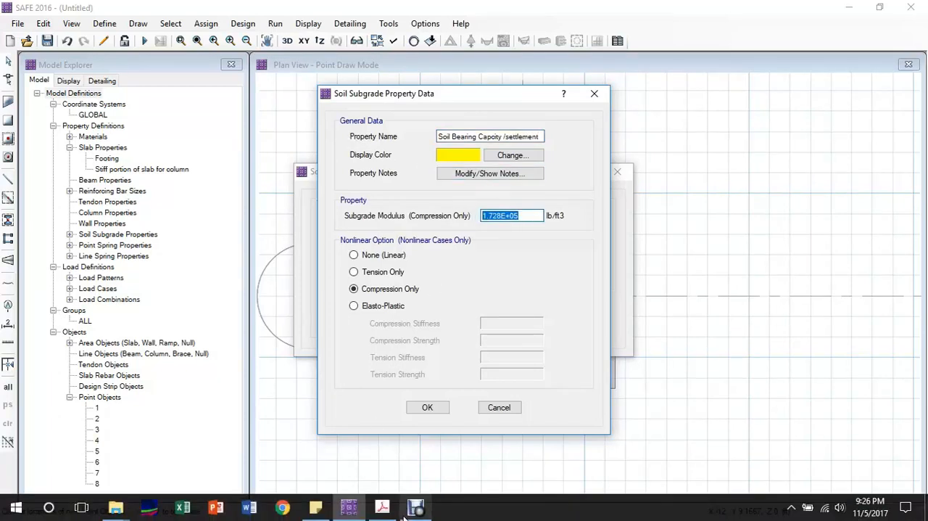
click(383, 508)
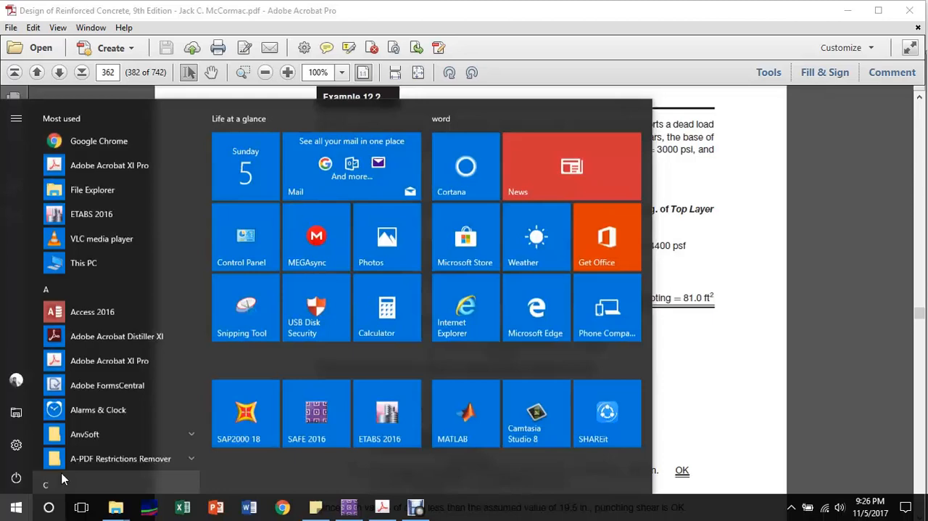
Compute 4400 ÷ (1 ÷ 12) = 52,800 in Calculator, then close it
click(378, 307)
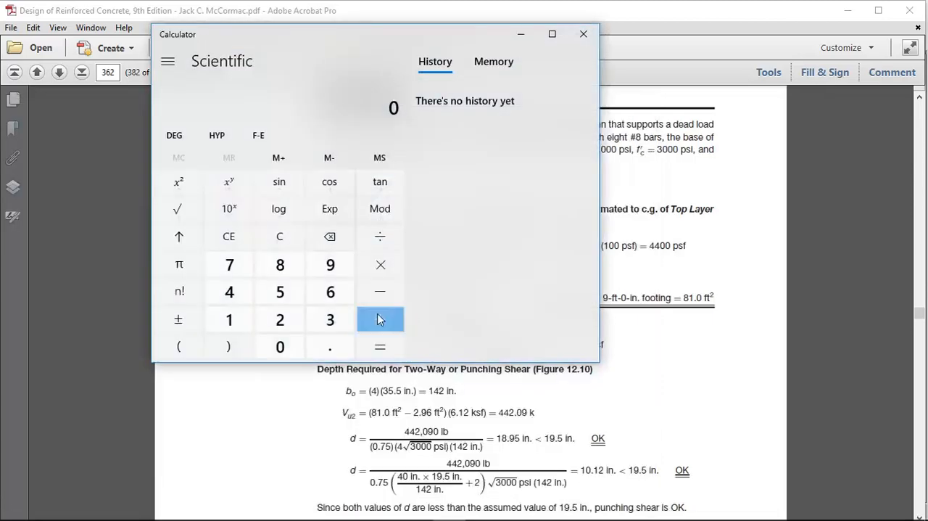
click(230, 291)
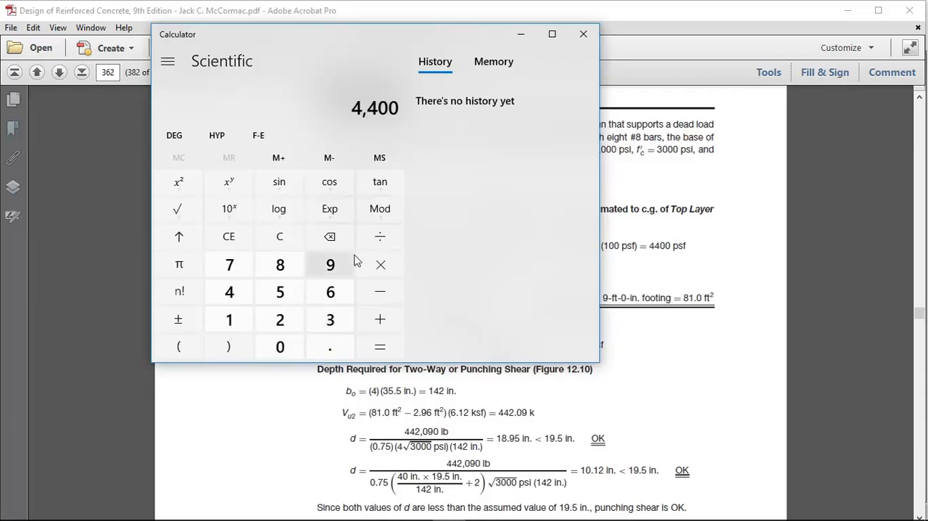
click(380, 235)
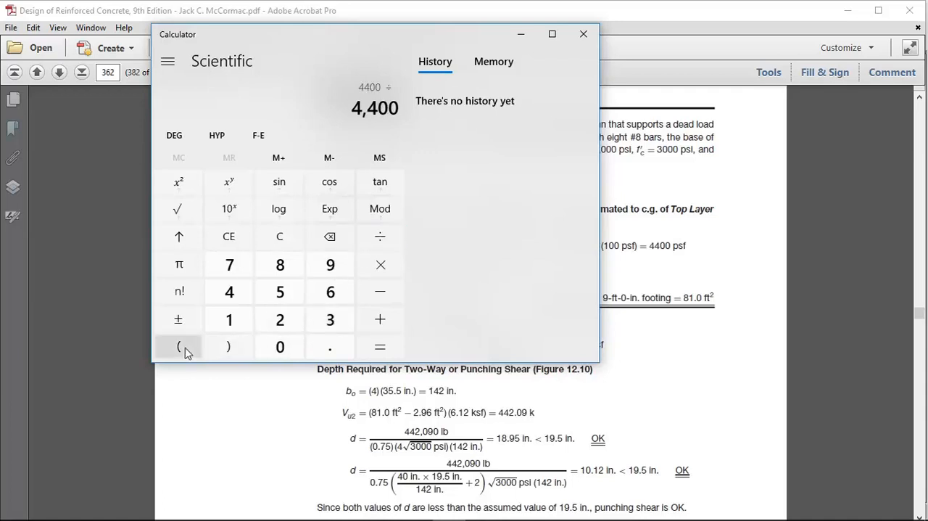
click(179, 346)
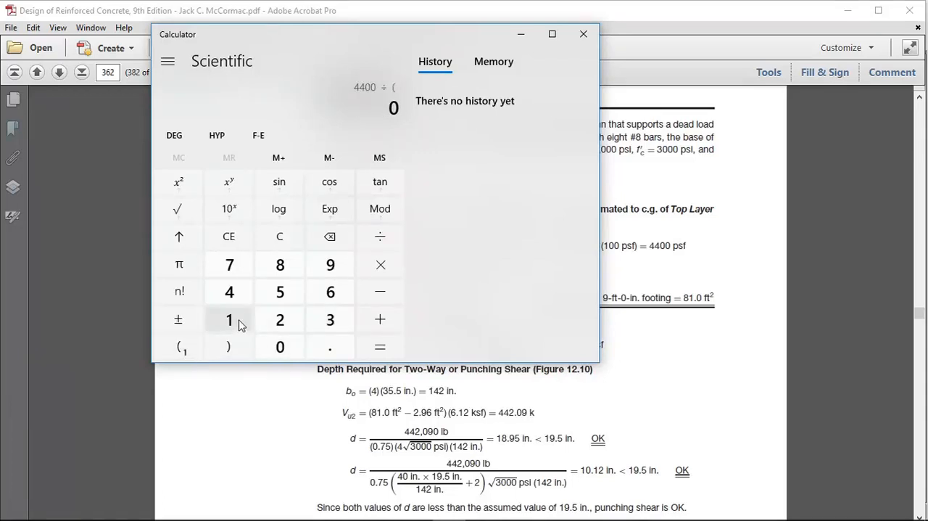
click(229, 319)
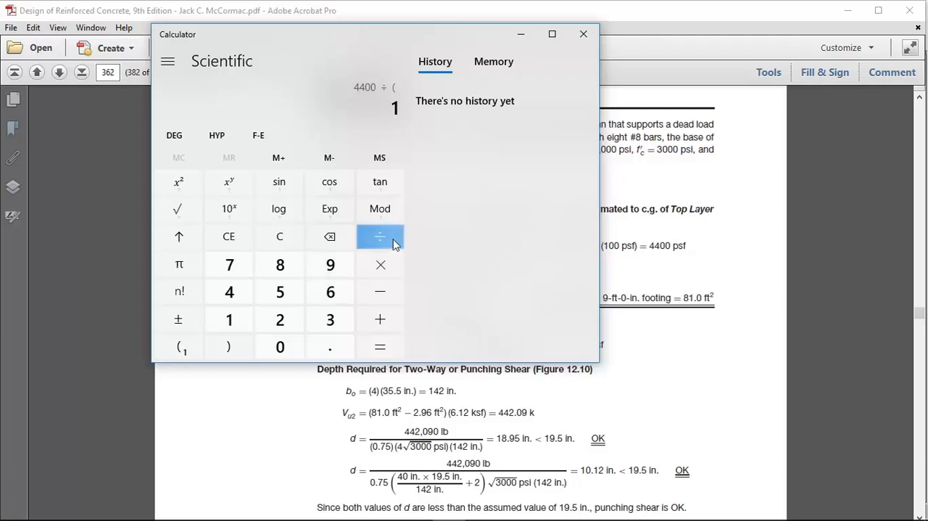
click(380, 236)
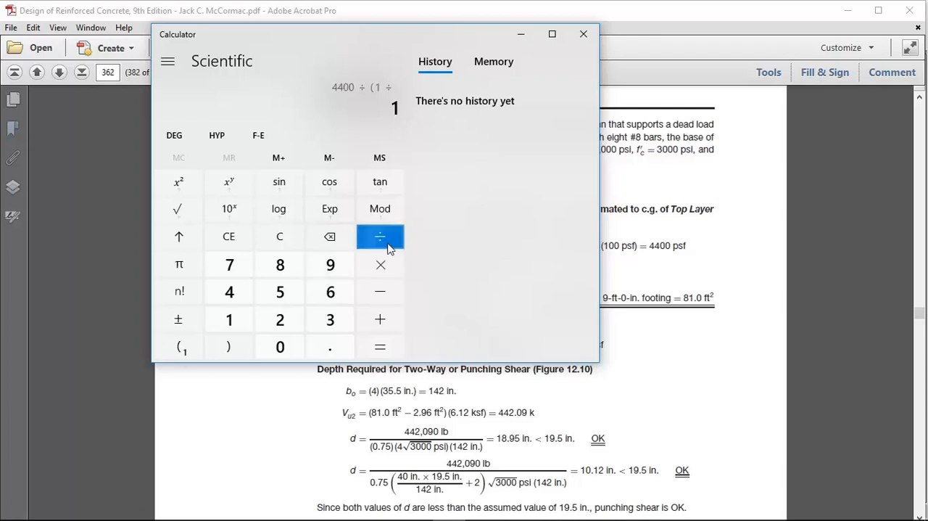
click(279, 292)
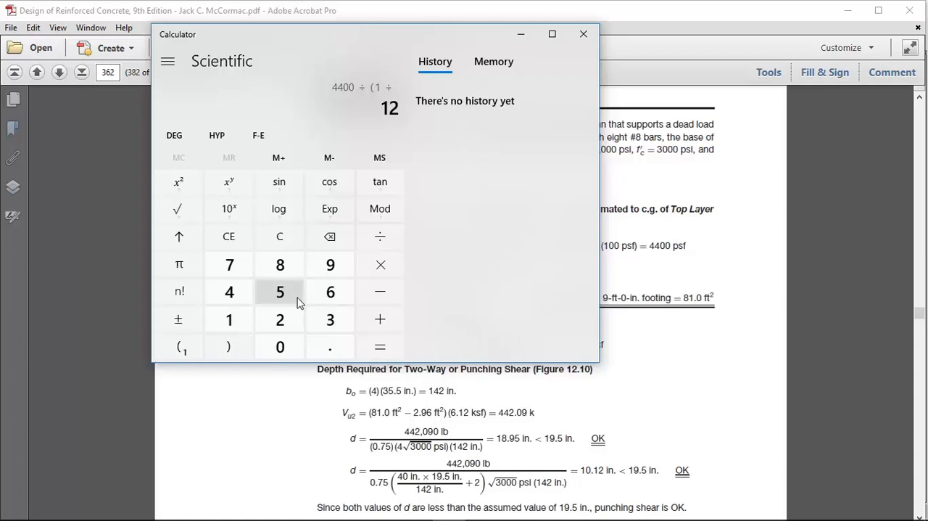
click(380, 347)
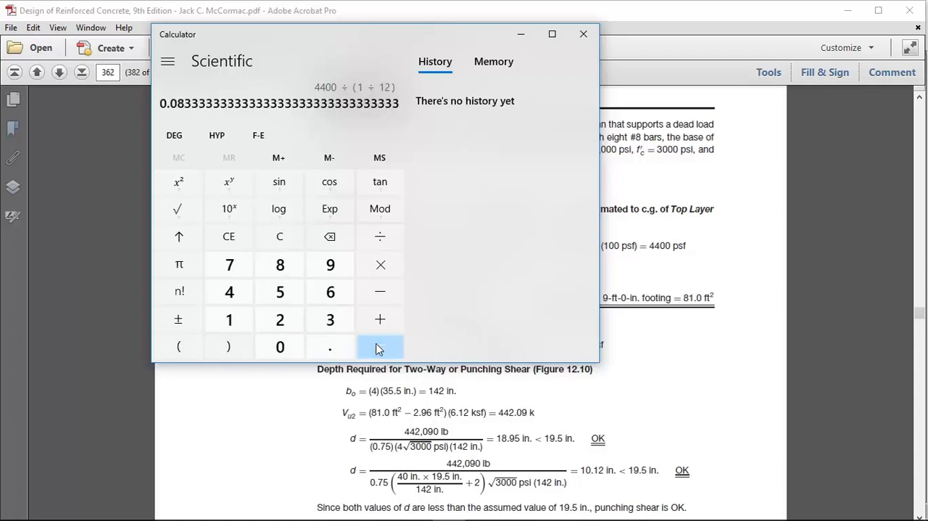
click(380, 346)
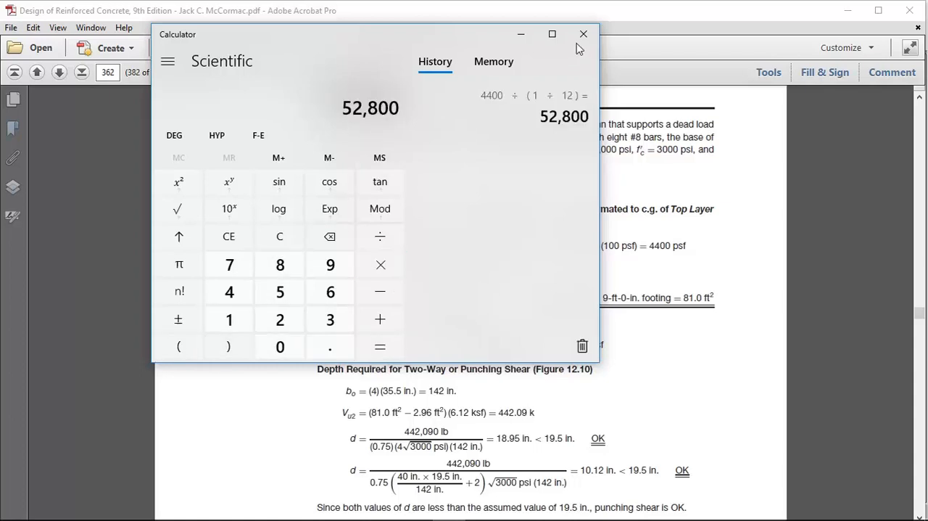
click(580, 35)
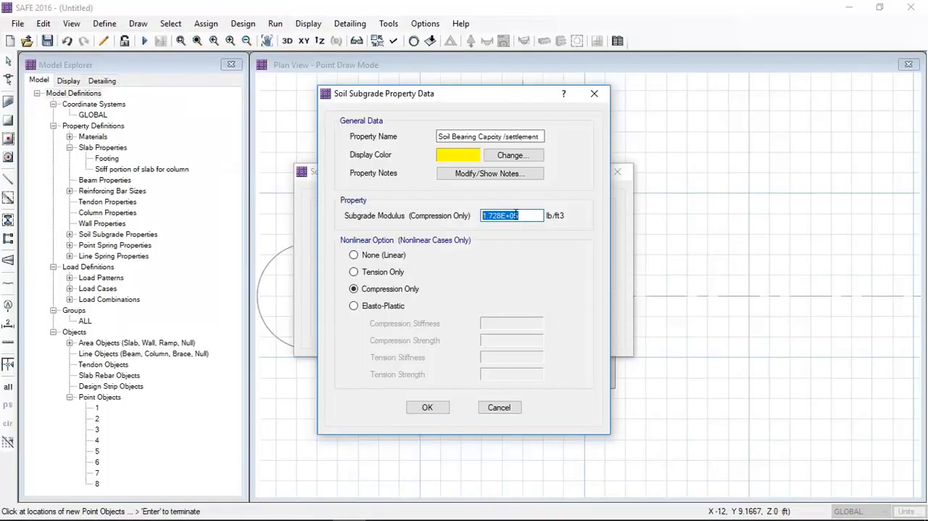
Set the subgrade modulus to 52800 lb/ft³ and save the soil property definitions
text(52800)
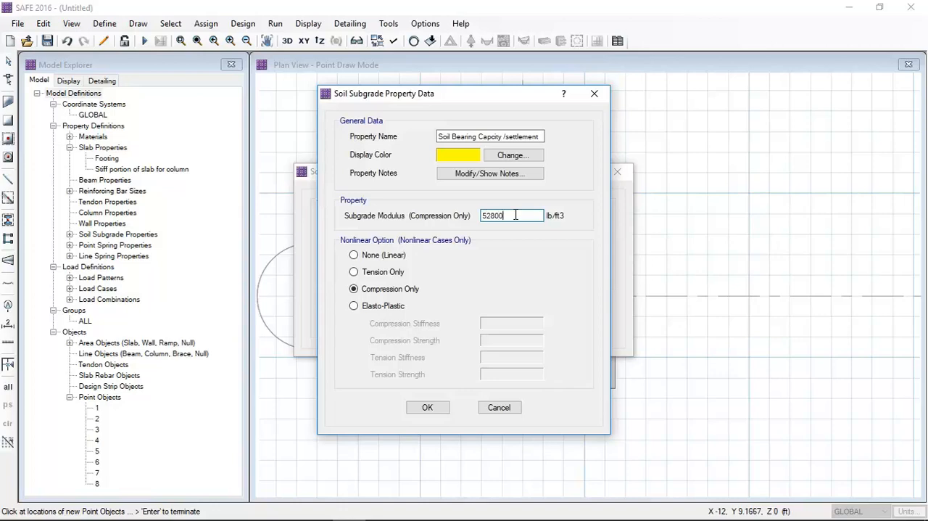
click(428, 406)
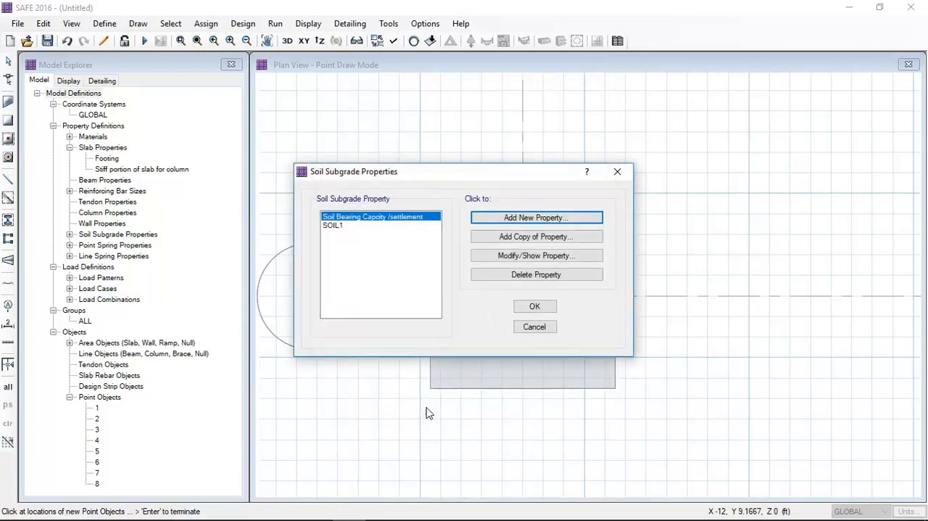
click(534, 306)
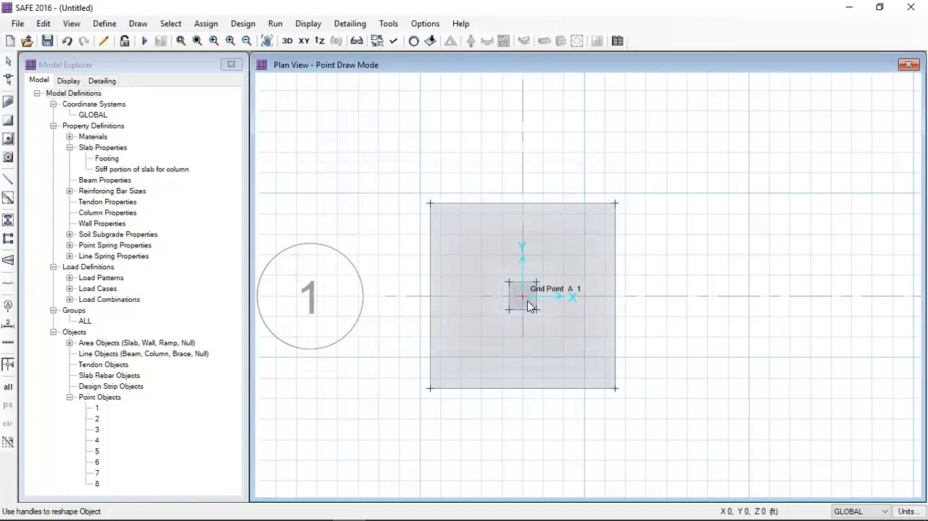
mouse_move(478, 236)
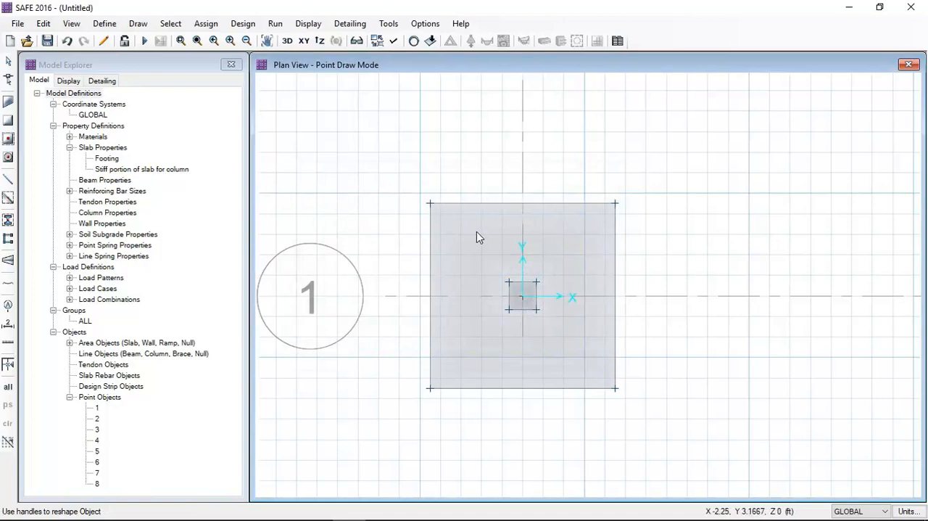
mouse_move(565, 206)
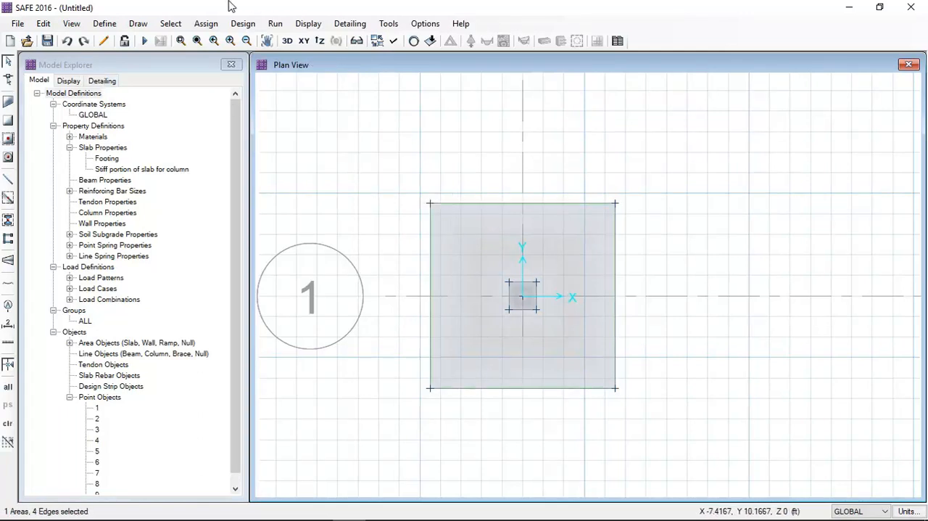
Assign the Soil Bearing Capacity / settlement property to the footing slab and select the centre column point
click(206, 23)
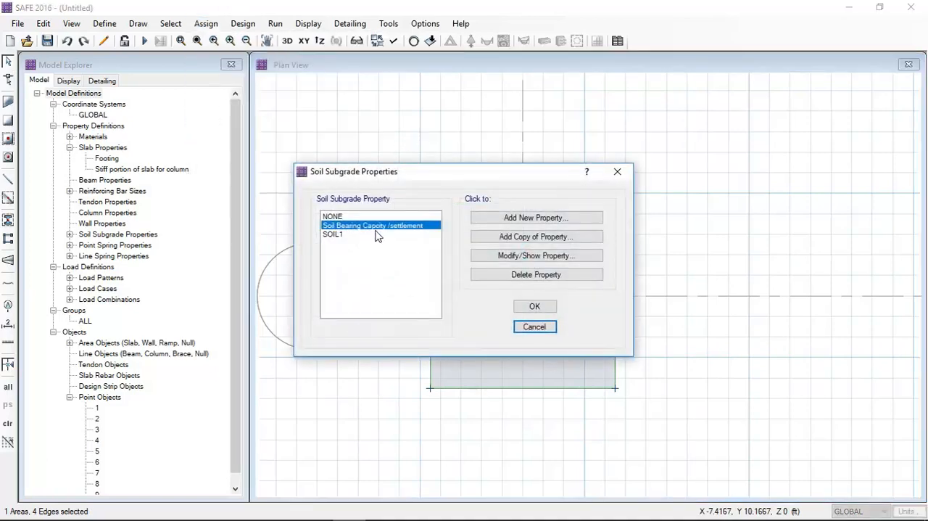
click(533, 306)
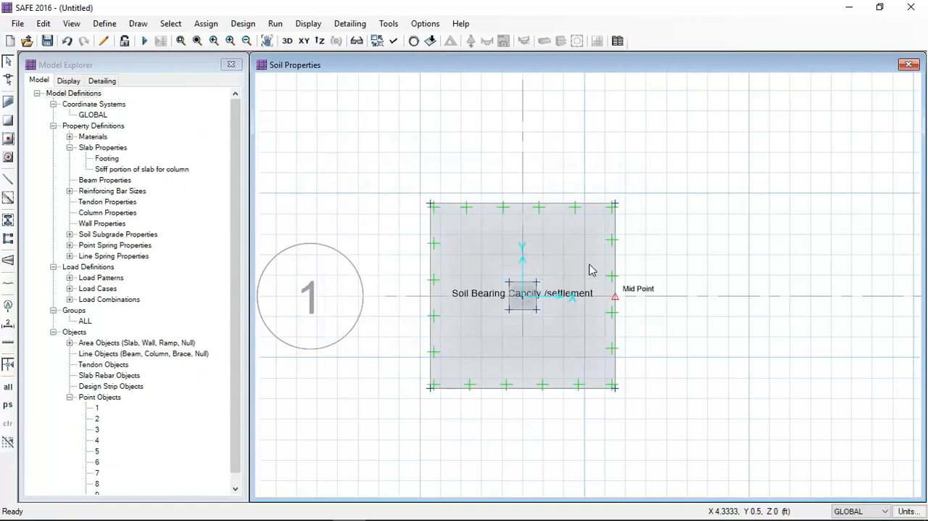
mouse_move(168, 69)
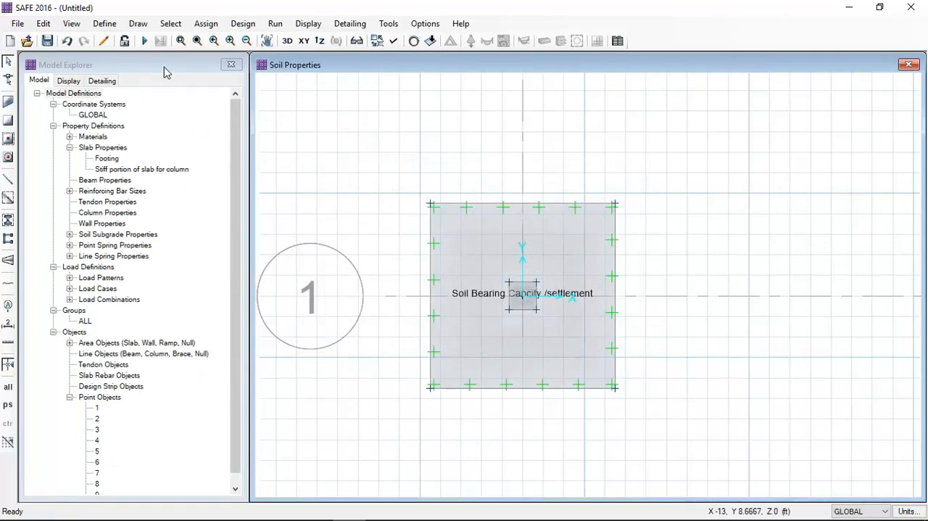
mouse_move(406, 352)
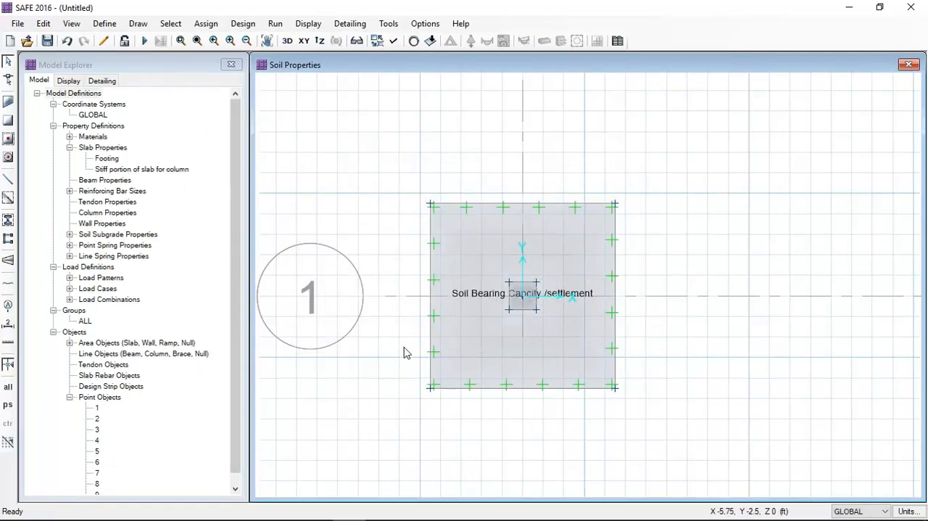
mouse_move(515, 305)
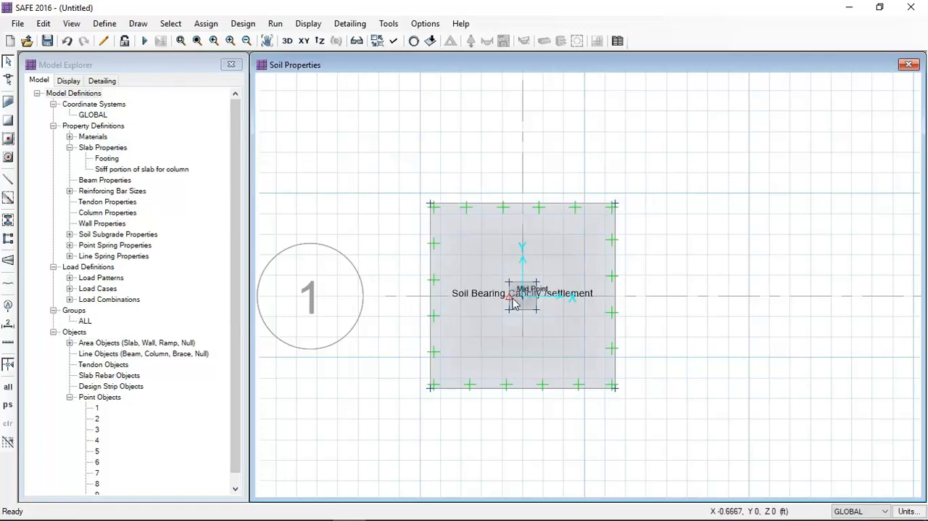
click(536, 282)
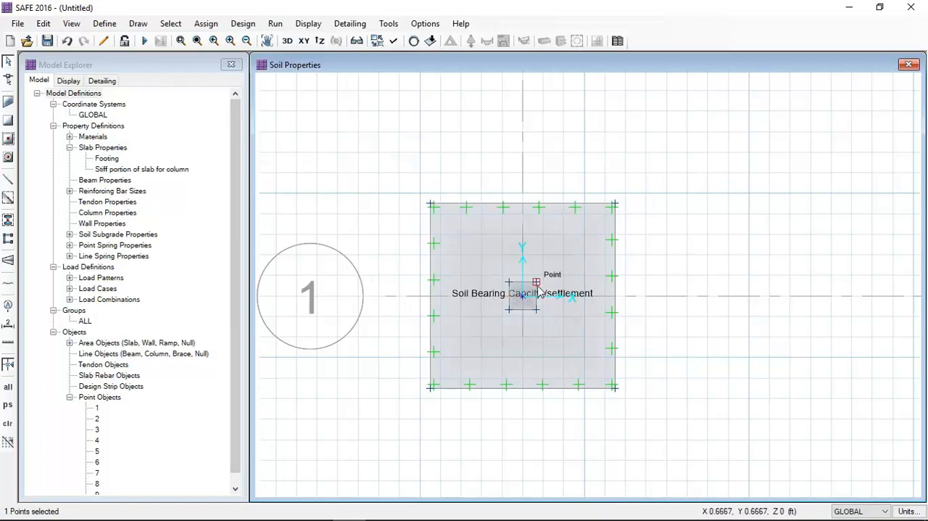
Assign a 200 kip gravity DEAD point load to the centre column point
click(206, 23)
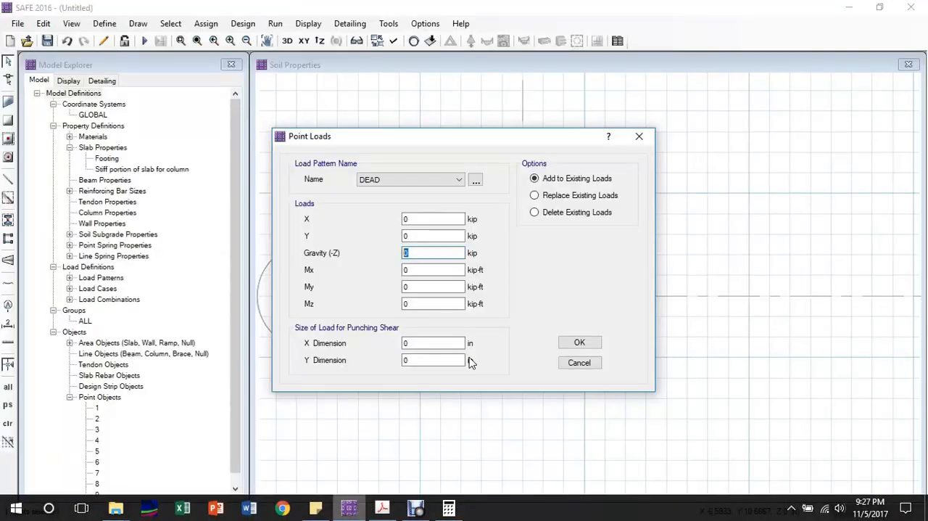
text(200)
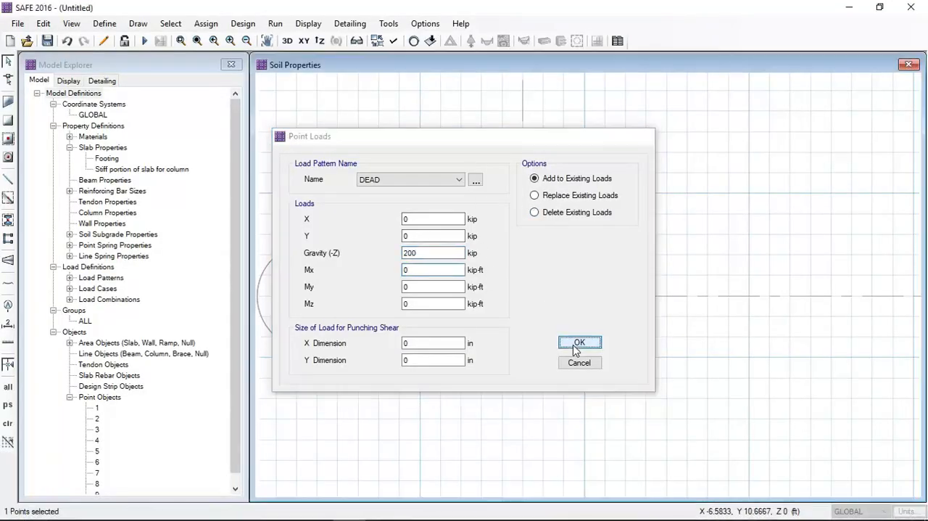
click(580, 342)
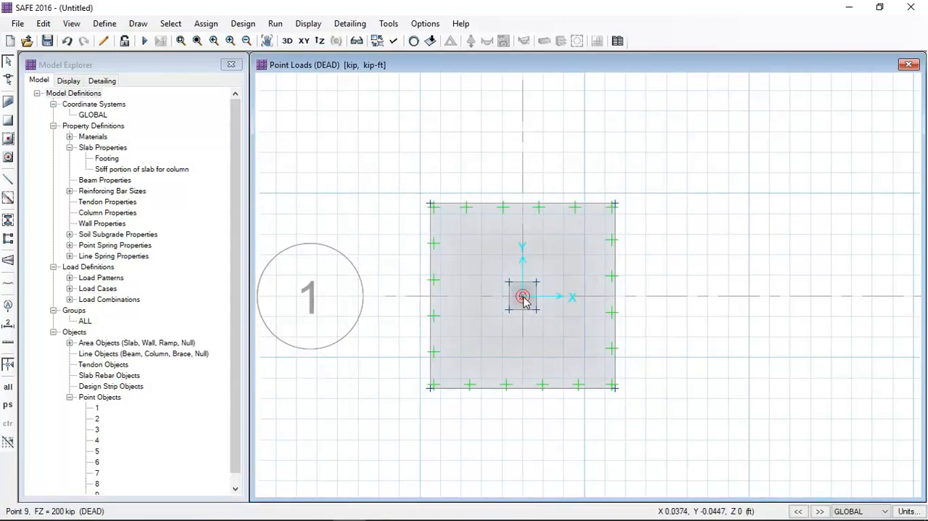
click(206, 23)
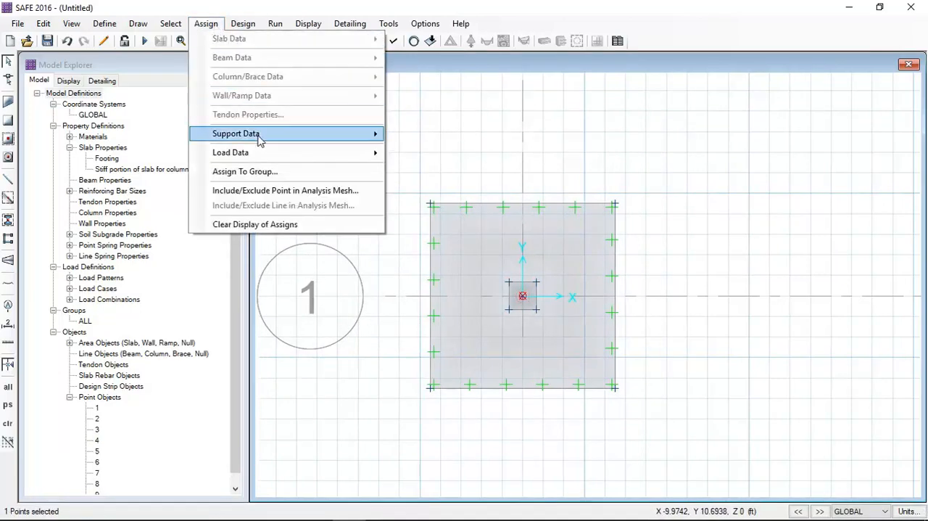
mouse_move(231, 153)
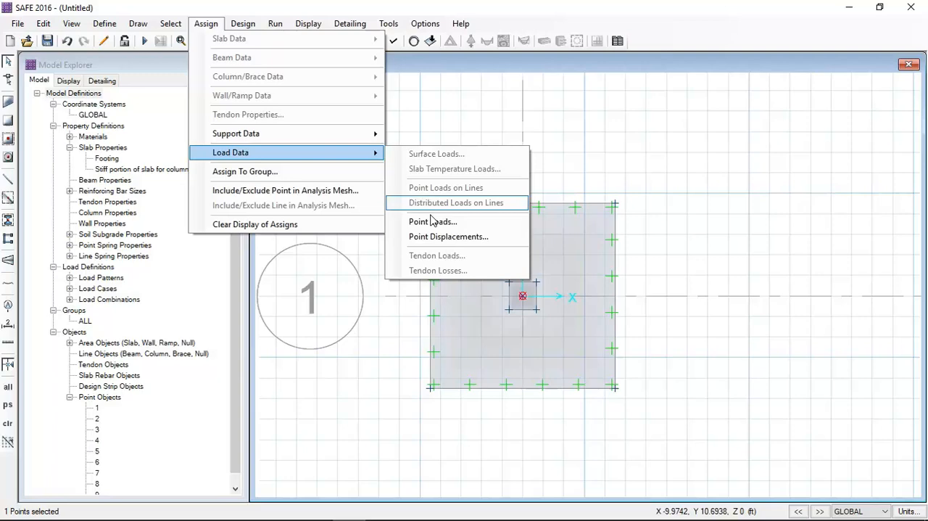
Assign a 160 kip gravity LIVE point load to the same centre point
click(432, 221)
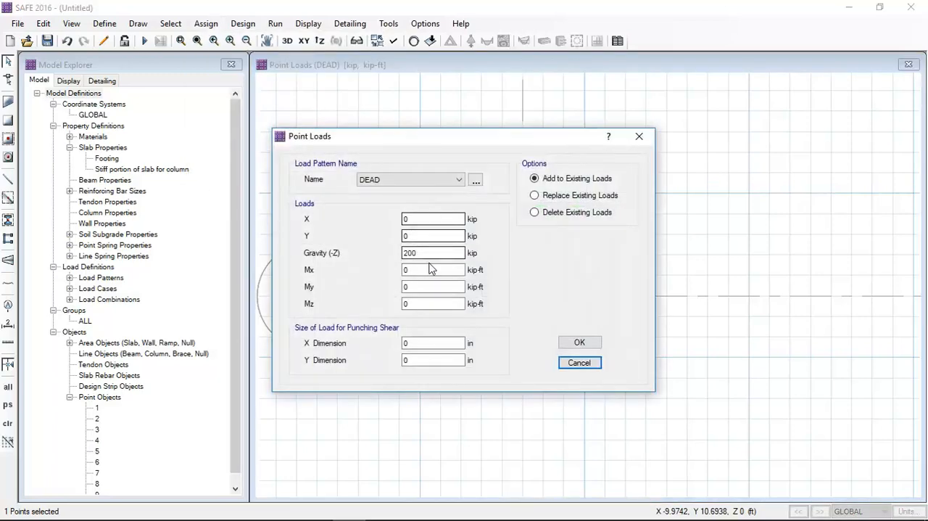
text(160)
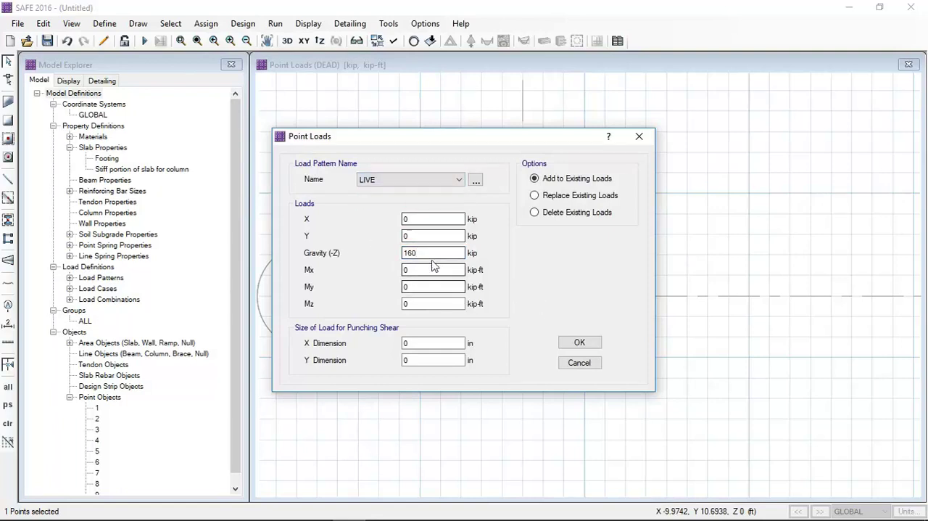
click(580, 343)
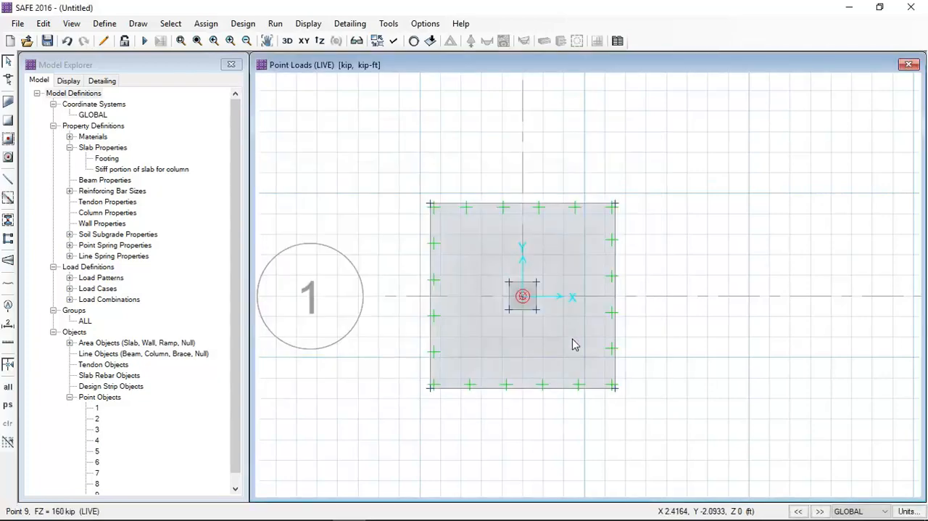
mouse_move(560, 328)
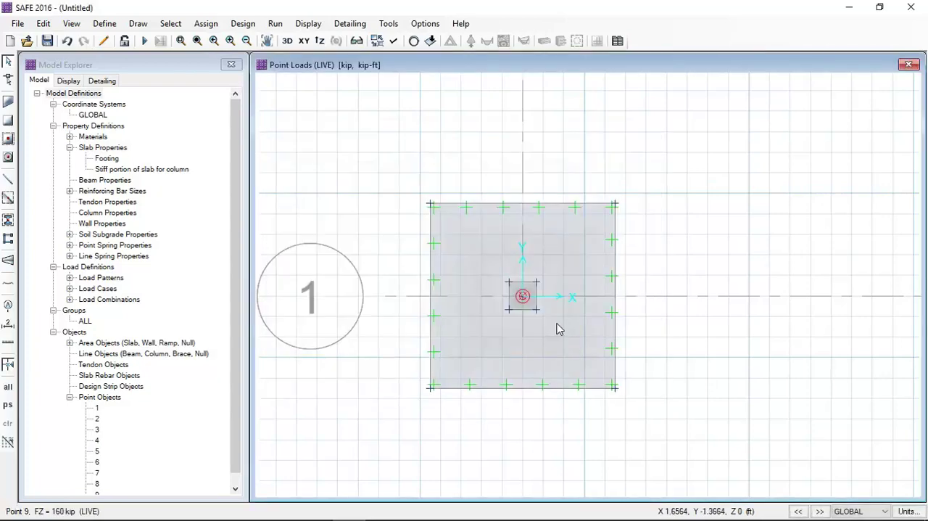
double_click(522, 295)
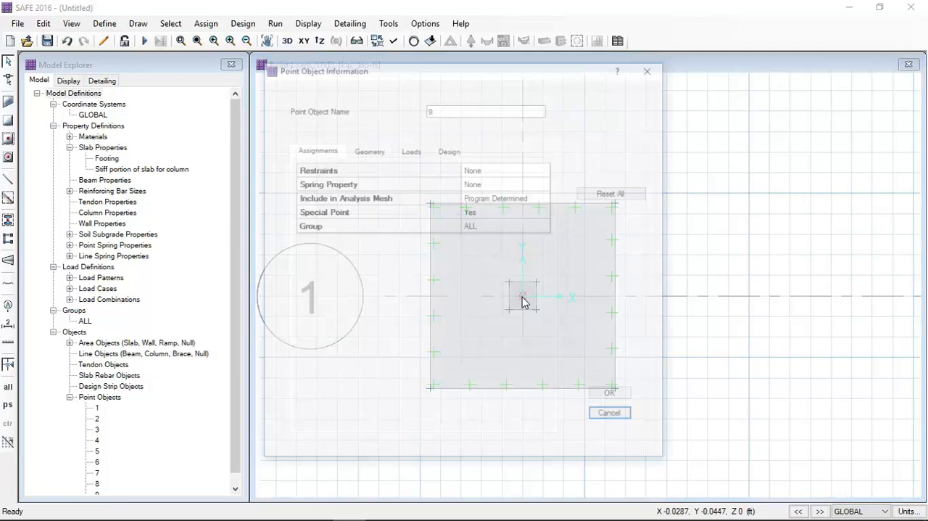
click(410, 150)
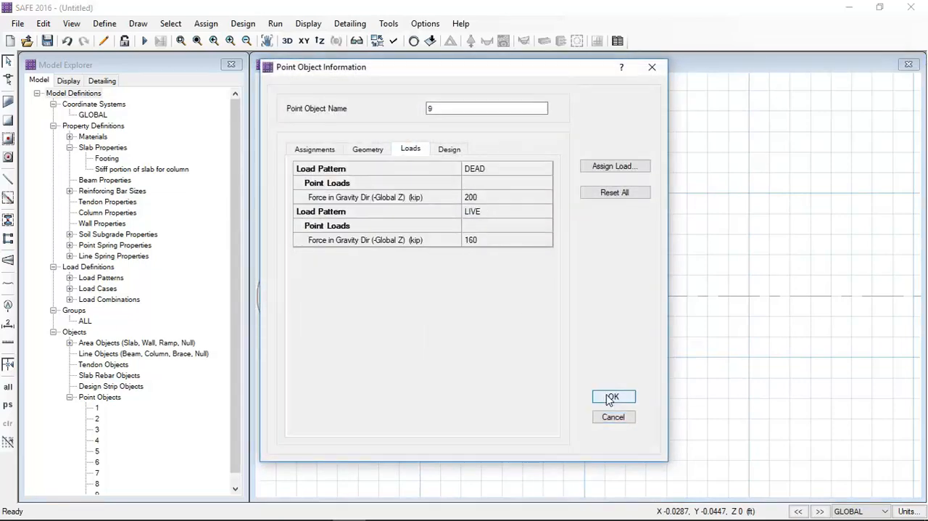
click(614, 396)
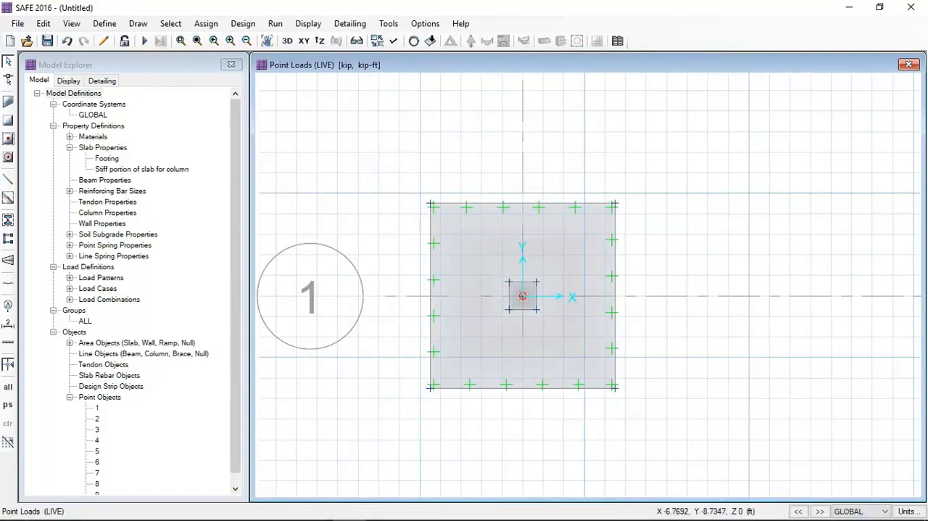
click(381, 508)
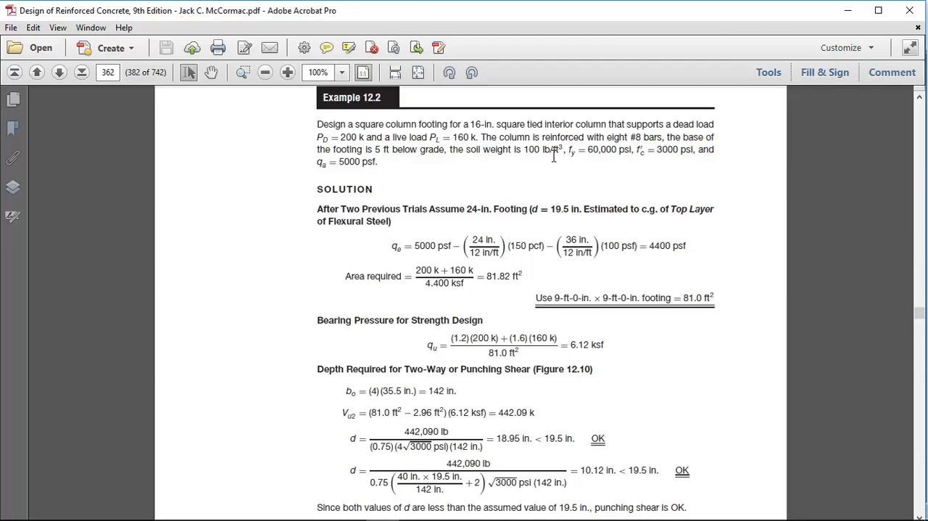
mouse_move(646, 160)
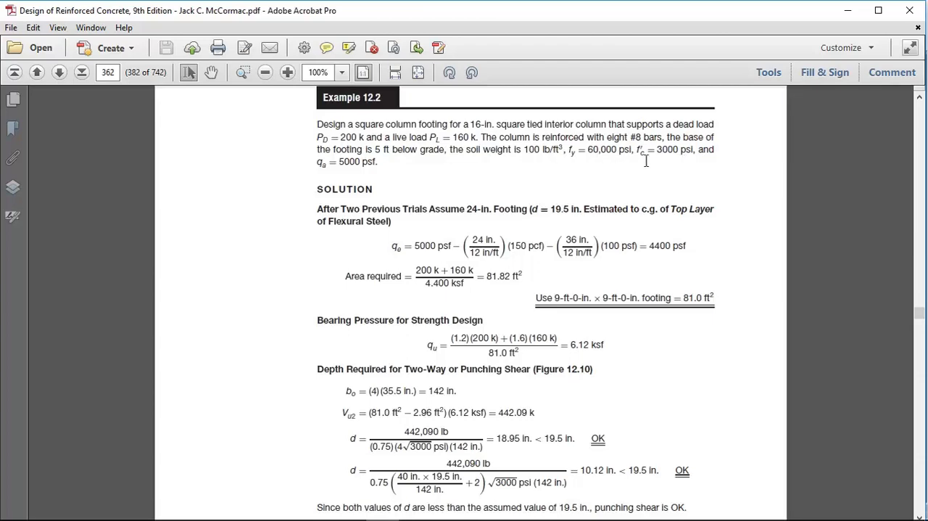
Return from Example 12.2 in Acrobat to the SAFE footing model
click(351, 508)
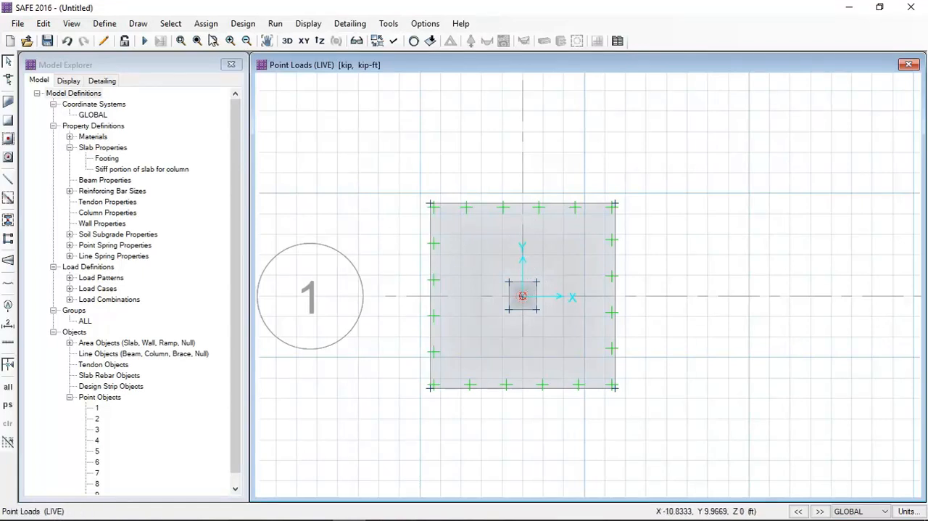
Add design strips along grid lines with middle strips included and Auto widths
click(244, 24)
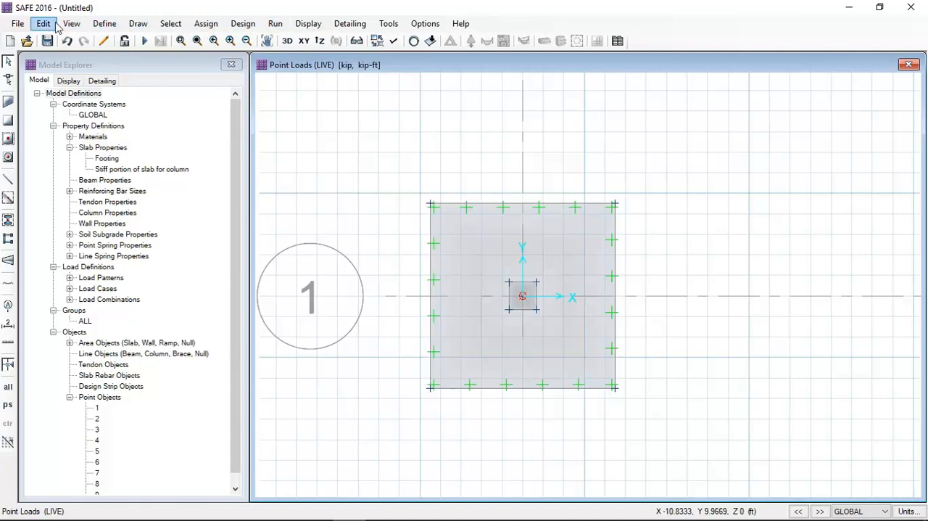
click(46, 24)
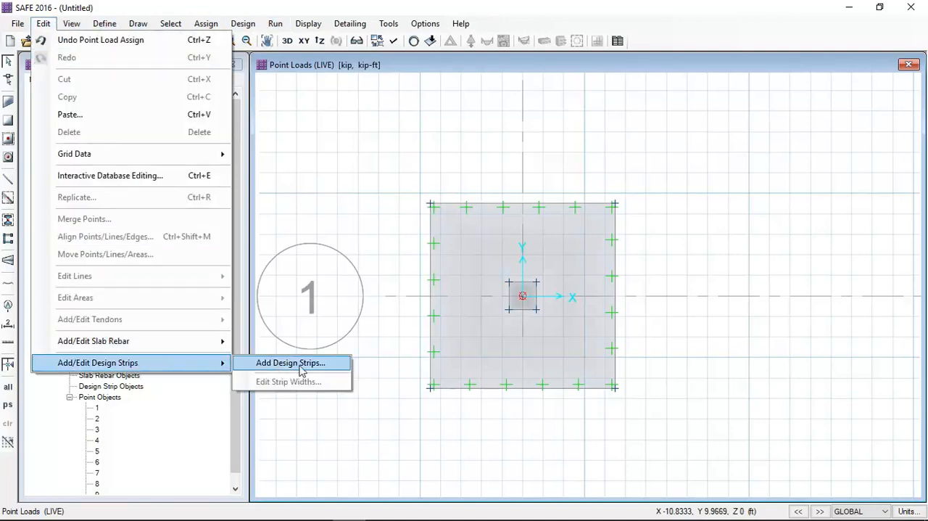
click(290, 363)
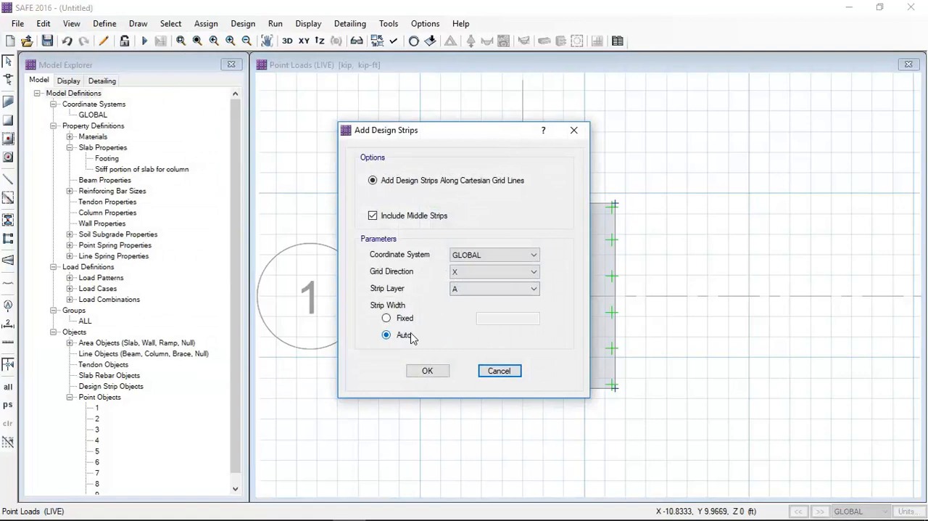
click(428, 369)
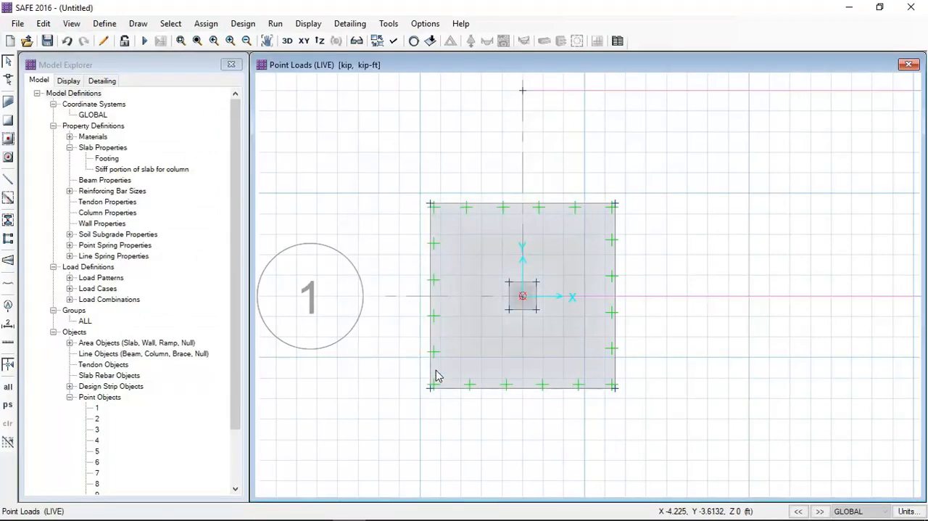
click(670, 301)
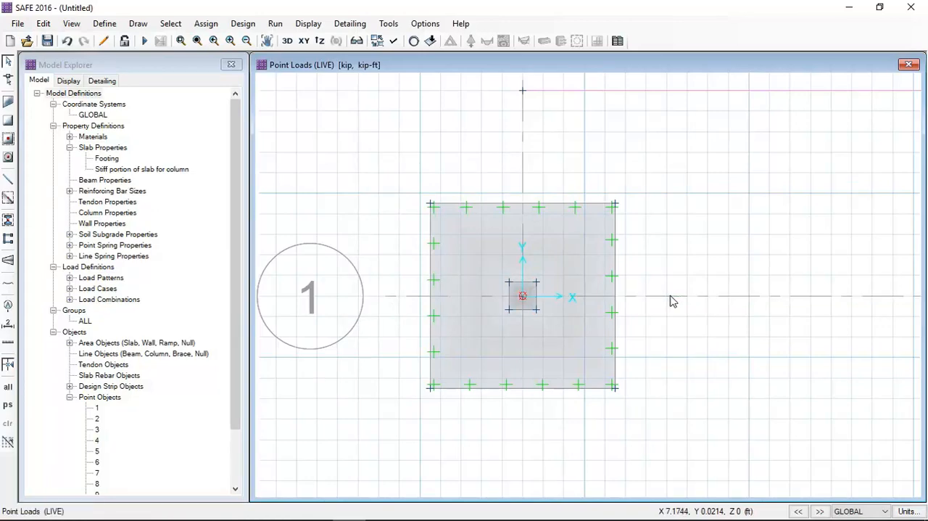
click(138, 23)
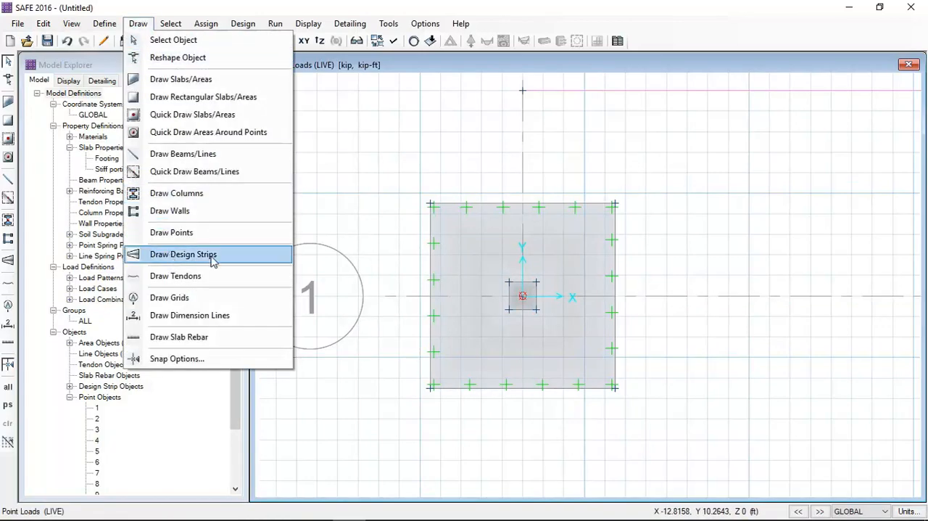
Set all Draw Design Strips start/end widths to 4.5 ft as column strips
click(183, 254)
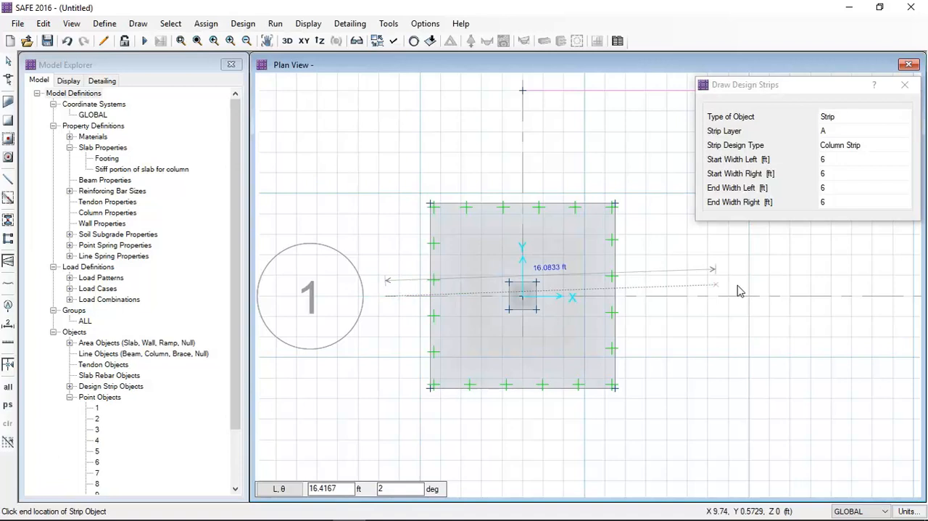
mouse_move(777, 297)
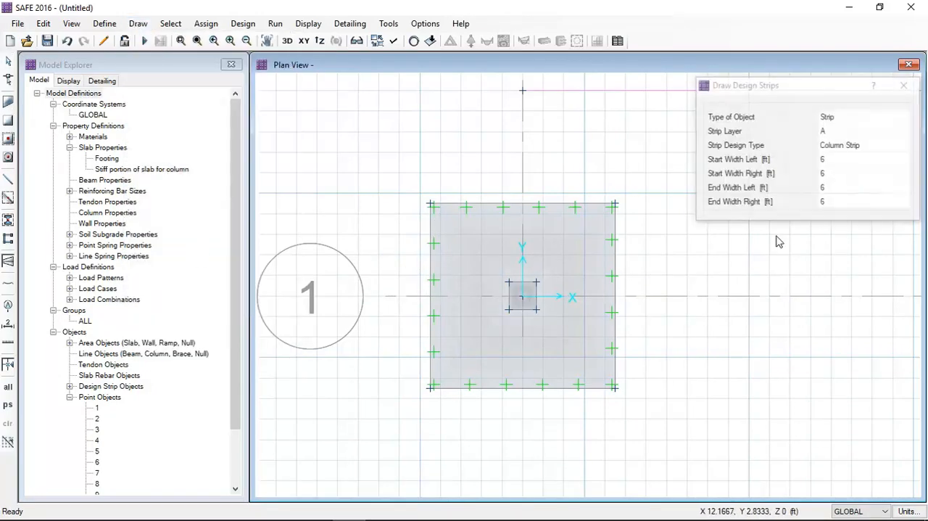
click(863, 159)
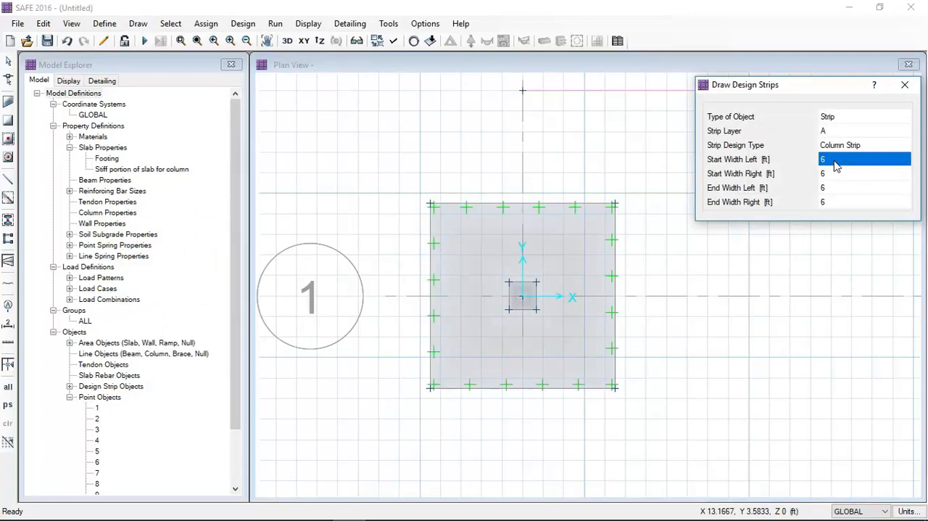
text(4.5)
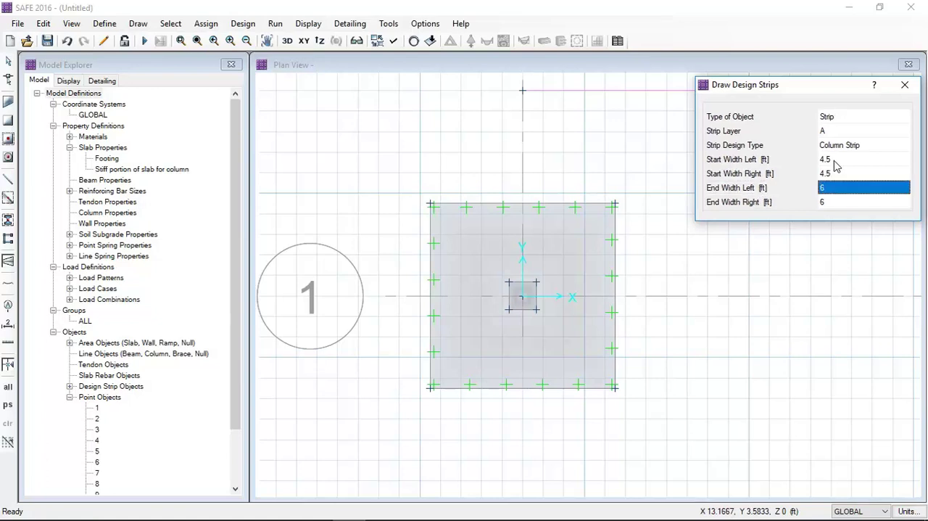
text(4.5)
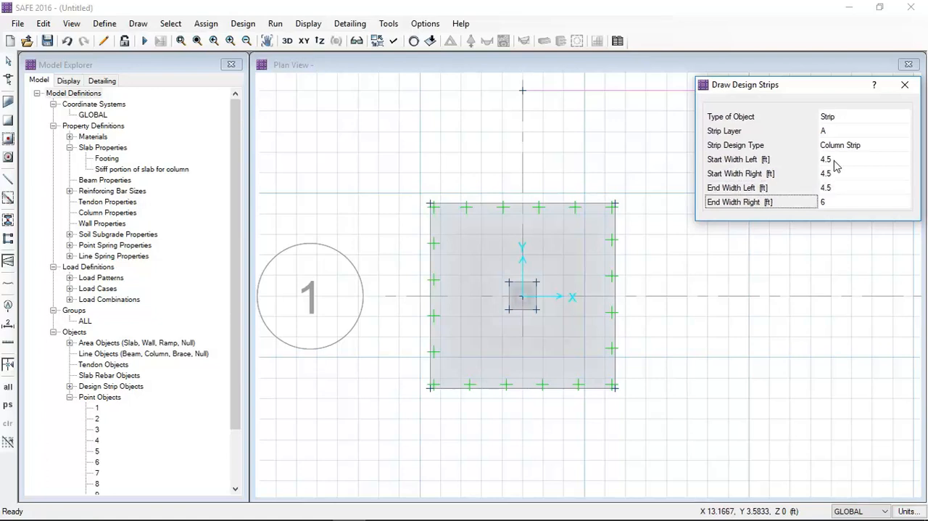
text(4.5)
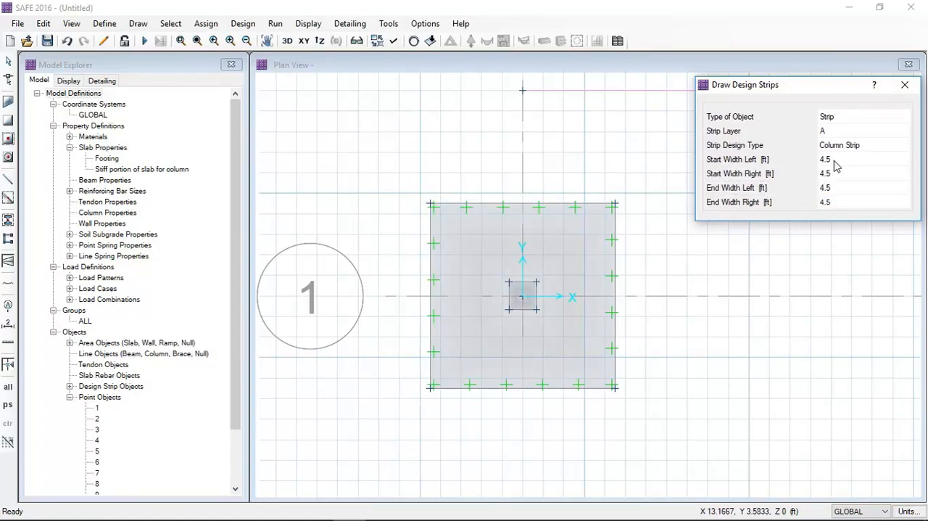
click(856, 187)
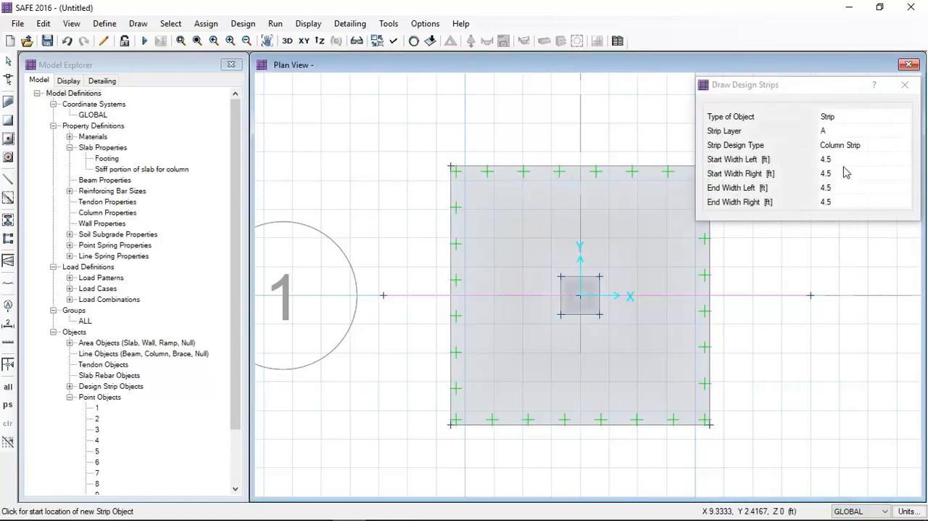
Draw the layer A strip through the column and switch the next strip to layer B
click(863, 130)
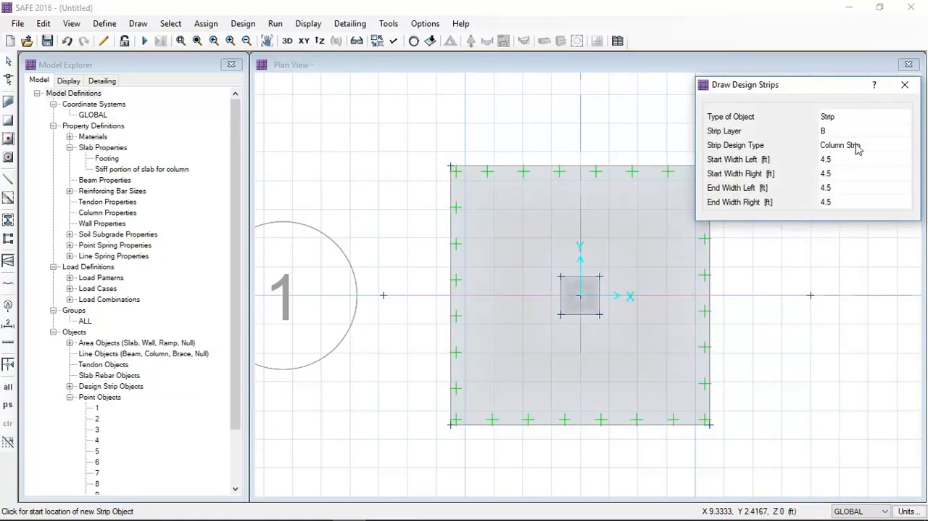
click(863, 144)
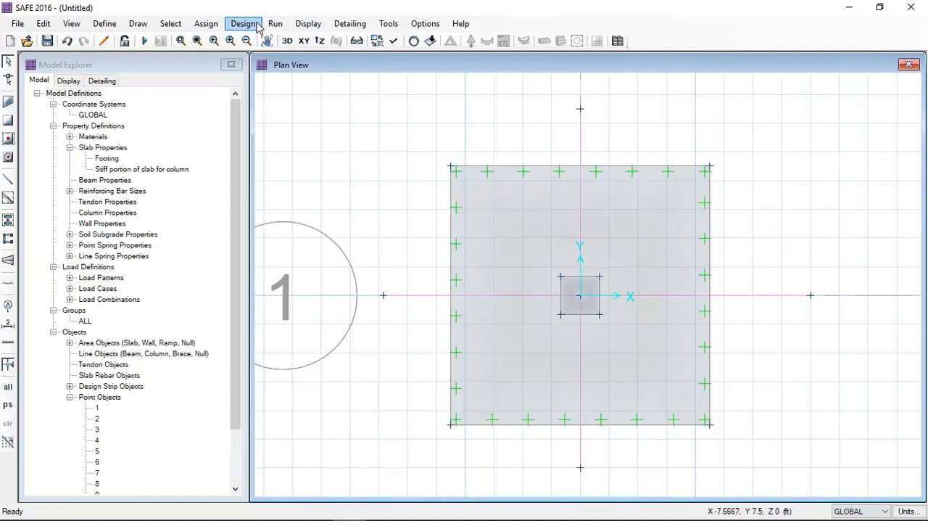
Save the model as 'Design of Isolated Footing using SAFE SOFTWARE' in the Desktop d folder
click(276, 24)
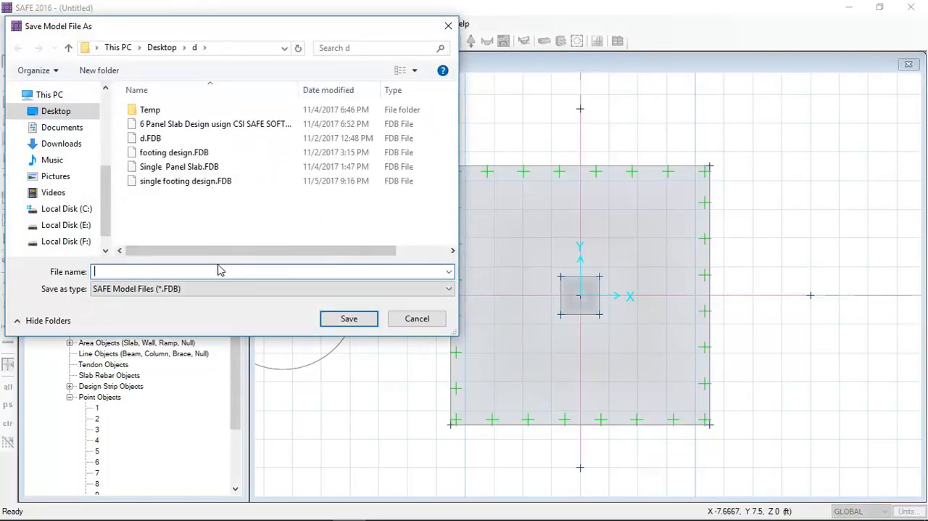
text(Design of)
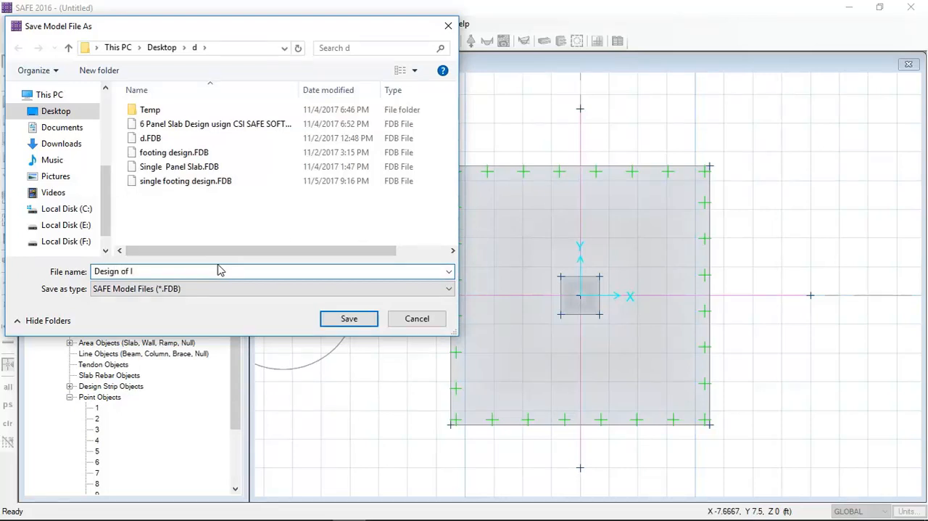
text(solated F)
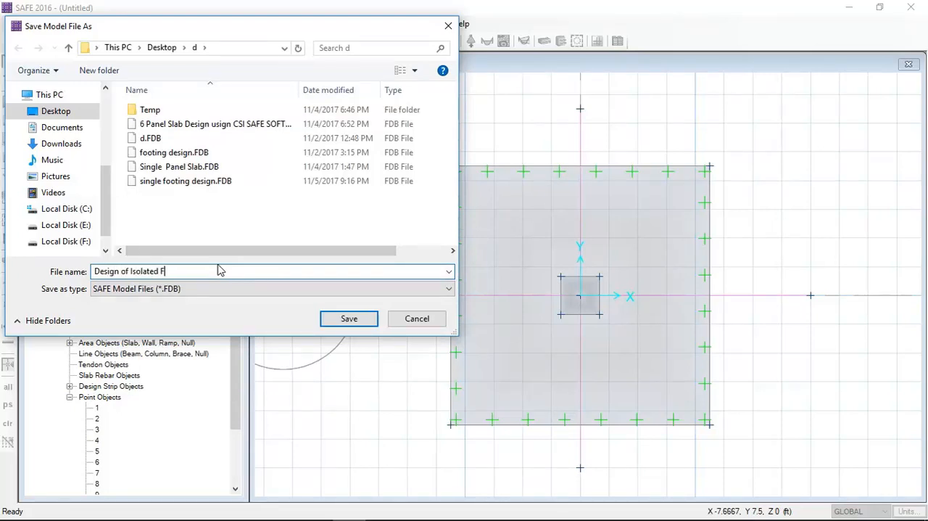
text(ooting U)
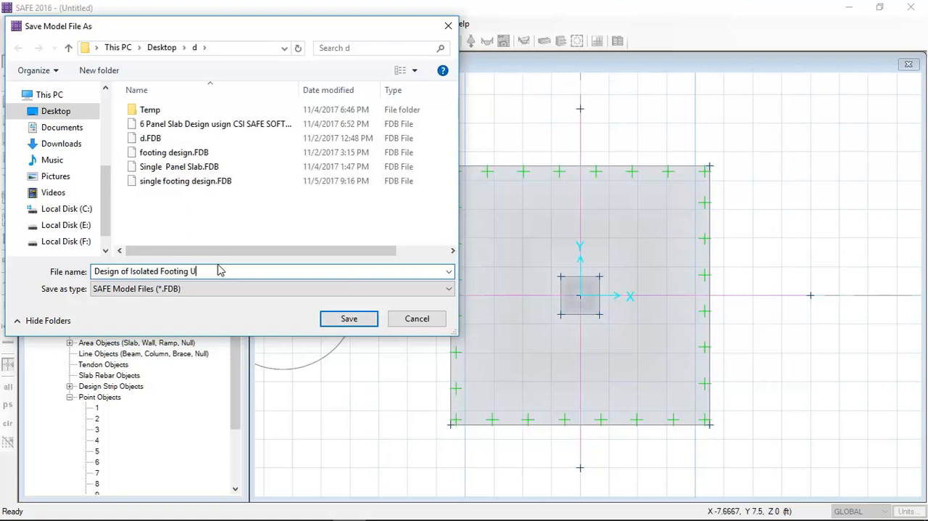
text(sing CSI SAFE SOF)
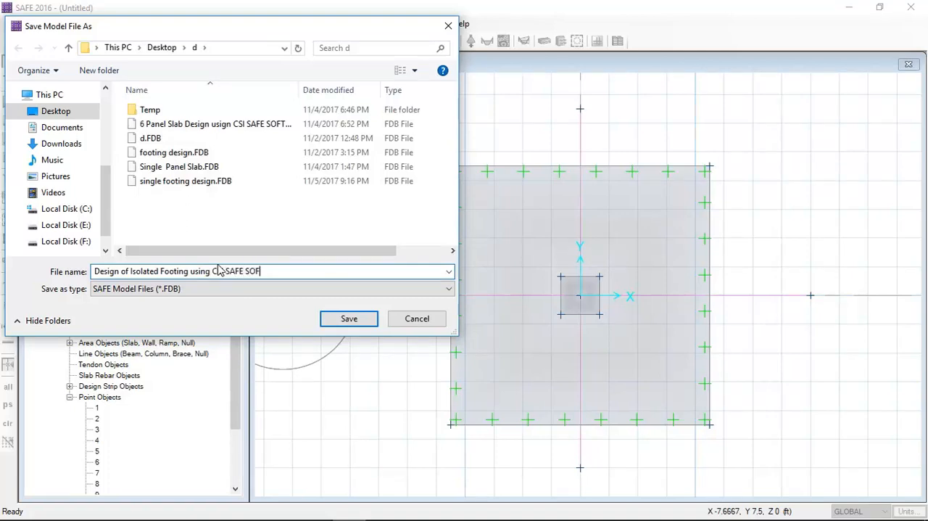
text(TWARE)
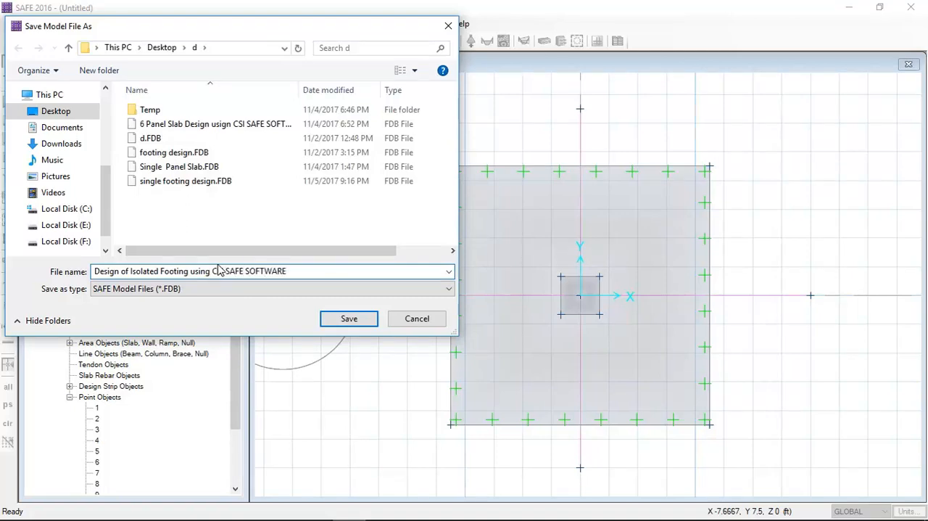
click(348, 319)
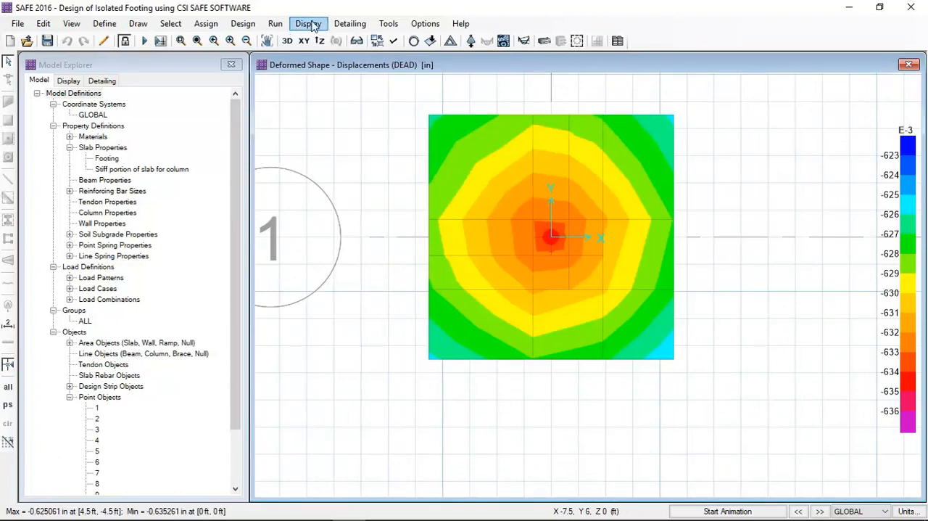
Switch the deformed shape display from the DEAD case to the 1.2 D+1.6 L combination
click(308, 24)
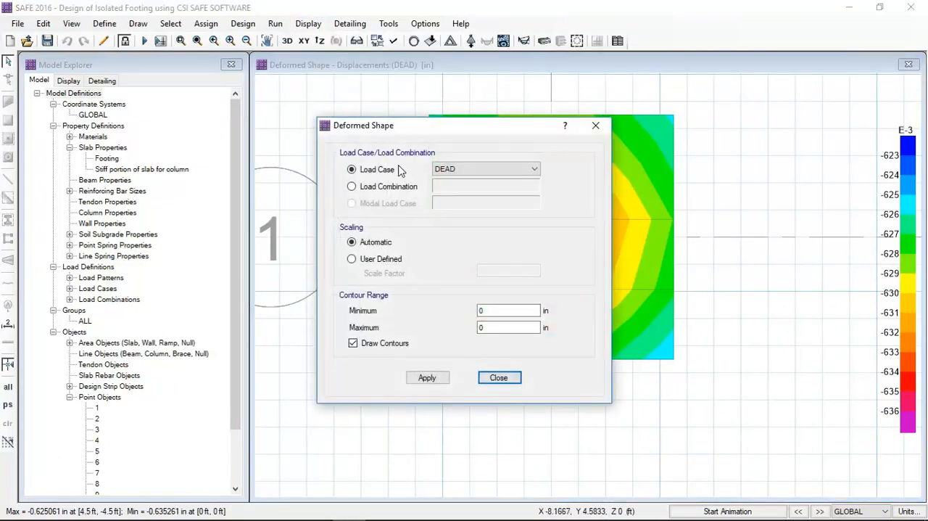
click(353, 185)
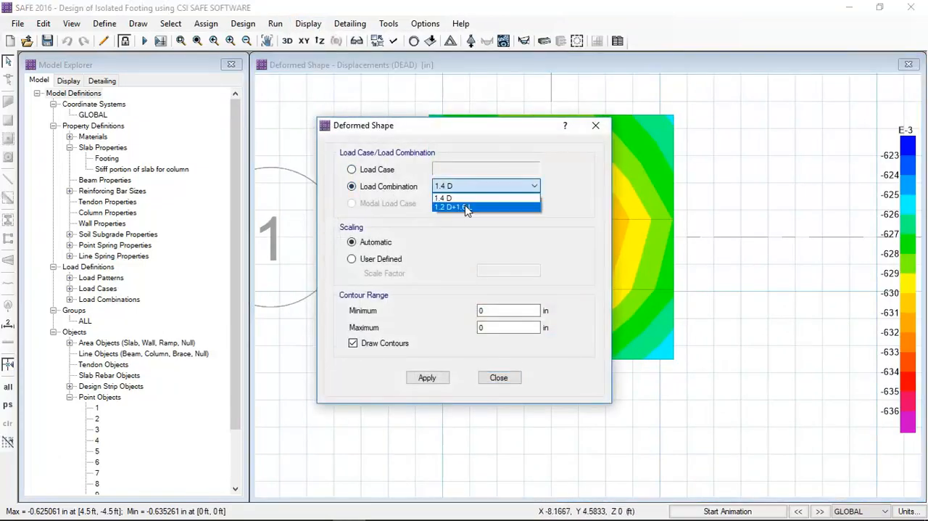
click(455, 209)
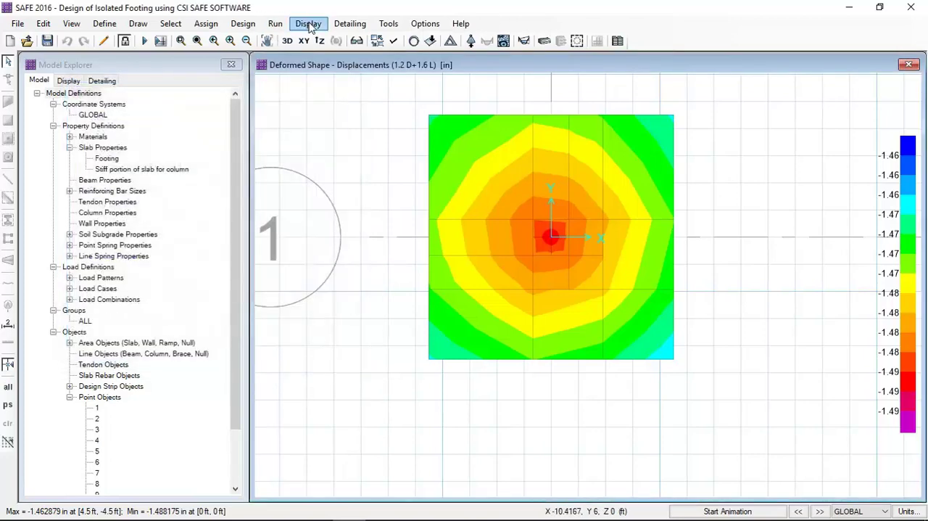
Show soil pressure contours under Reaction Forces, initially for 1.4 D
click(307, 23)
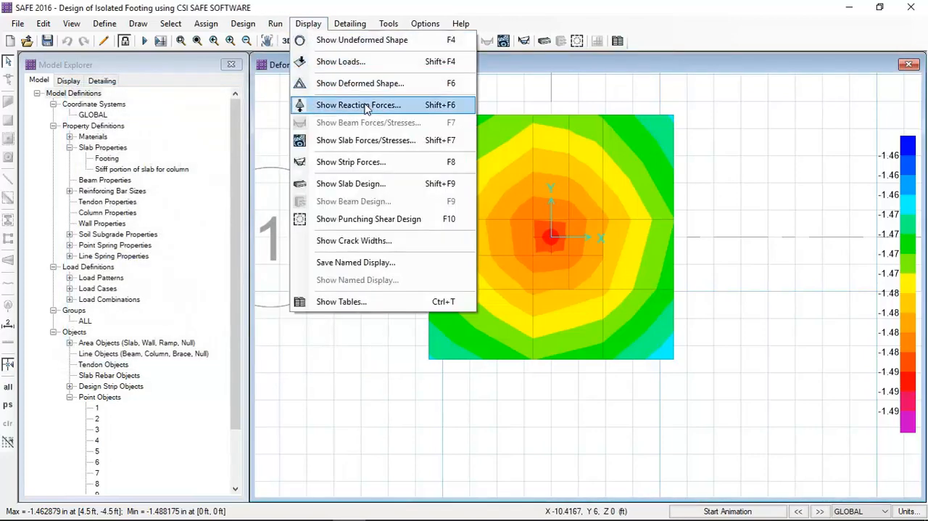
click(358, 105)
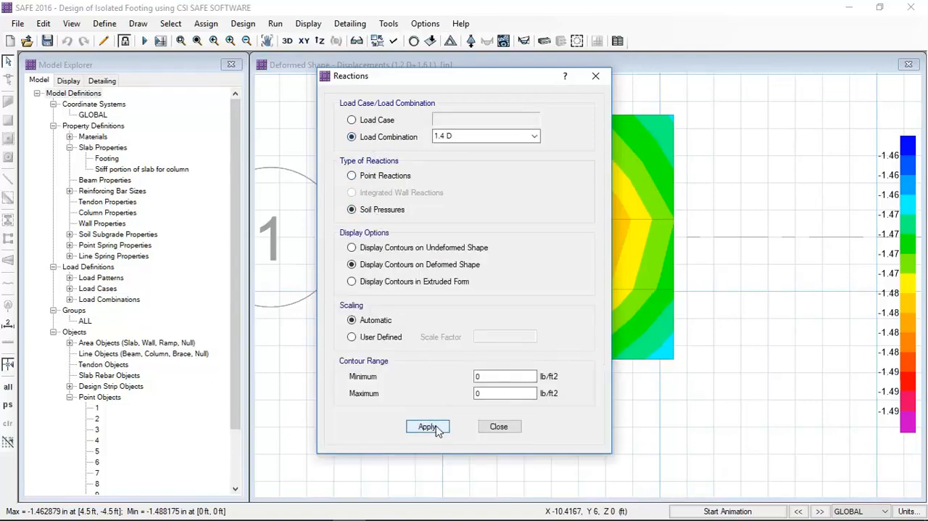
click(427, 426)
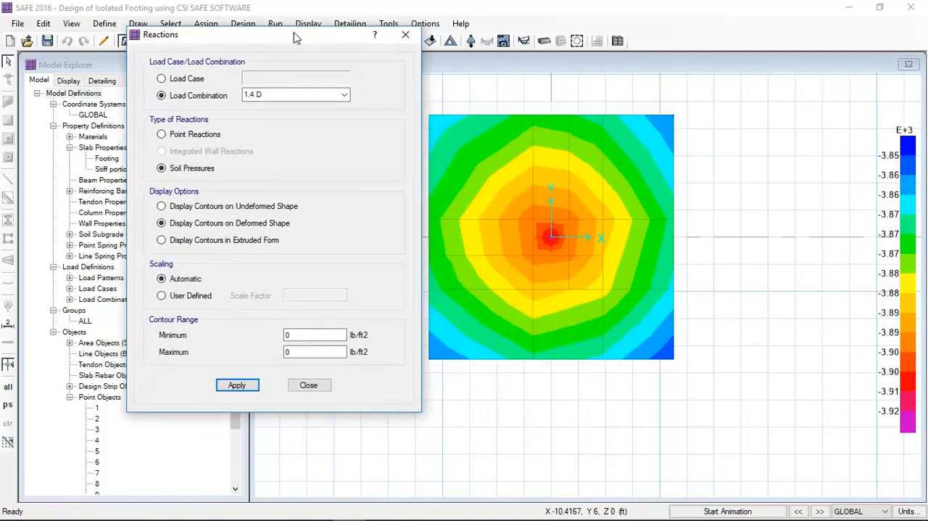
drag(297, 35, 287, 37)
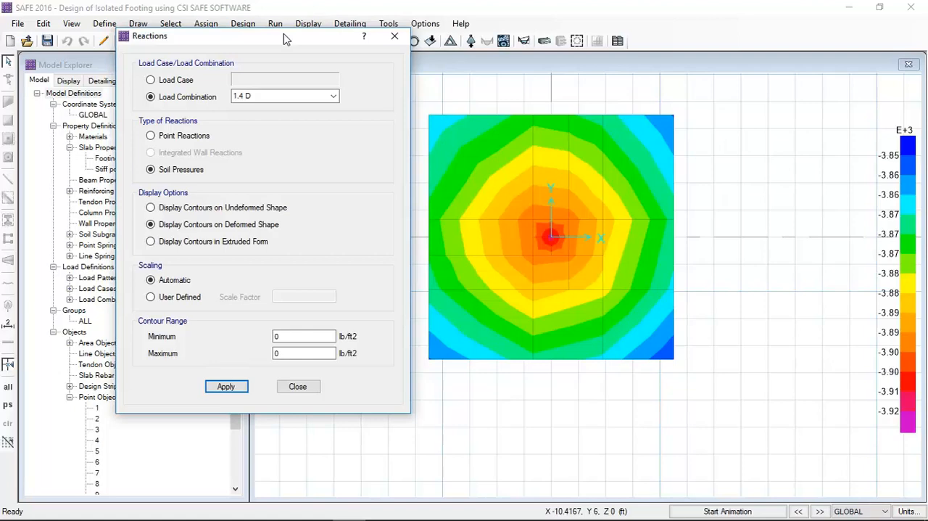
mouse_move(371, 70)
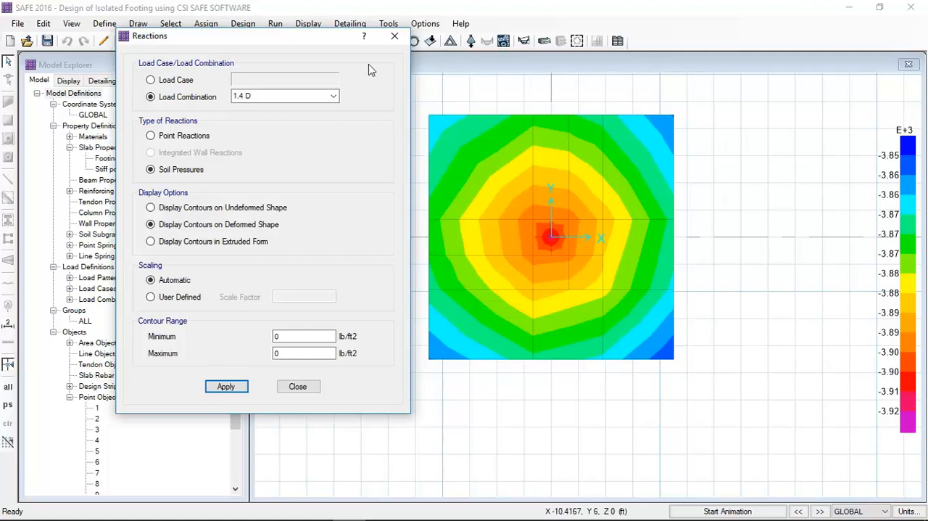
Apply soil pressure contours for the 1.2 D+1.6 L combination and close the settings
click(332, 95)
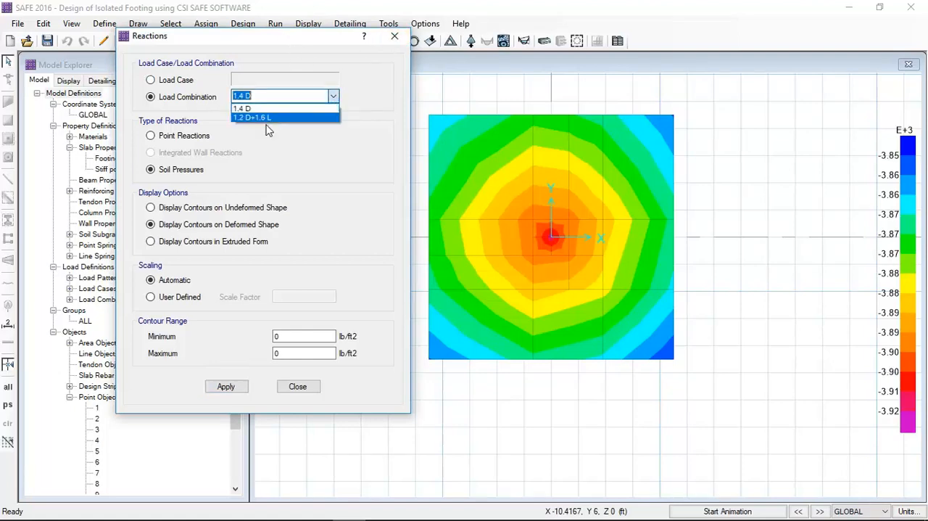
click(252, 118)
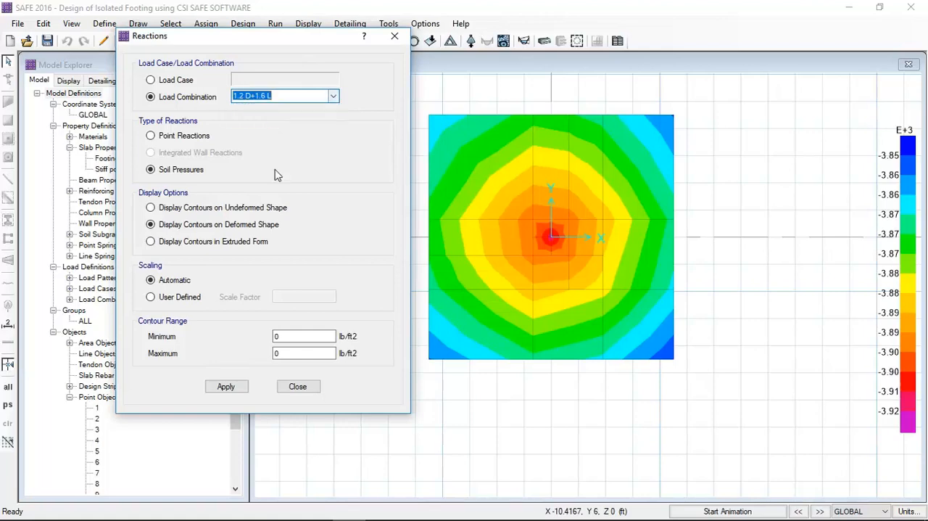
click(226, 386)
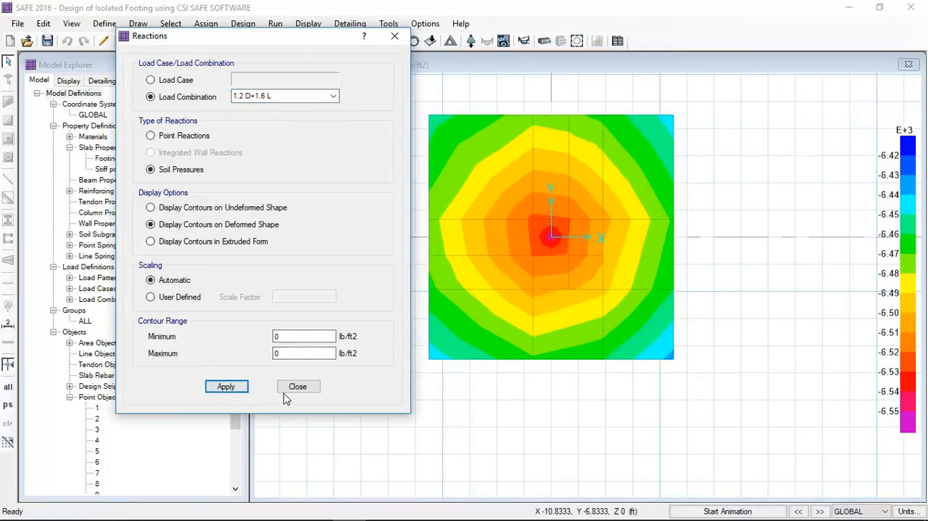
click(299, 386)
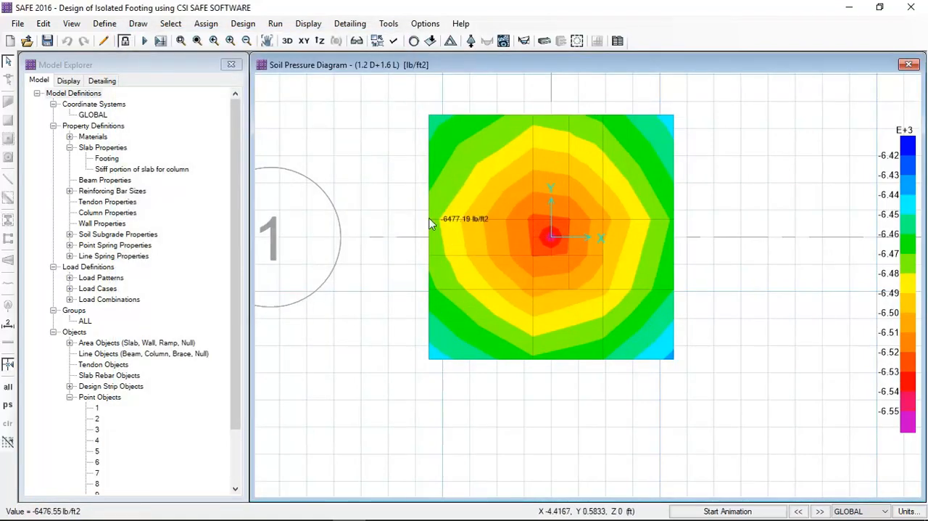
mouse_move(550, 196)
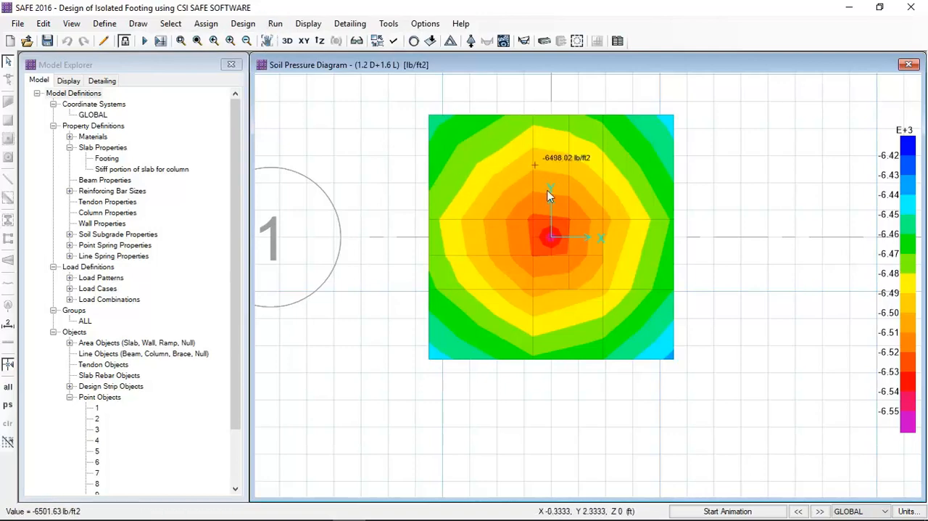
mouse_move(630, 142)
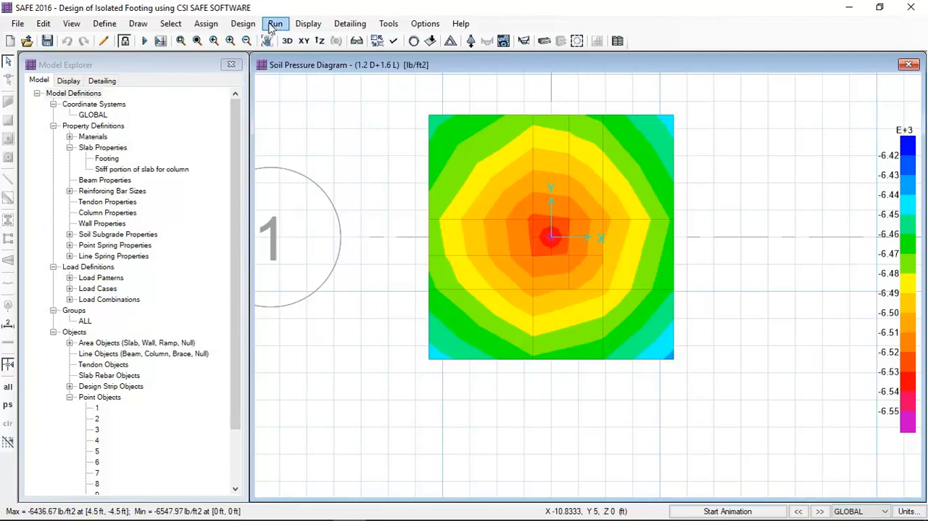
Display strip moments for 1.2 D+1.6 L, toggling Layer B then back to Layer A
click(307, 23)
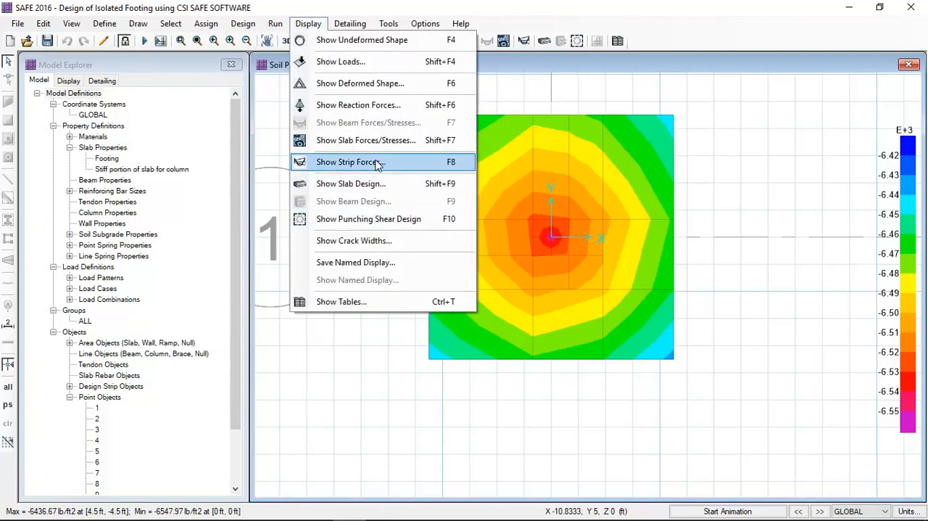
click(348, 162)
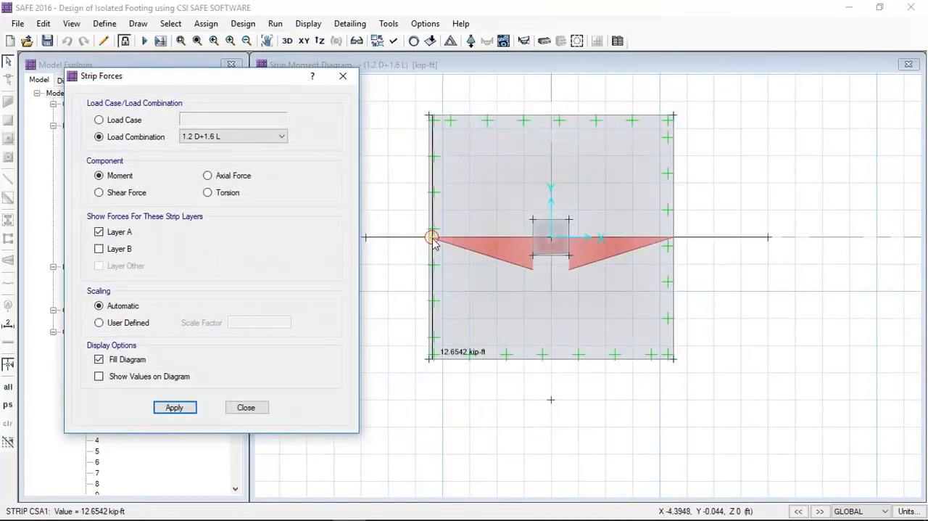
mouse_move(525, 238)
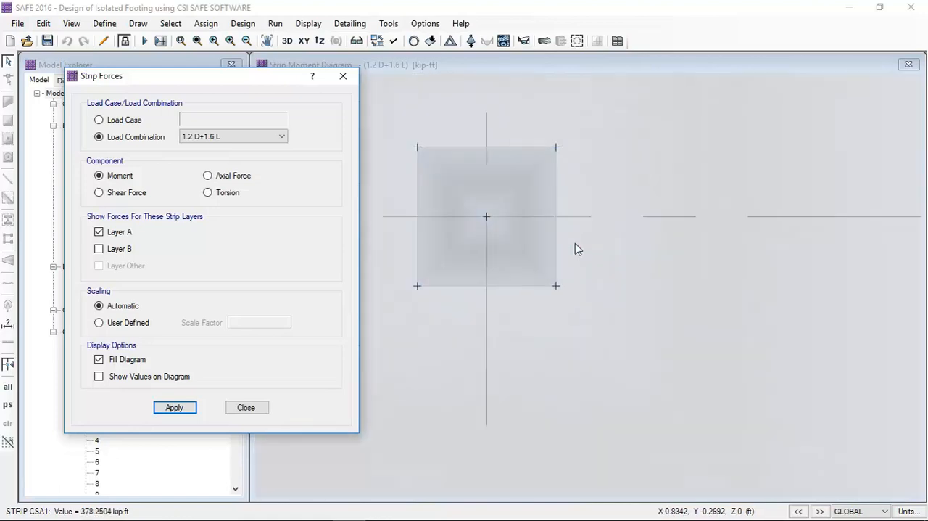
click(174, 408)
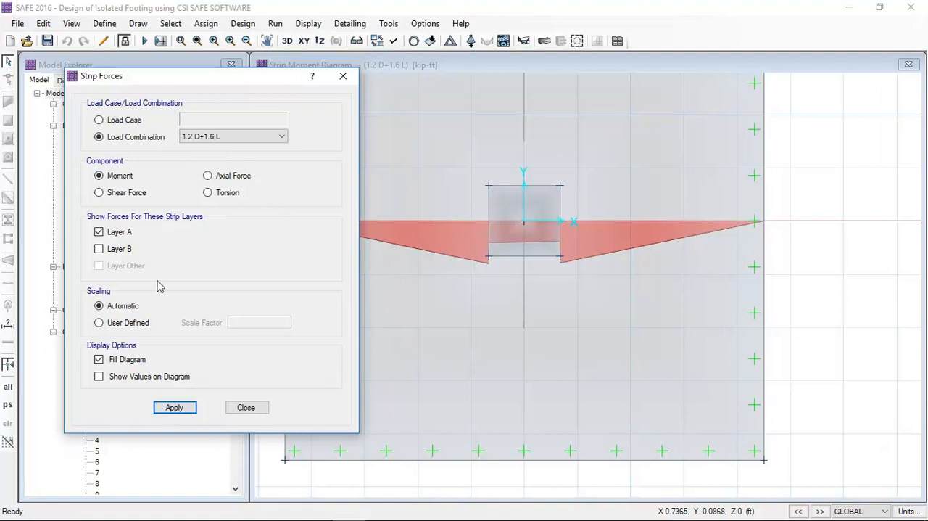
mouse_move(113, 206)
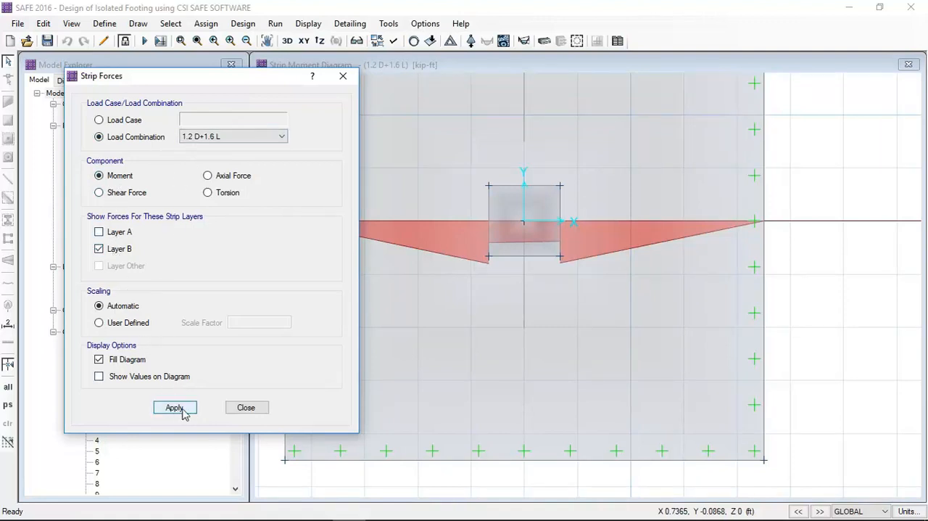
click(174, 407)
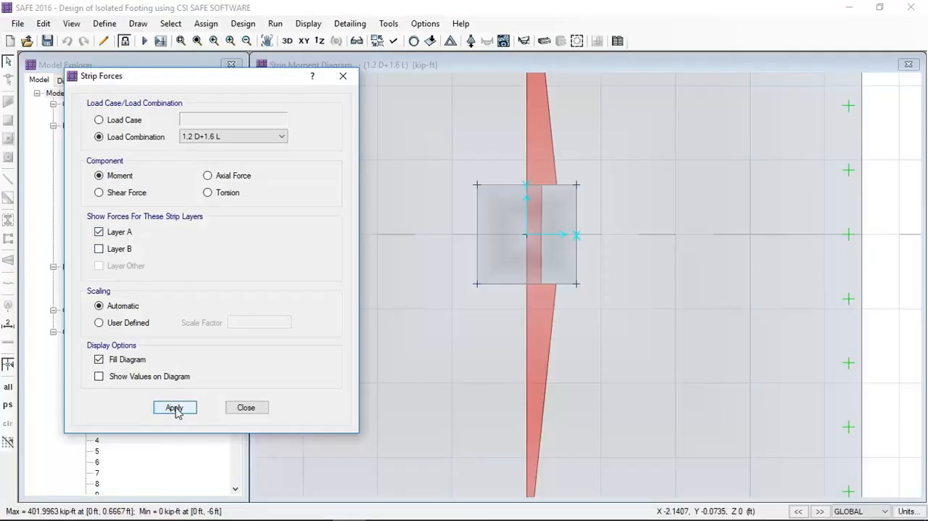
click(174, 406)
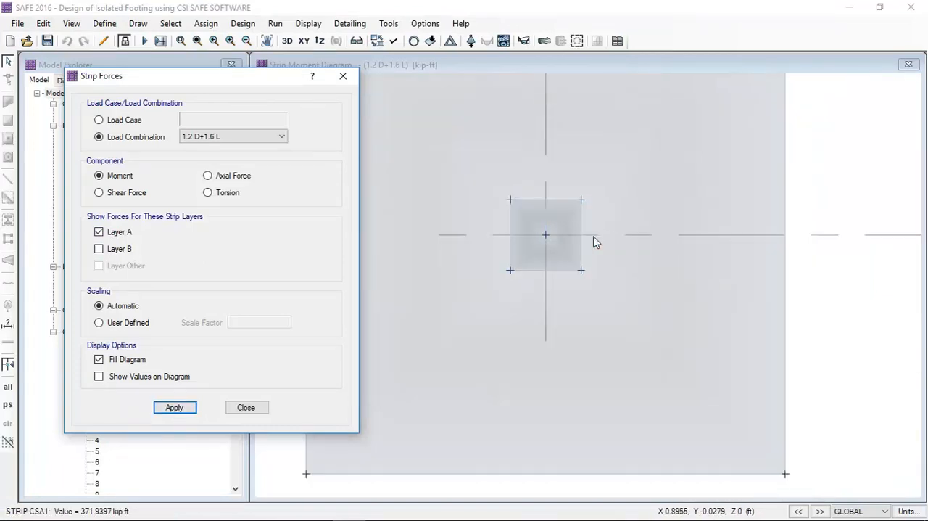
click(174, 406)
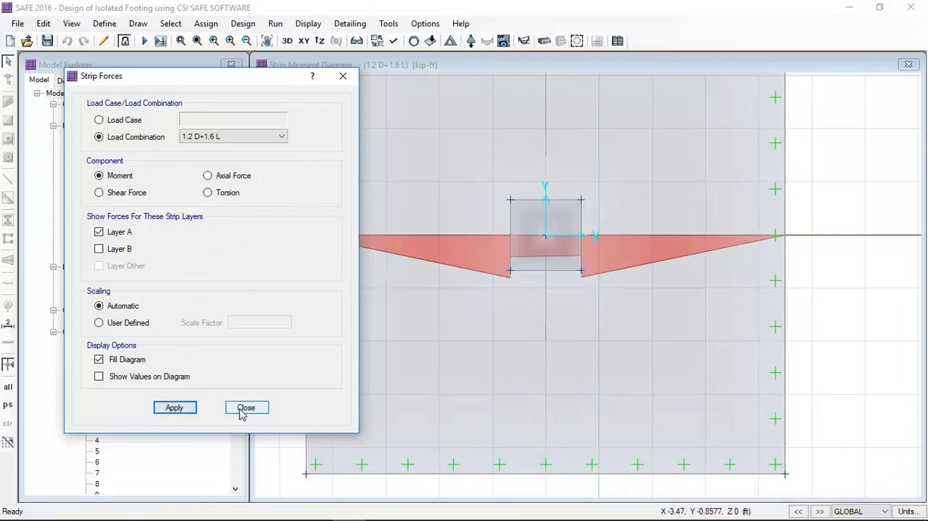
click(247, 407)
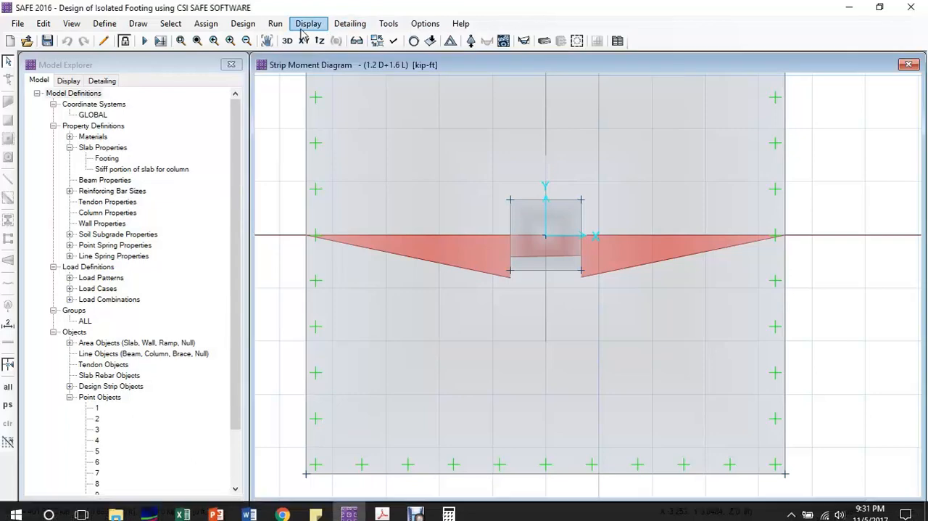
Show finite-element-based flexural rebar contours, first Direction 1 top, then Direction 1 bottom
click(308, 23)
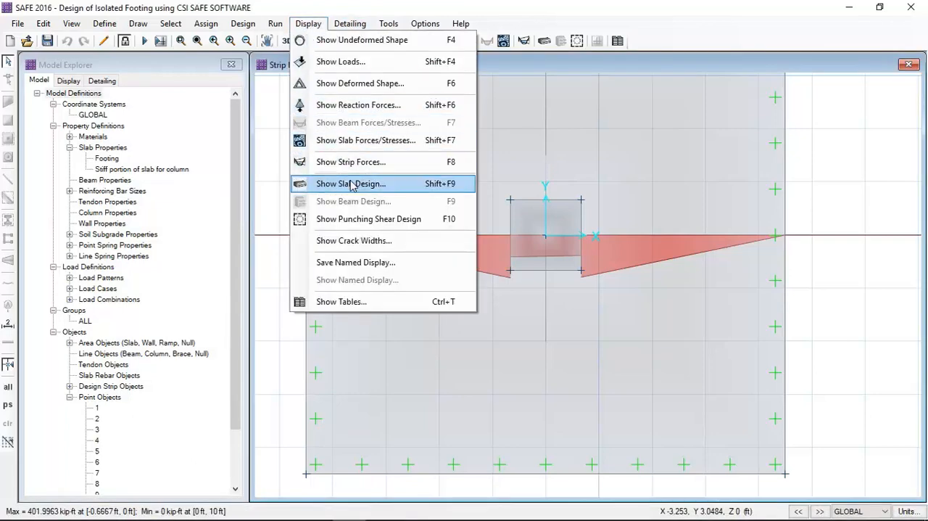
click(349, 182)
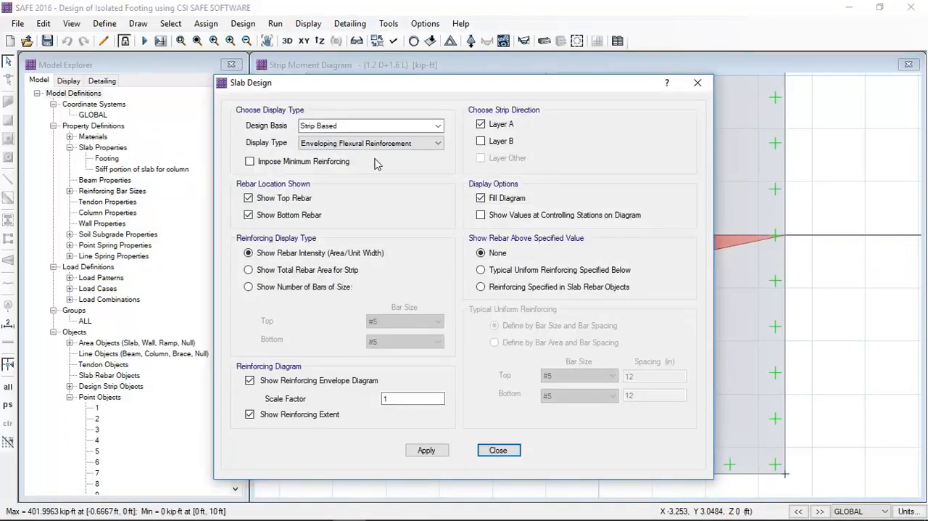
drag(249, 83, 16, 70)
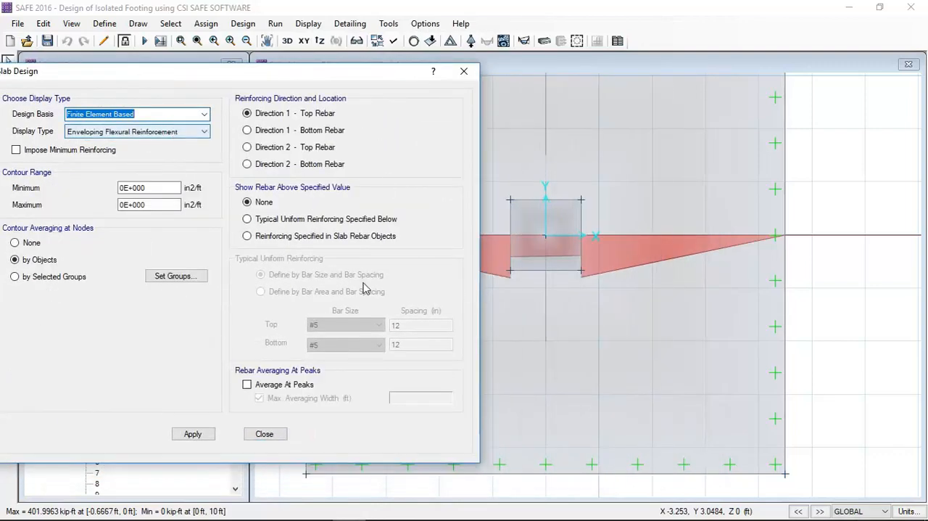
click(193, 434)
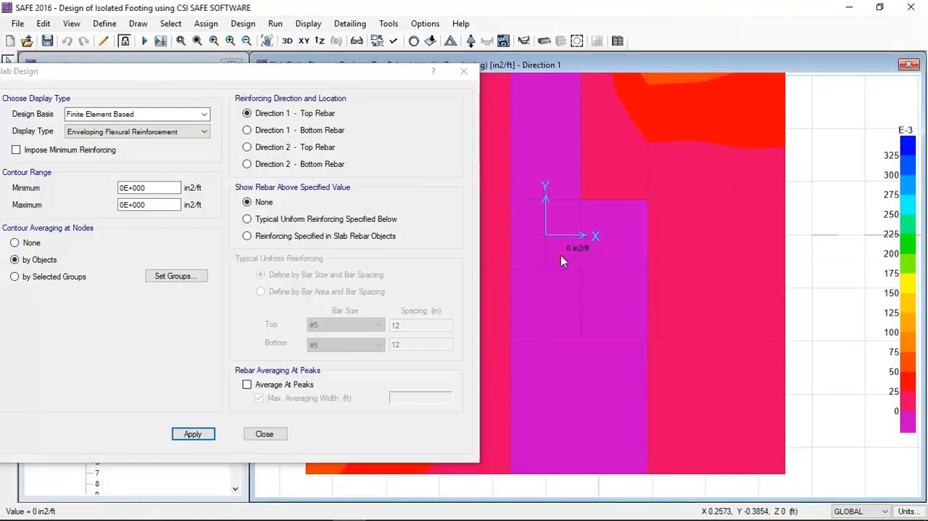
click(237, 131)
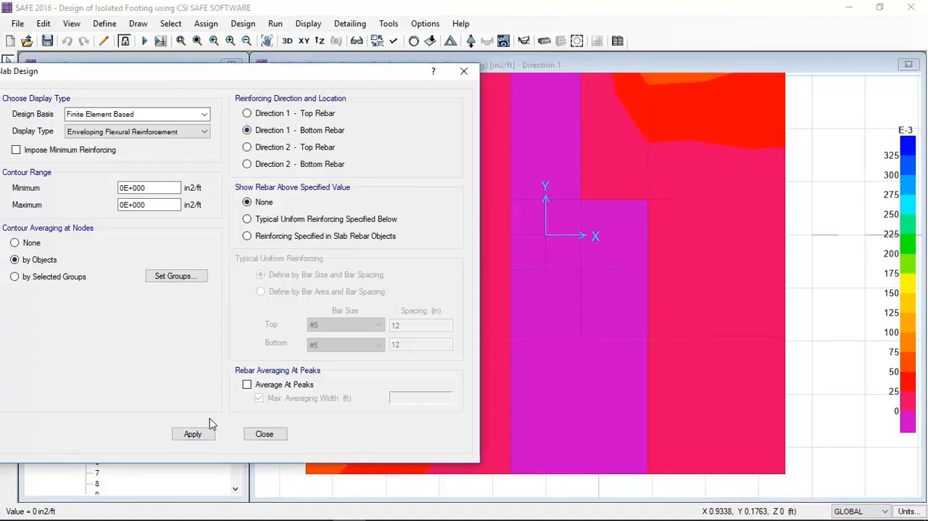
click(193, 434)
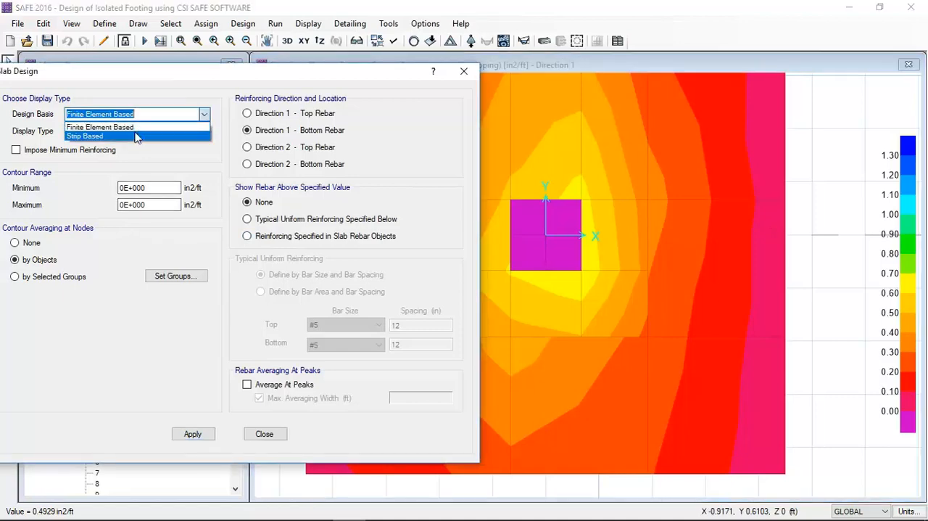
Switch to strip-based Layer B rebar display, toggling total area then intensity per unit width
click(84, 136)
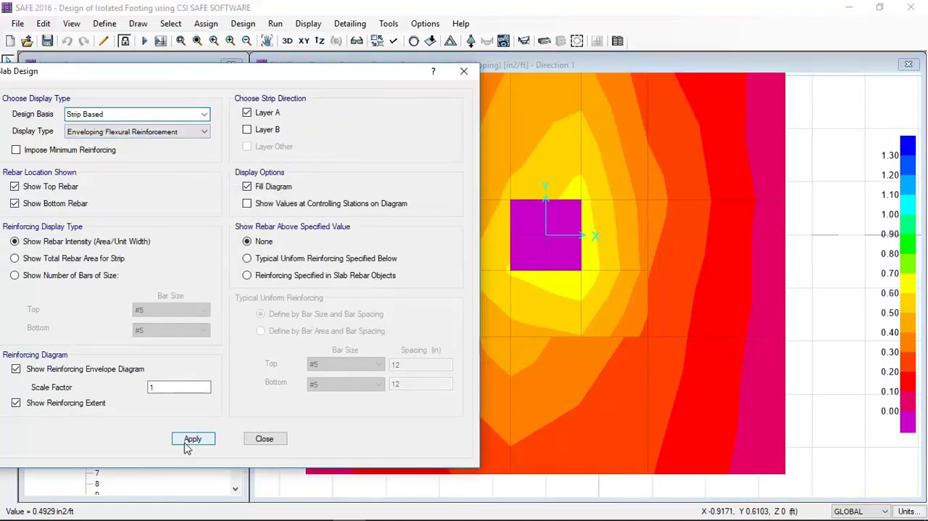
click(193, 438)
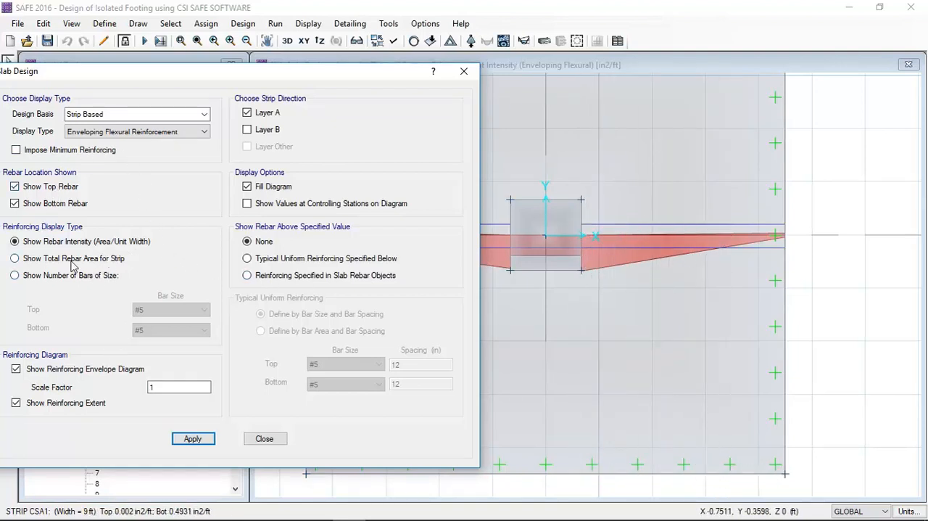
click(14, 258)
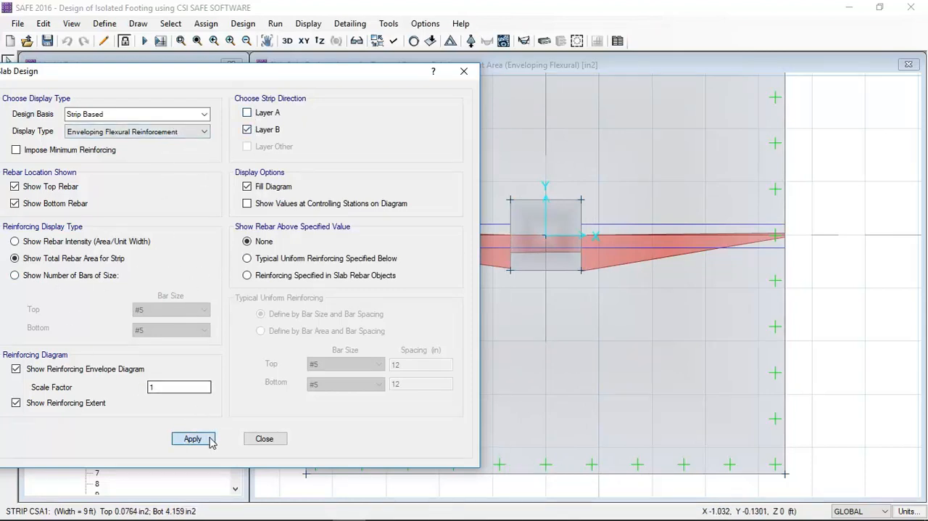
click(192, 438)
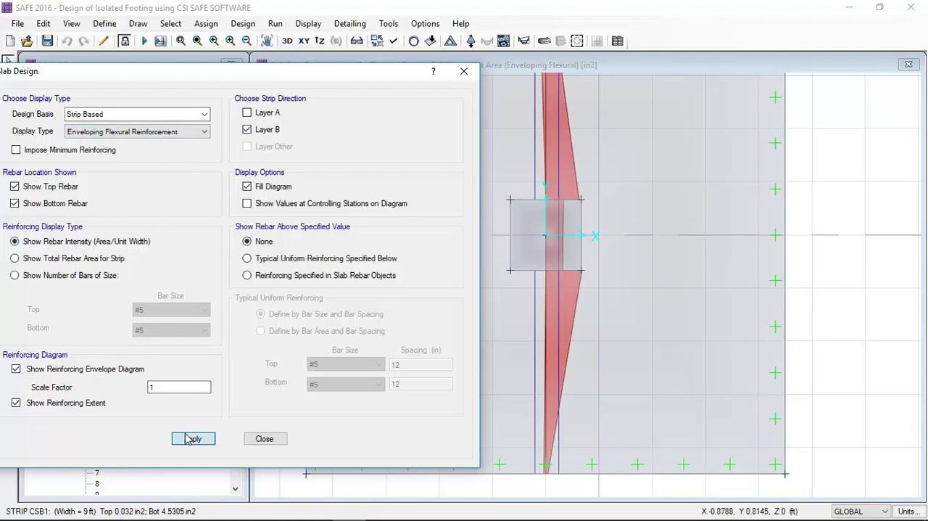
click(193, 438)
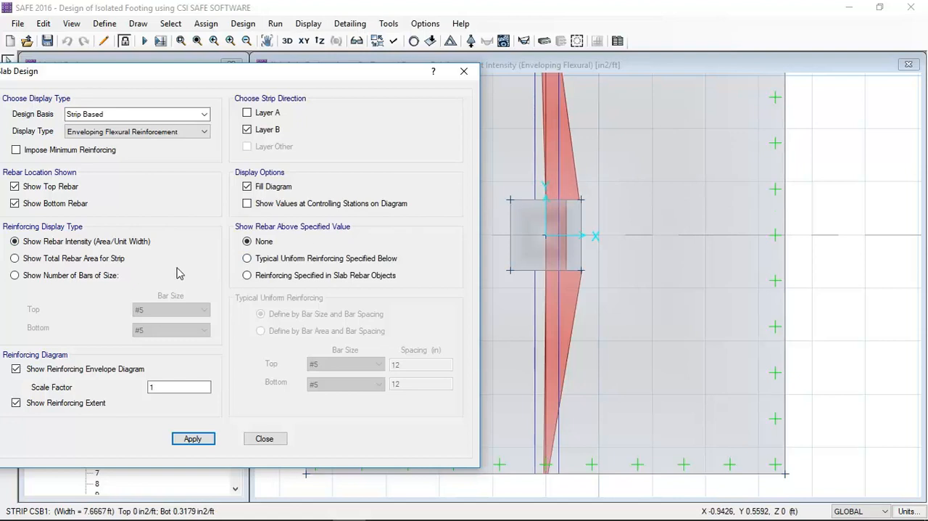
Apply typical uniform reinforcement, first #5 at 6 in, then #4 top and bottom bars
click(246, 258)
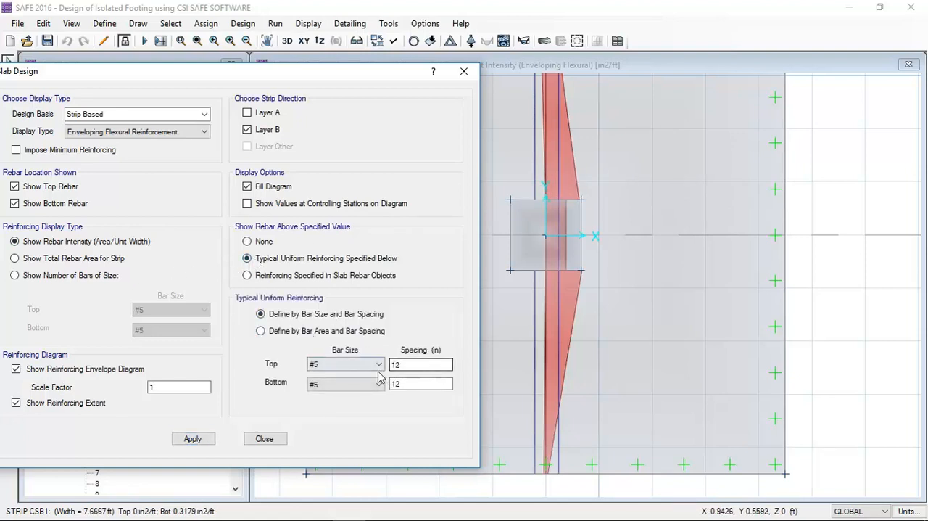
click(193, 438)
text(6)
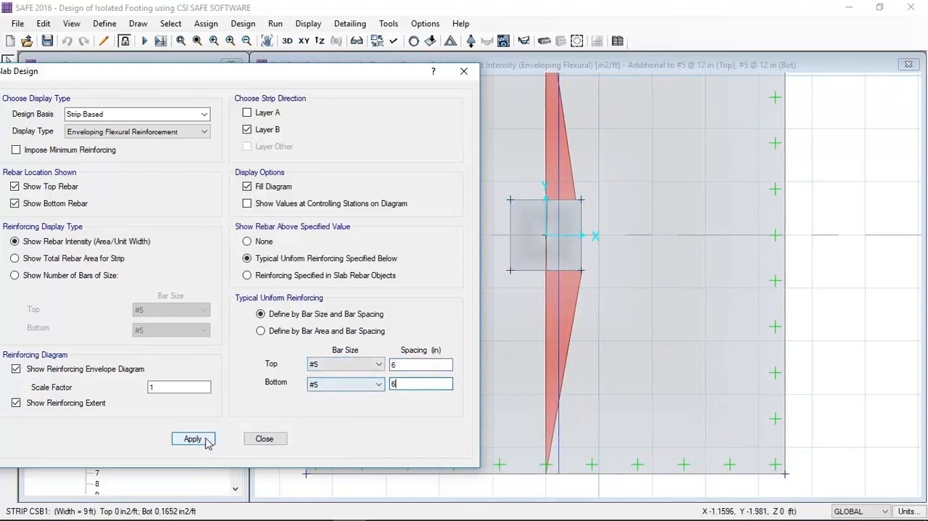
click(193, 438)
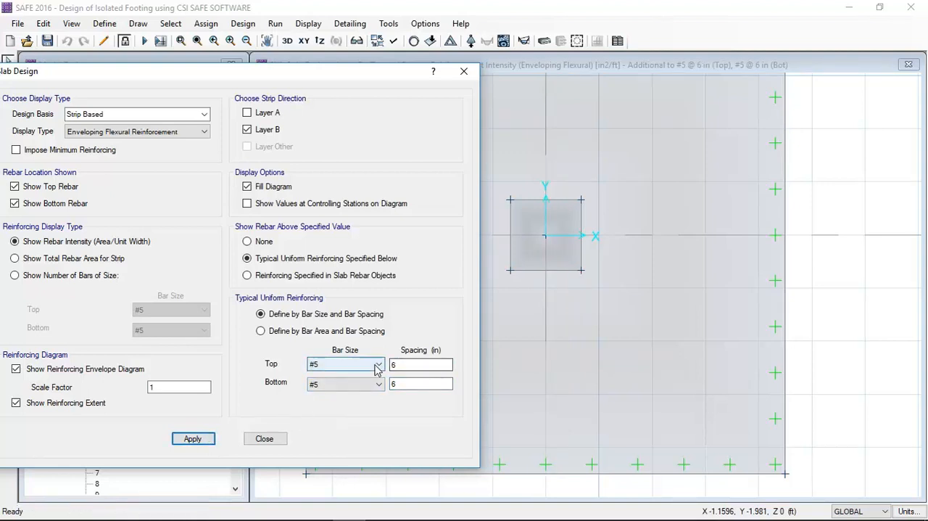
click(377, 383)
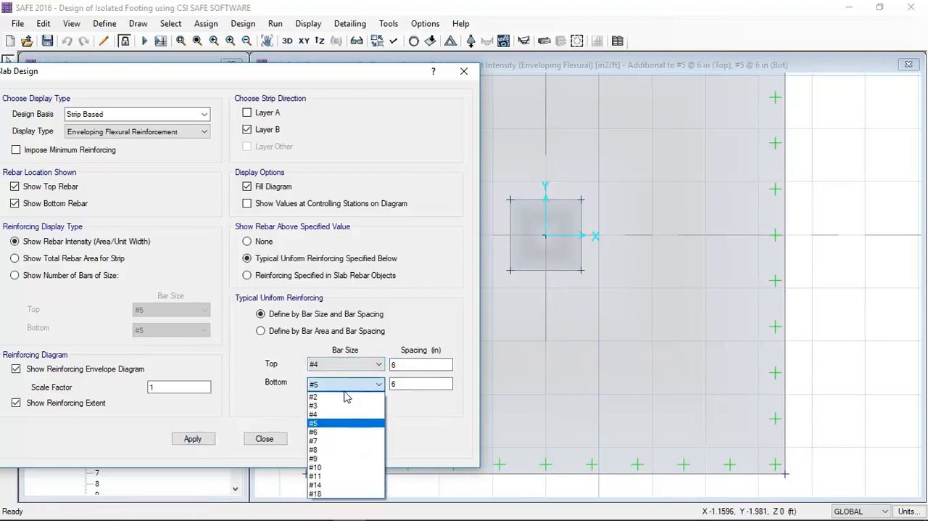
click(314, 404)
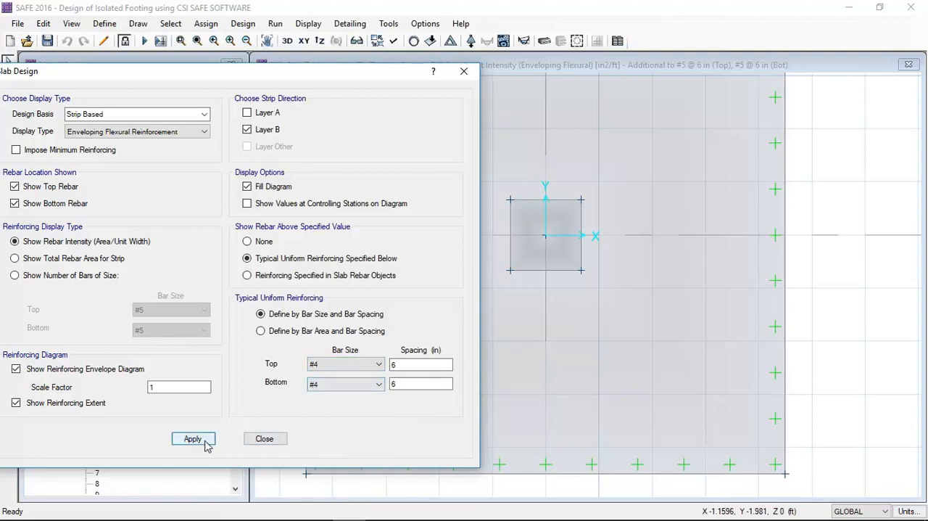
click(193, 438)
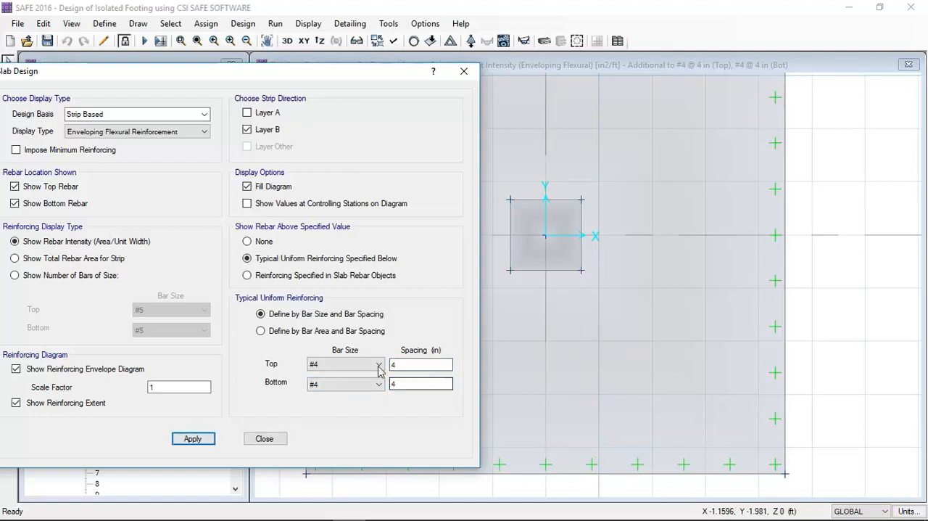
mouse_move(334, 392)
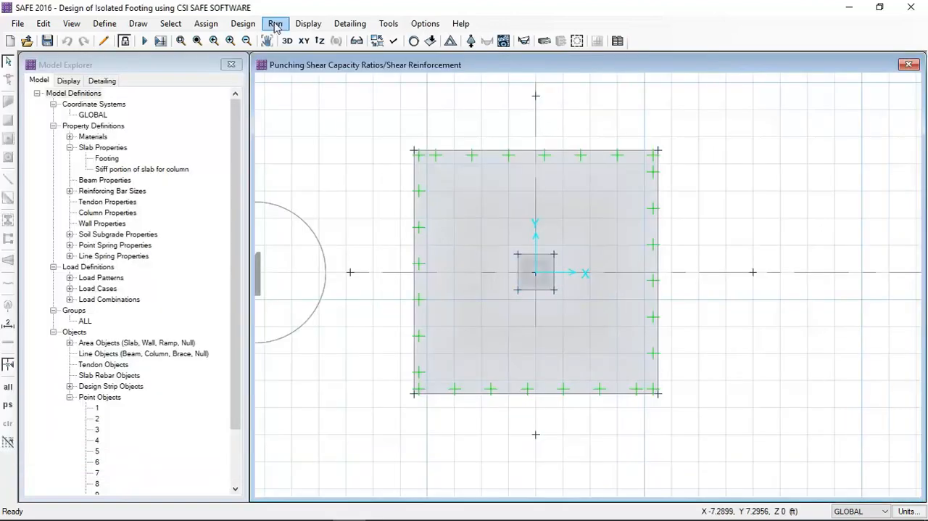
Run detailing and open the Footings Bill of Quantities listing #5 bars, 288 ft
click(275, 23)
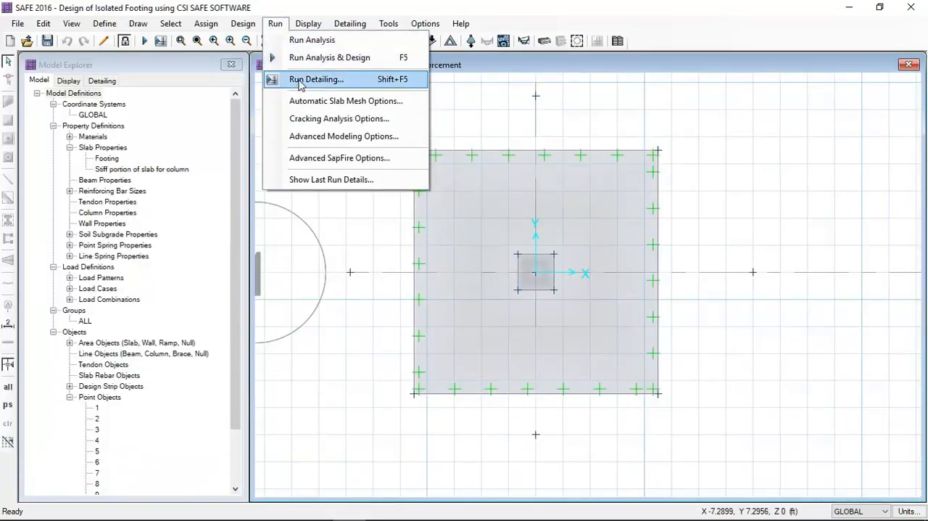
mouse_move(276, 23)
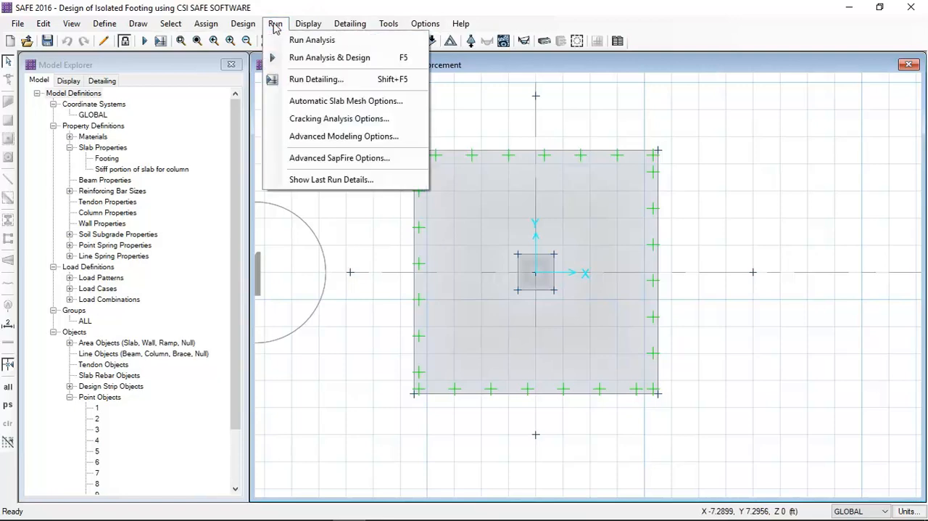
click(316, 80)
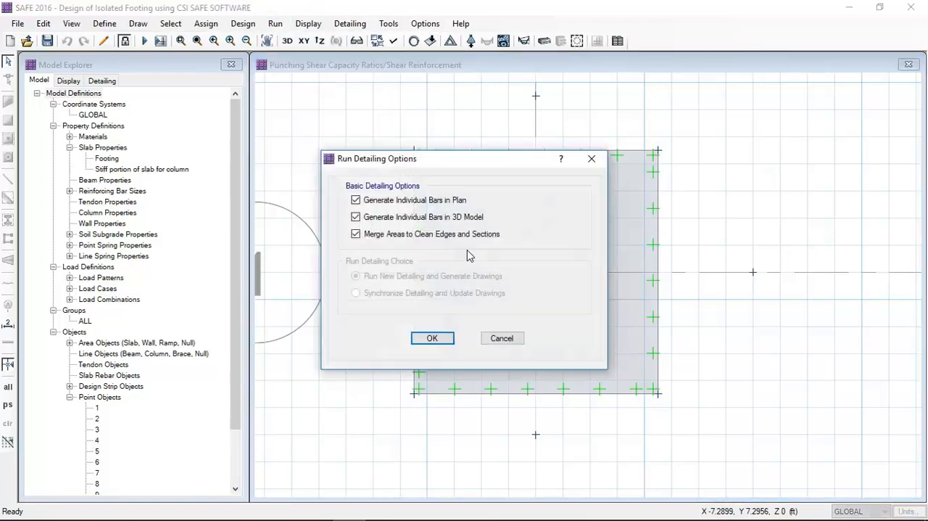
click(432, 338)
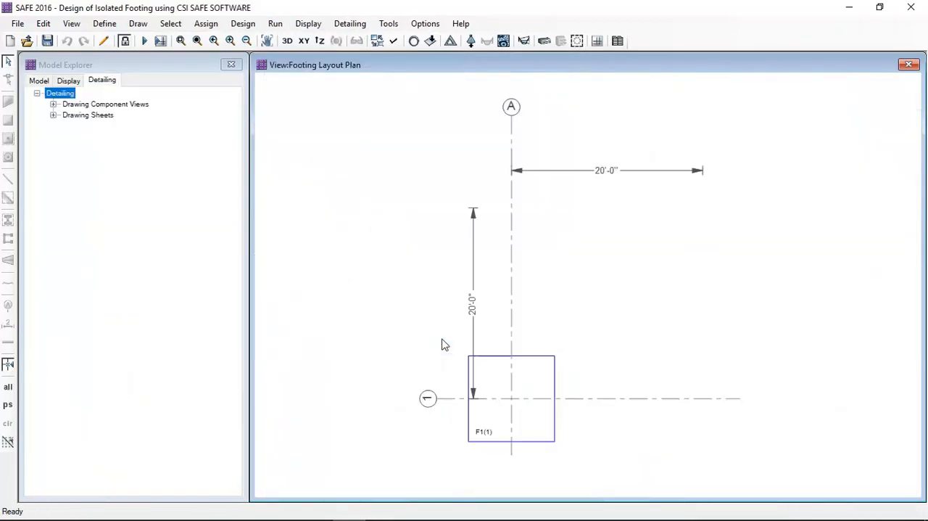
click(53, 104)
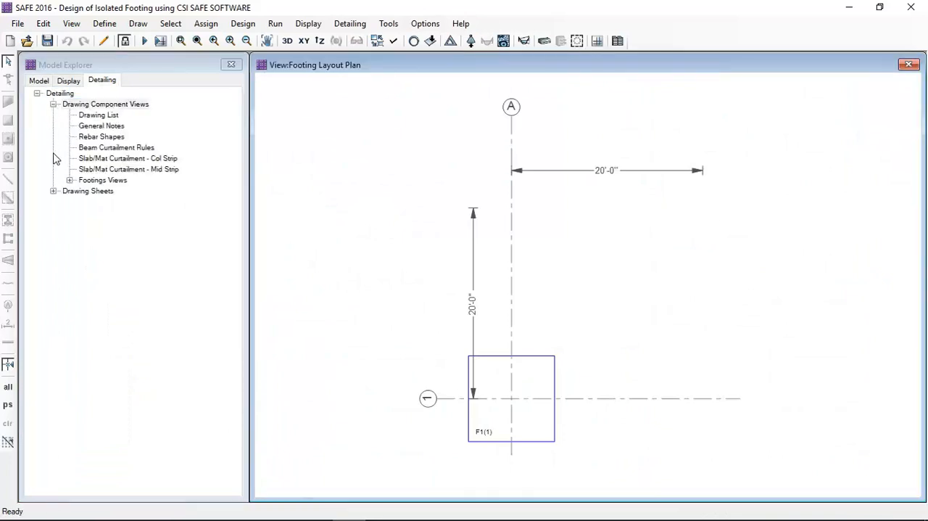
click(70, 180)
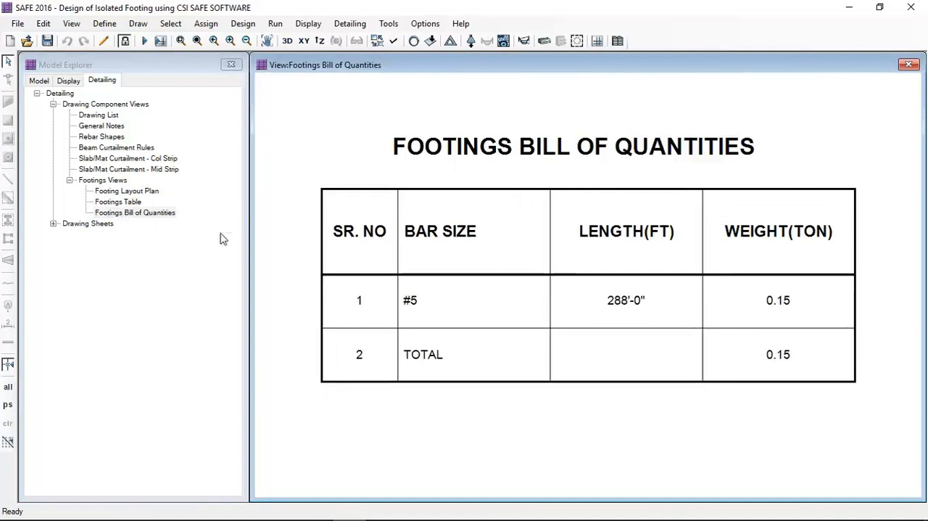
mouse_move(511, 322)
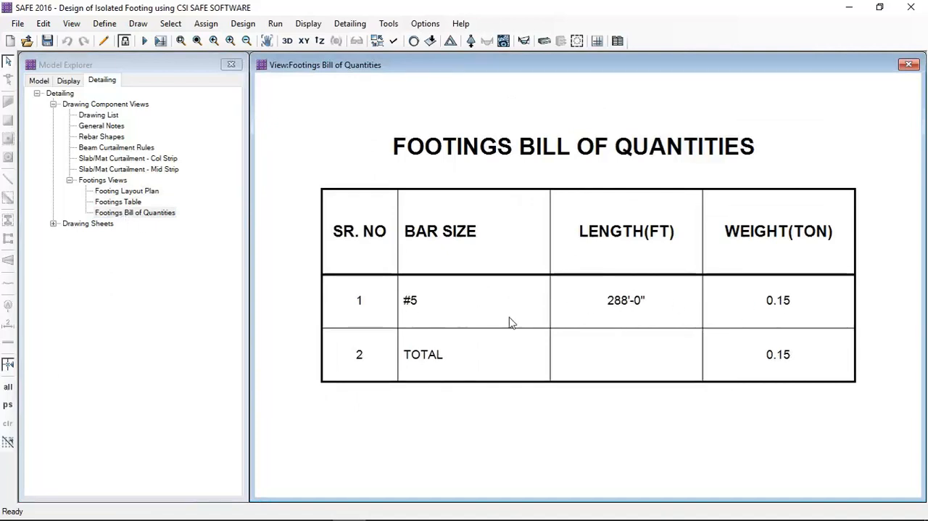
mouse_move(80, 223)
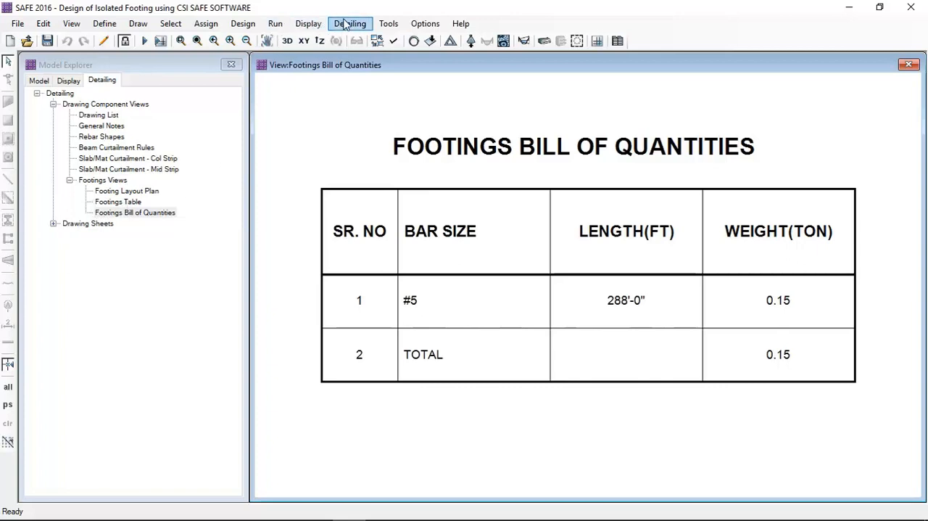
Set slab/mat rebar selection preferences to #4 smallest bar and #4 preferred strip bars
click(349, 23)
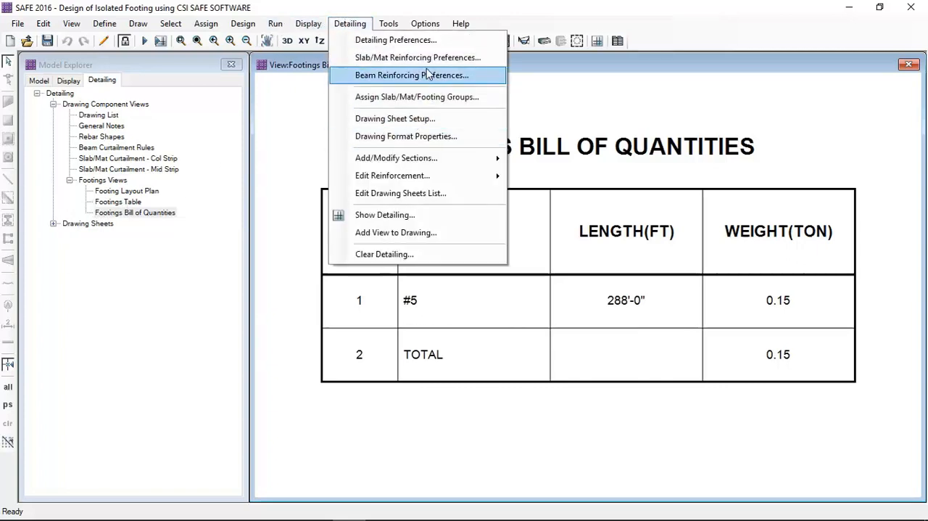
click(395, 40)
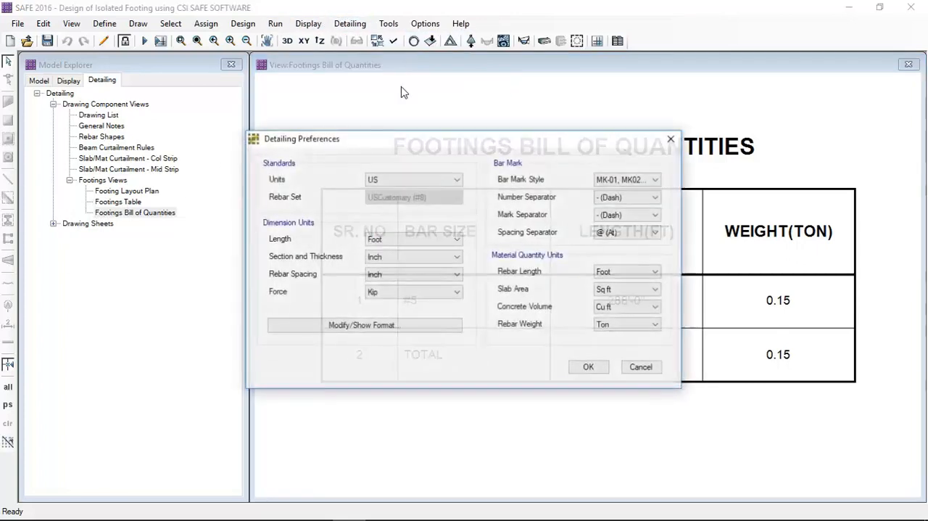
click(589, 365)
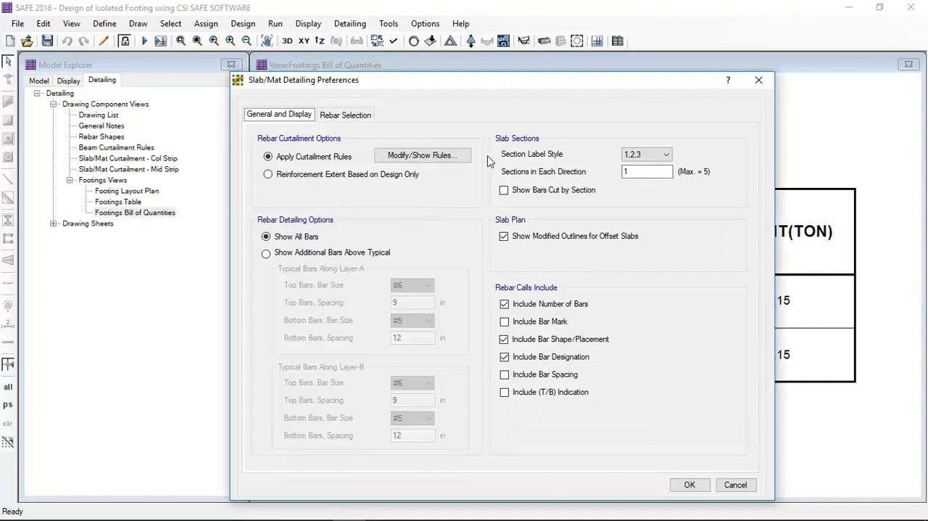
click(345, 113)
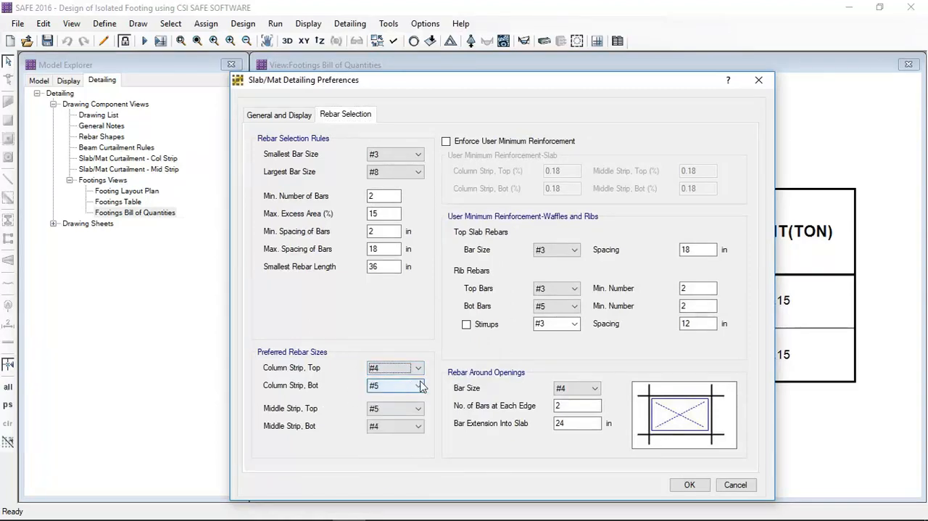
click(416, 386)
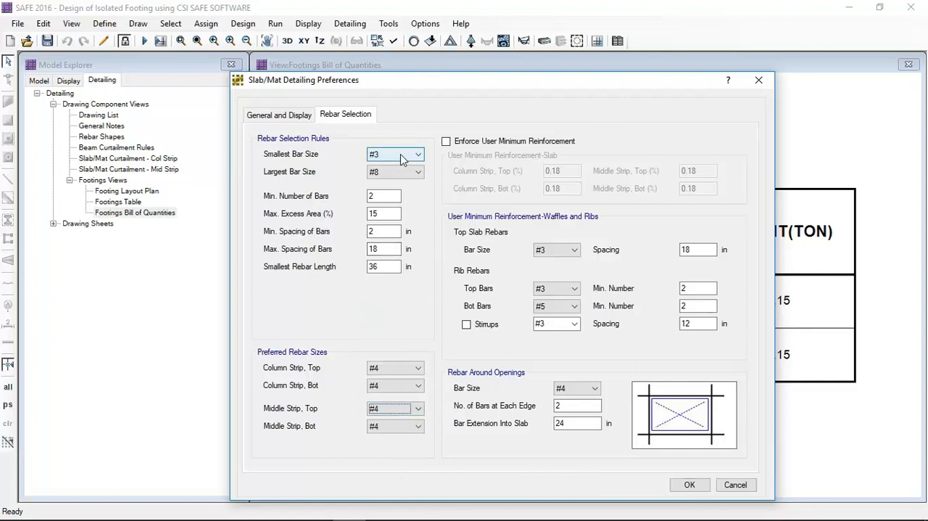
click(414, 154)
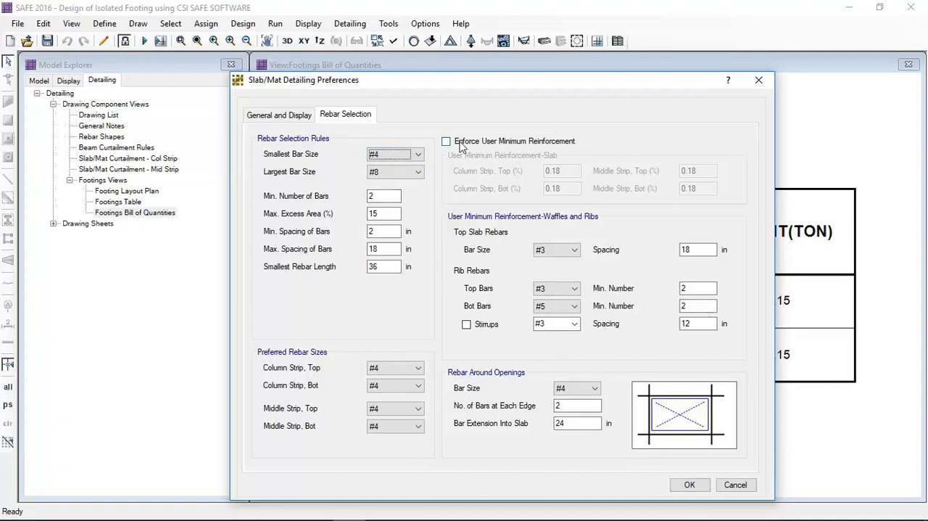
click(447, 140)
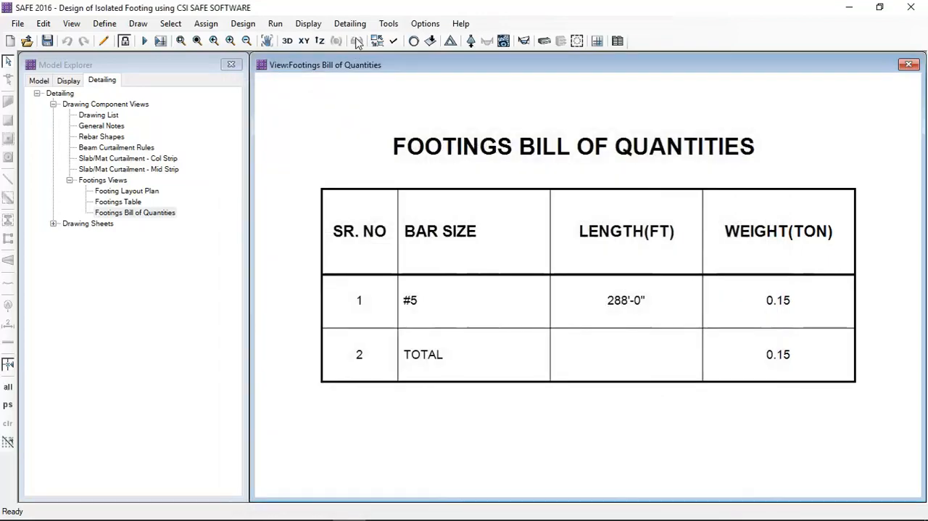
Rerun detailing so the footings bill of quantities lists #4 bars, 441 ft, 0.15 ton
click(276, 23)
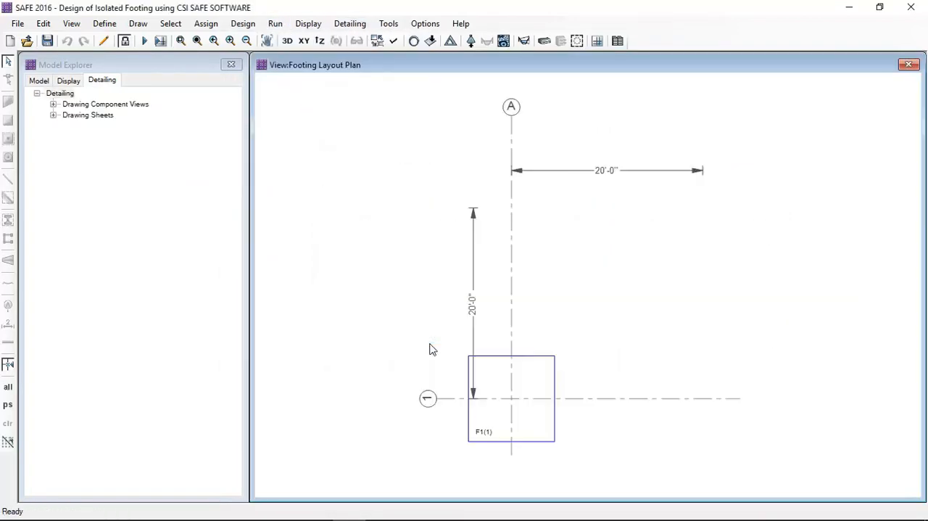
click(53, 105)
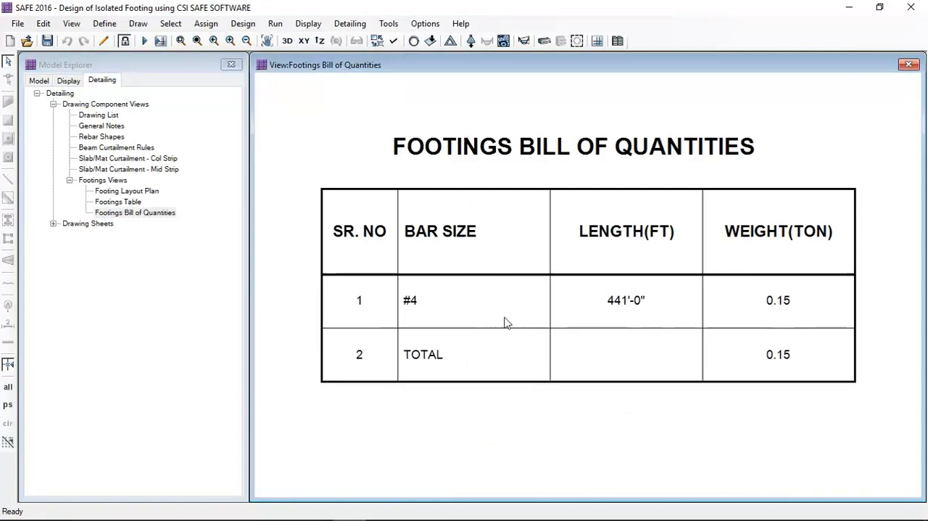
mouse_move(379, 270)
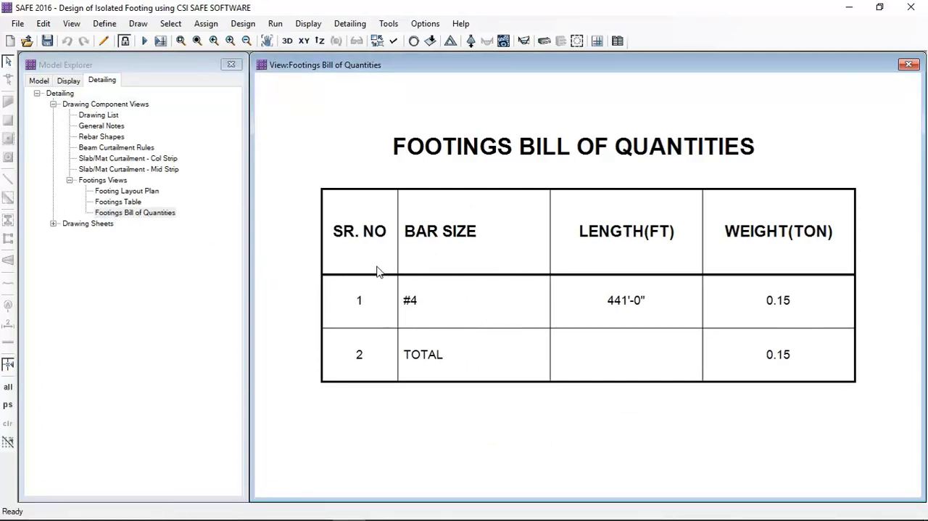
mouse_move(281, 273)
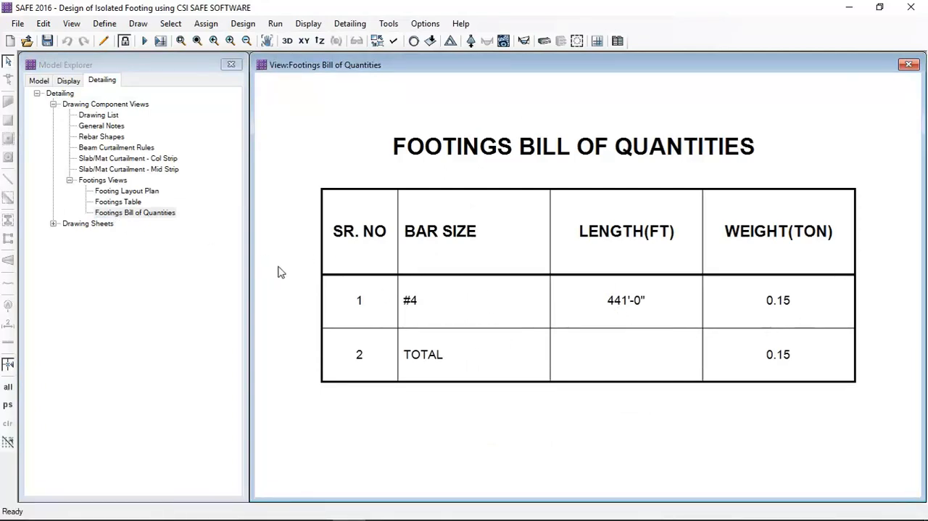